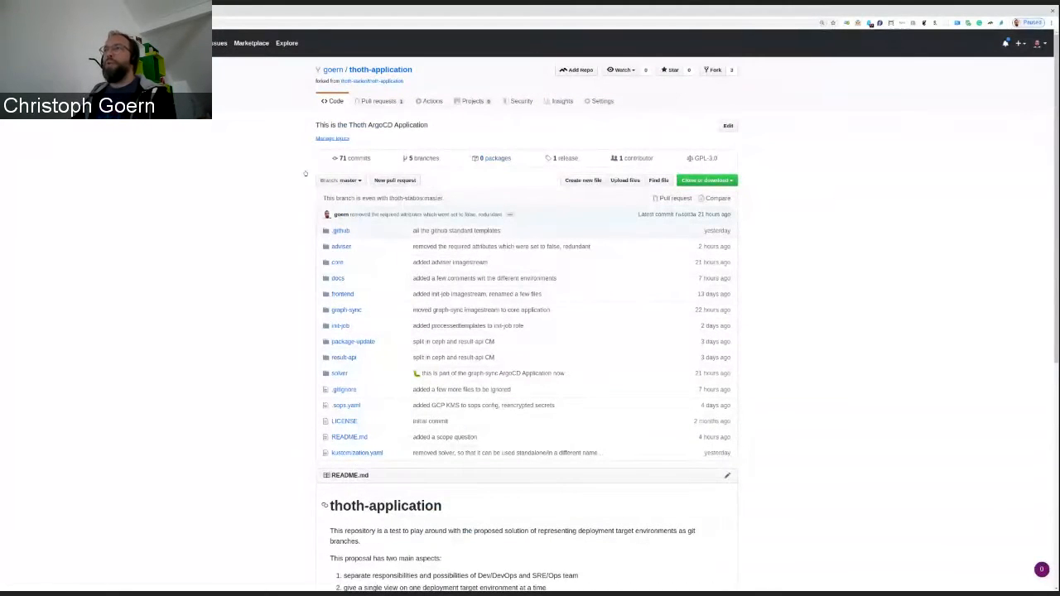
mouse_move(322, 452)
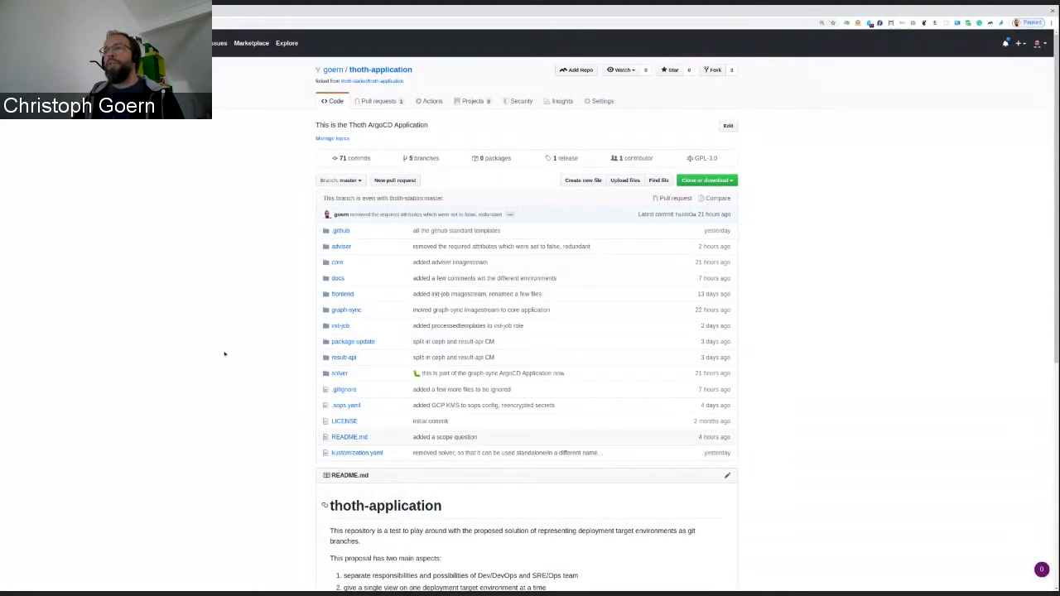
mouse_move(311, 246)
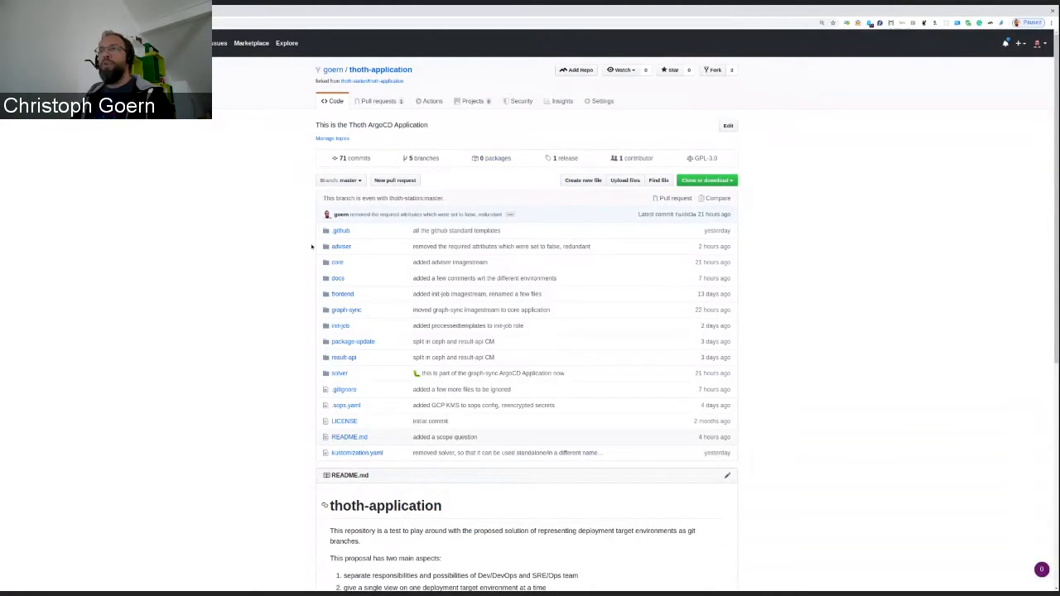
mouse_move(368, 250)
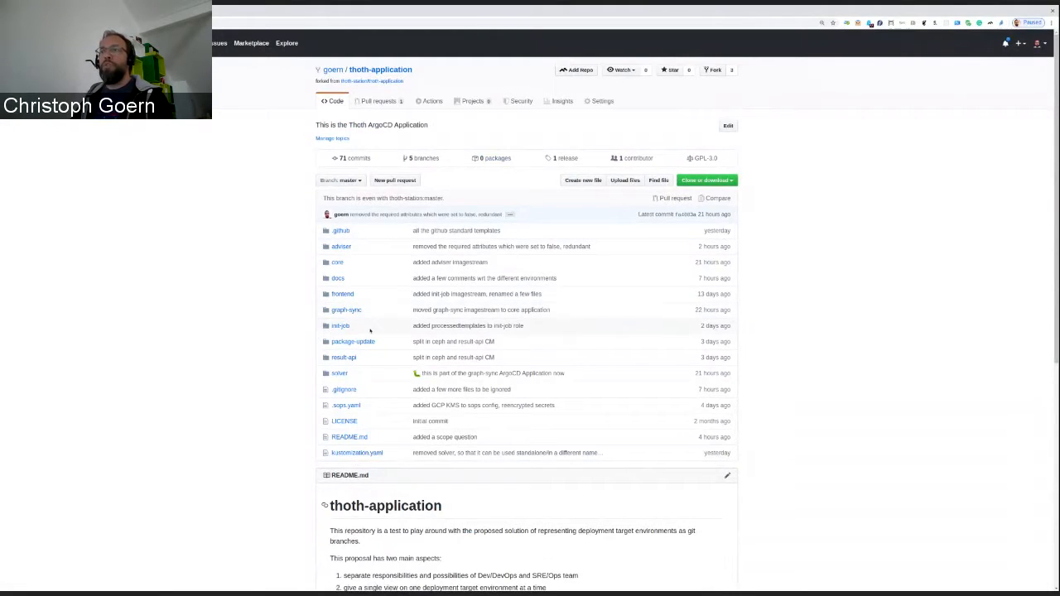
mouse_move(387, 342)
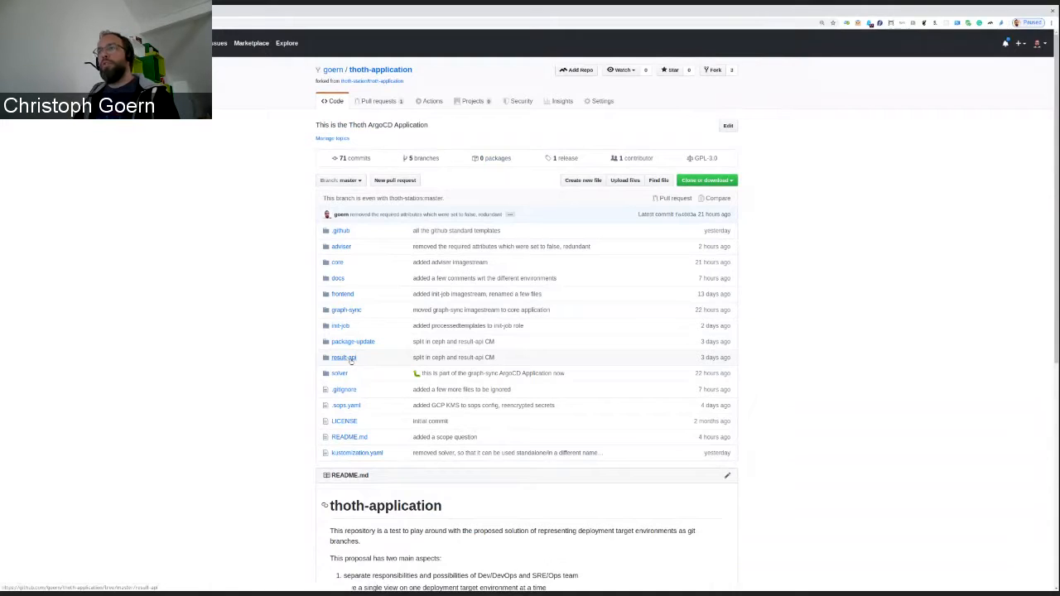
Switch the thoth-application repository from master to its test branch.
click(344, 357)
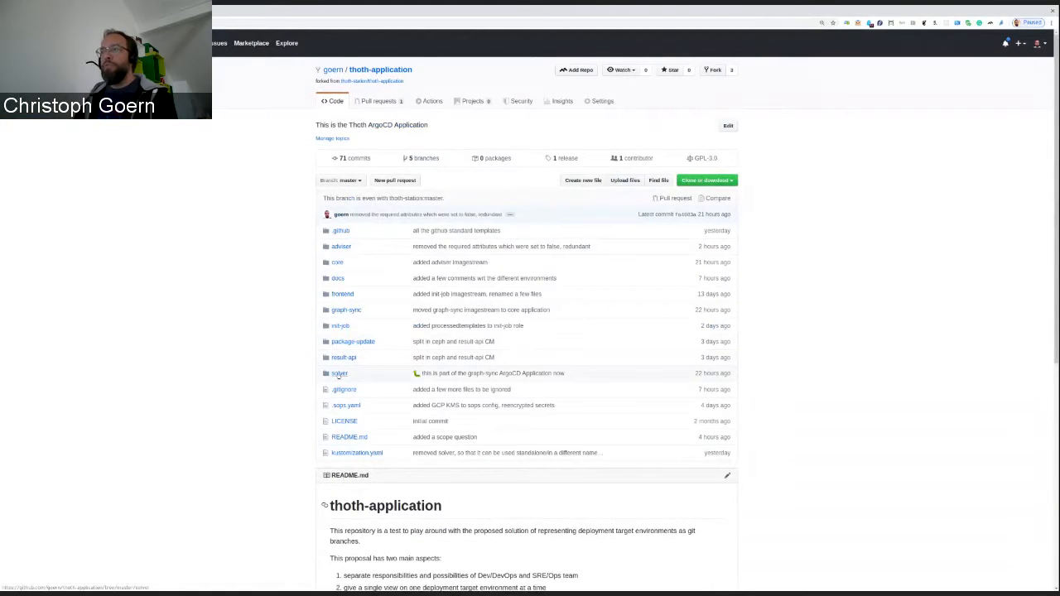
click(339, 374)
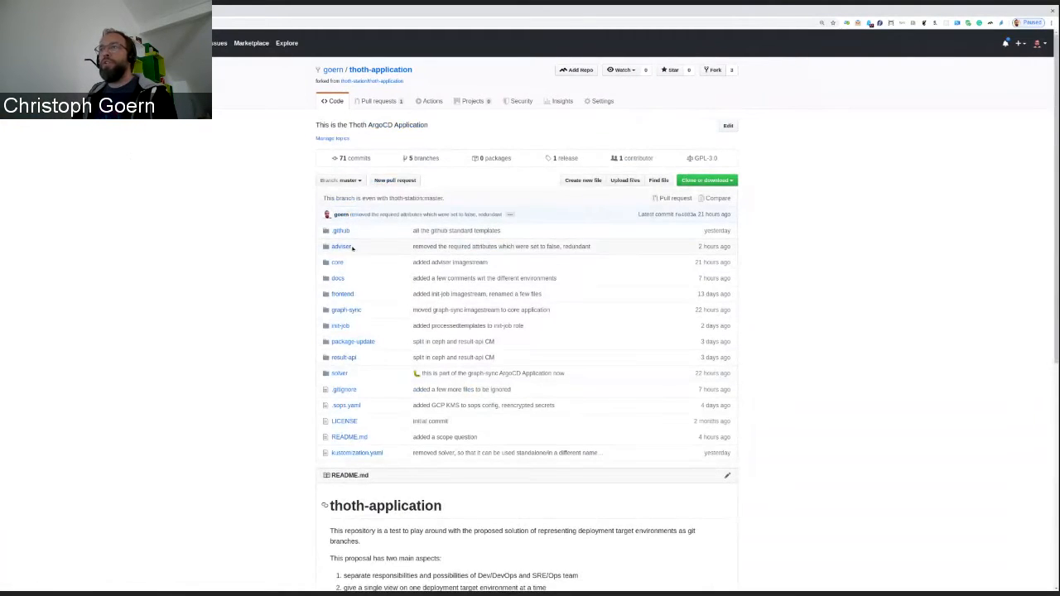
click(341, 246)
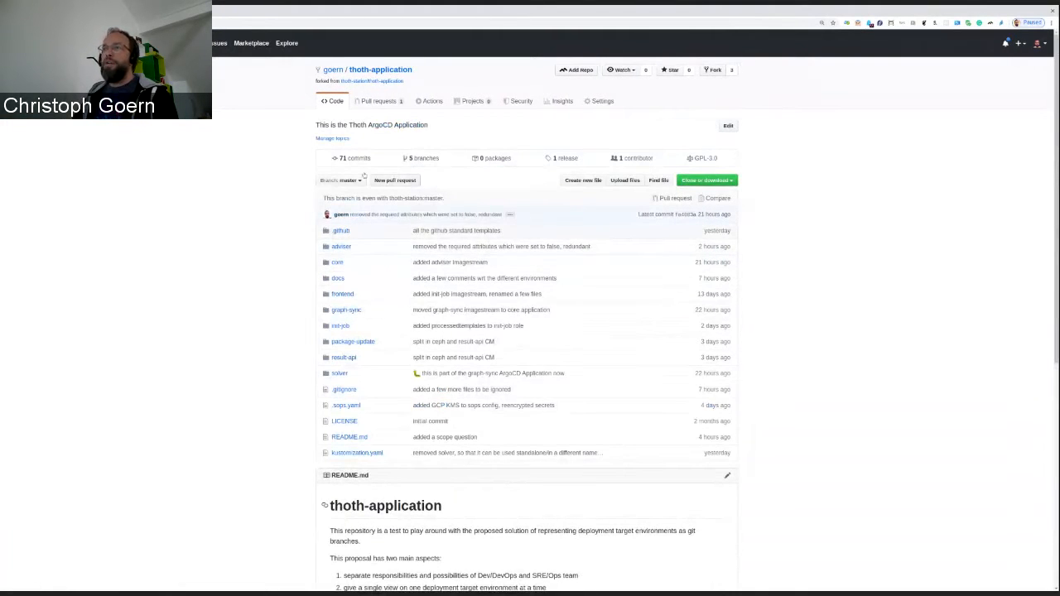
mouse_move(307, 212)
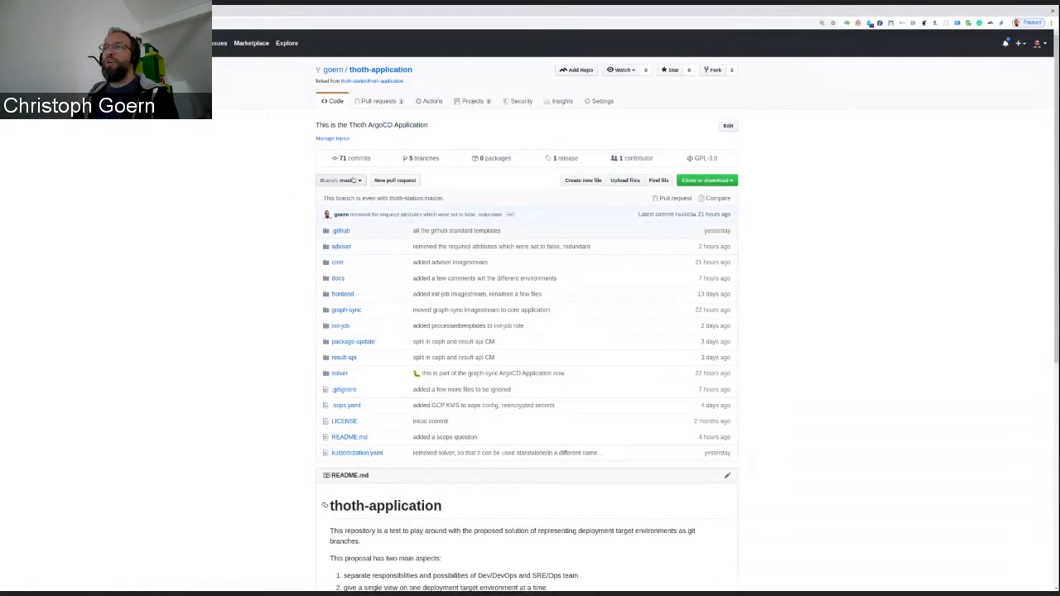
click(342, 180)
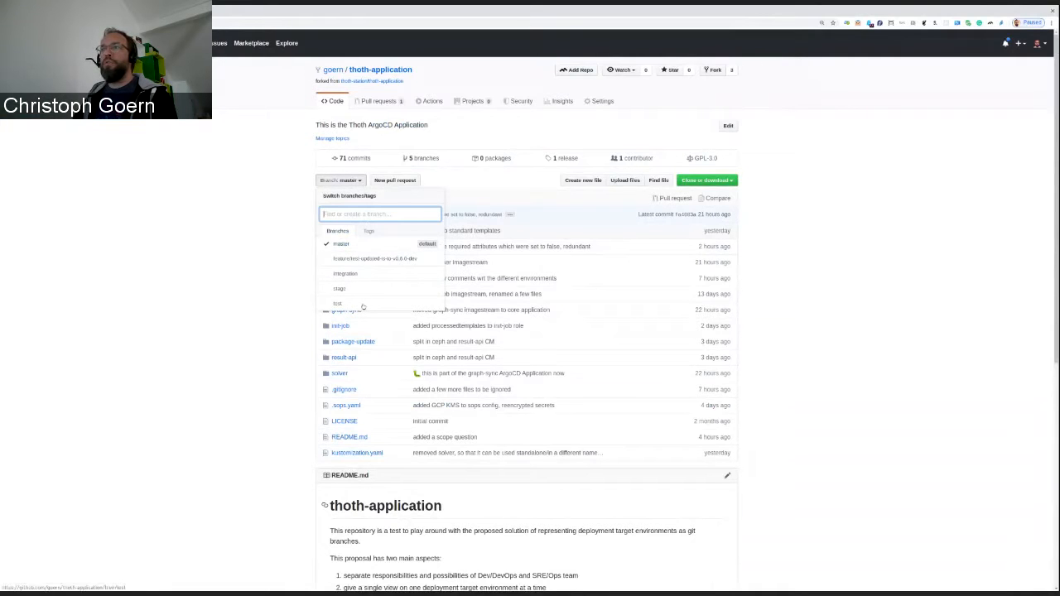
click(335, 303)
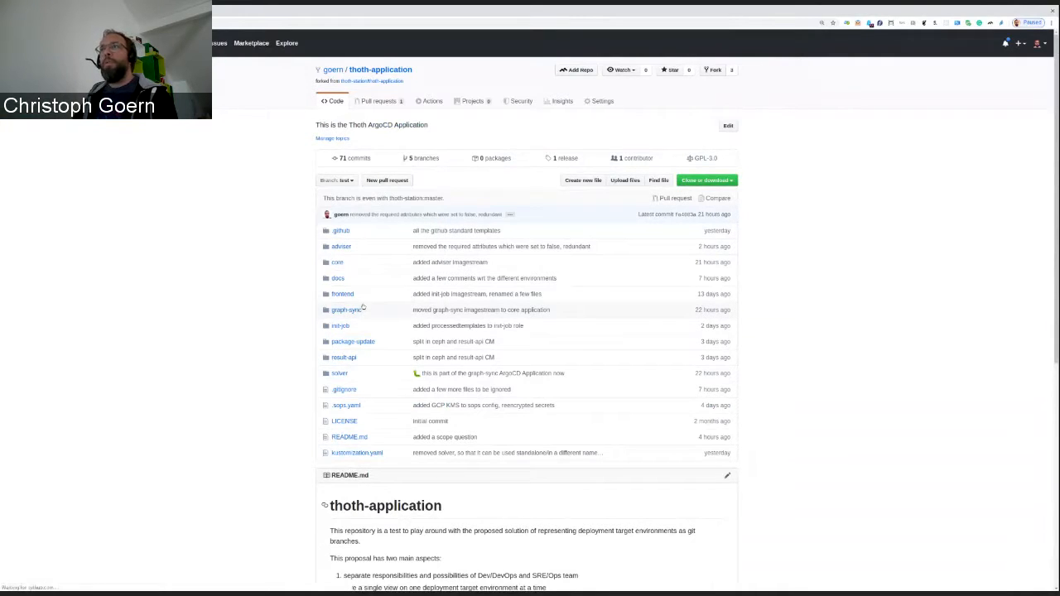
mouse_move(243, 300)
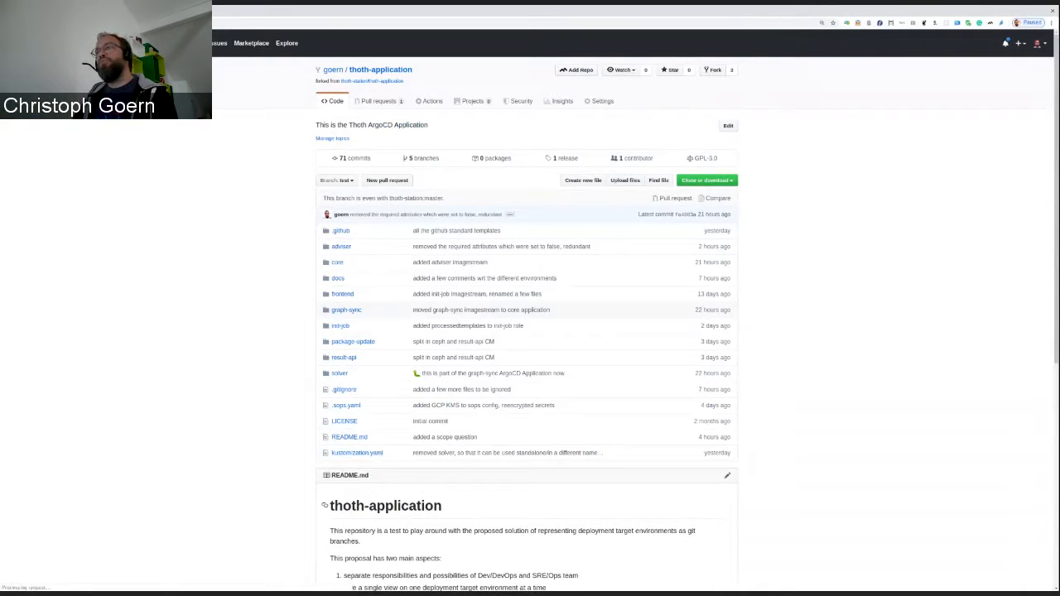
mouse_move(238, 285)
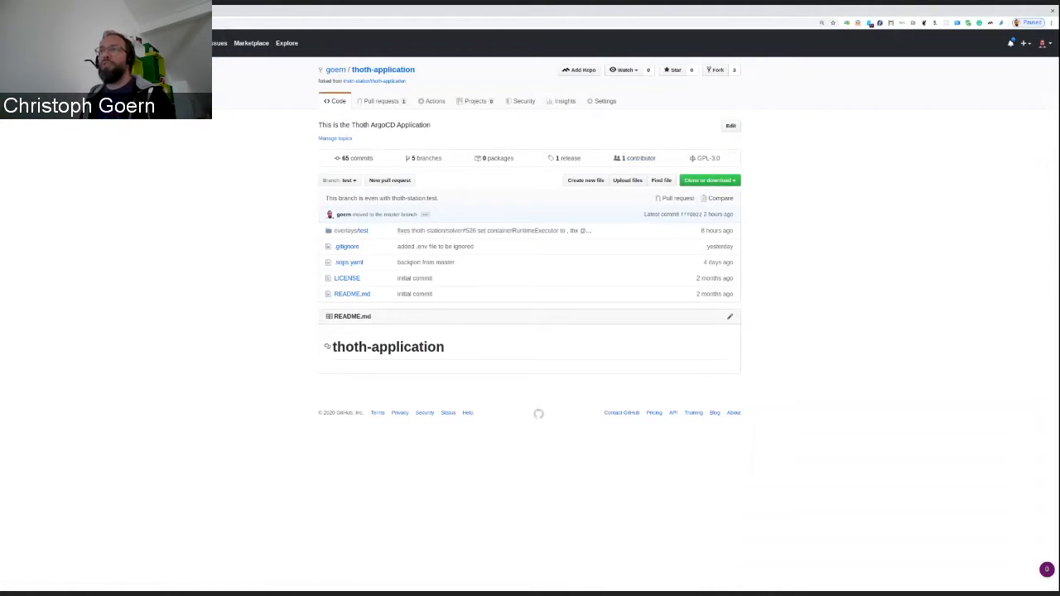
mouse_move(297, 243)
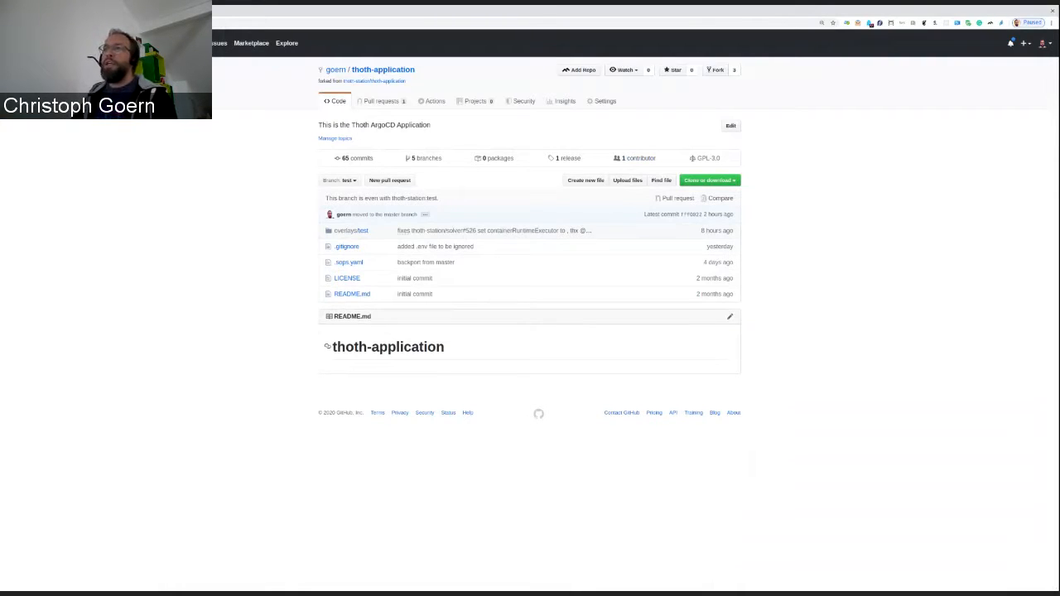
mouse_move(351, 231)
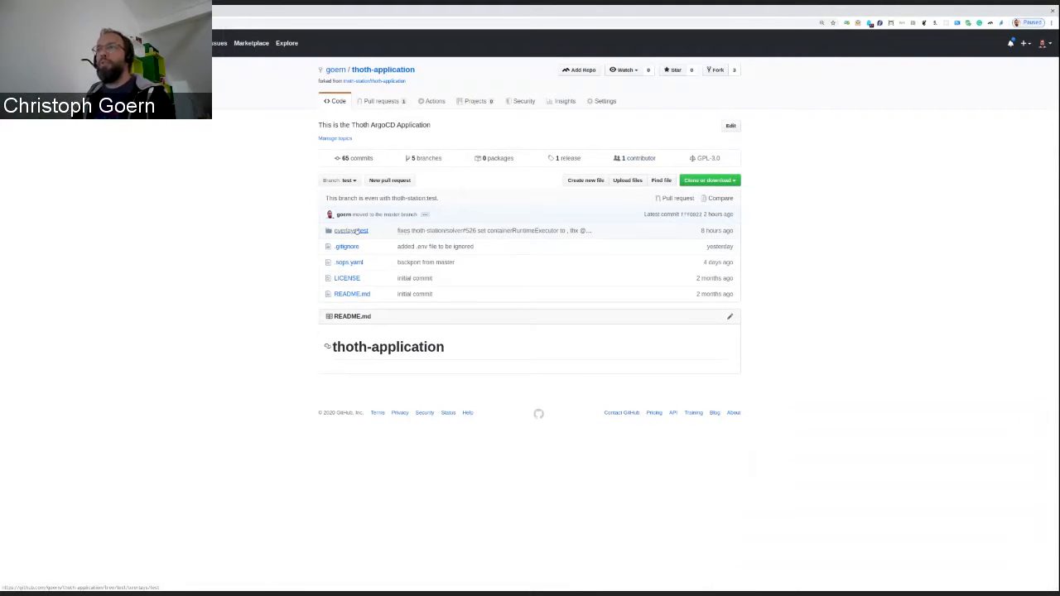
click(351, 230)
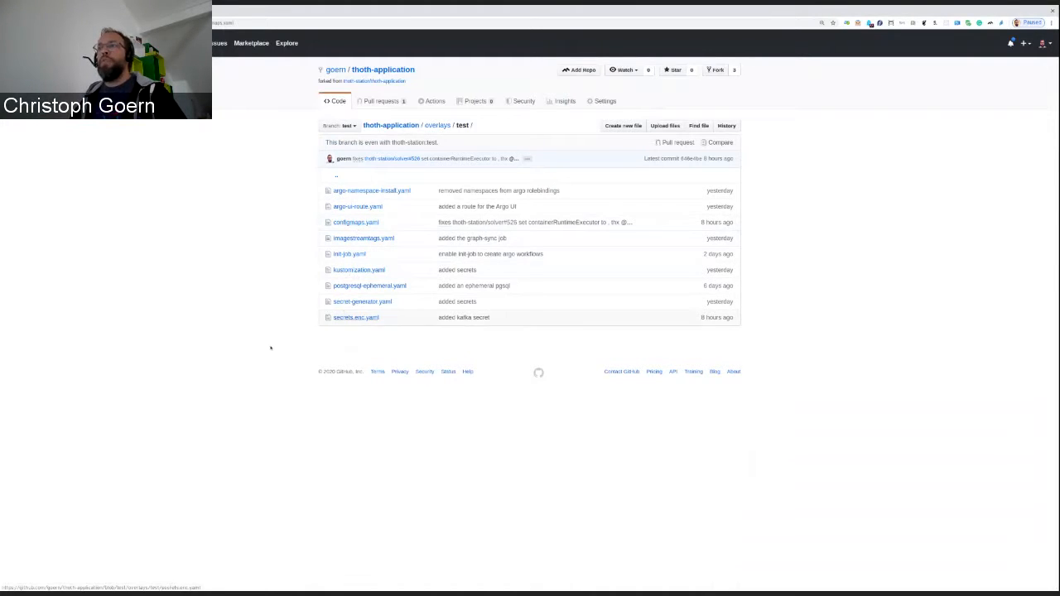
click(355, 222)
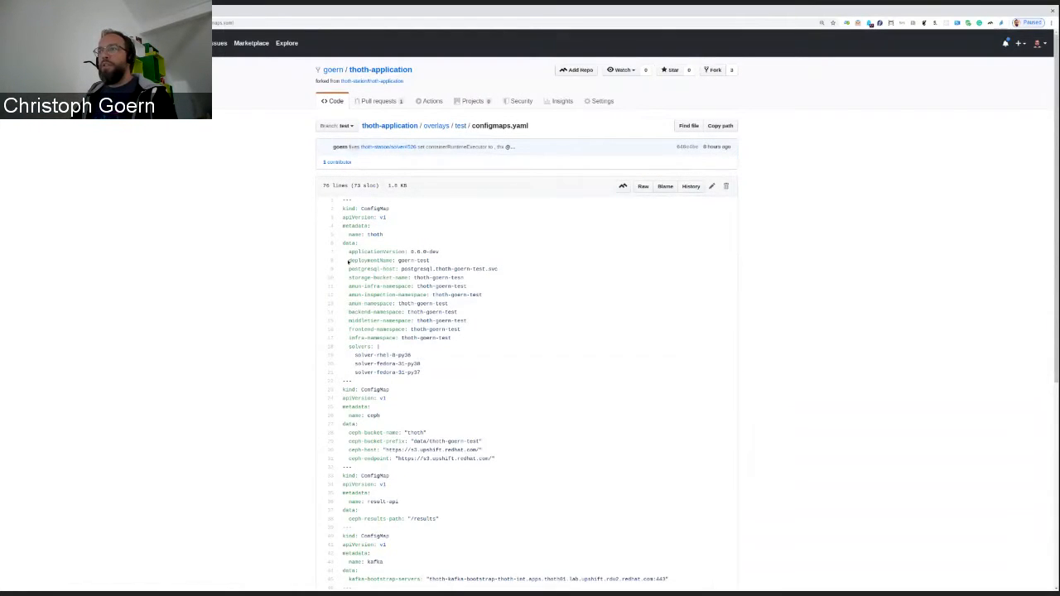
scroll(down, 3)
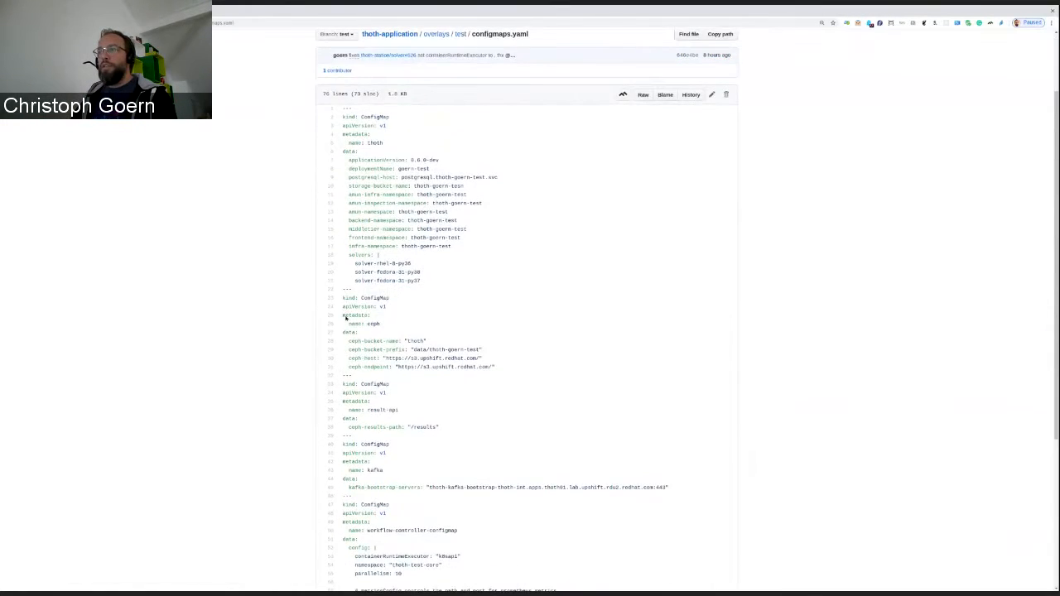
scroll(down, 3)
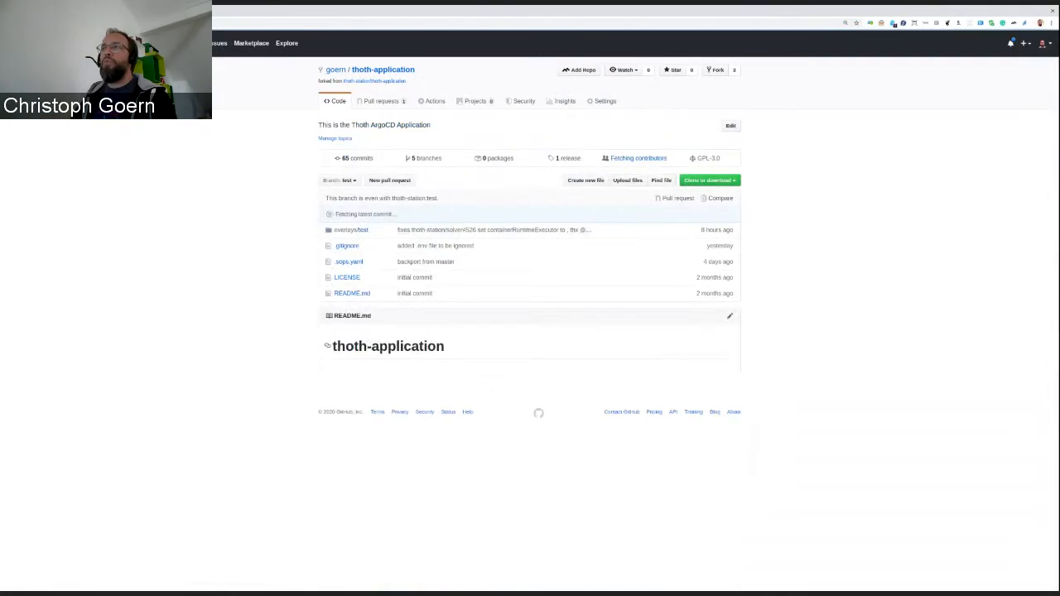
Switch back to master and open core/configmaps.yaml.
click(342, 181)
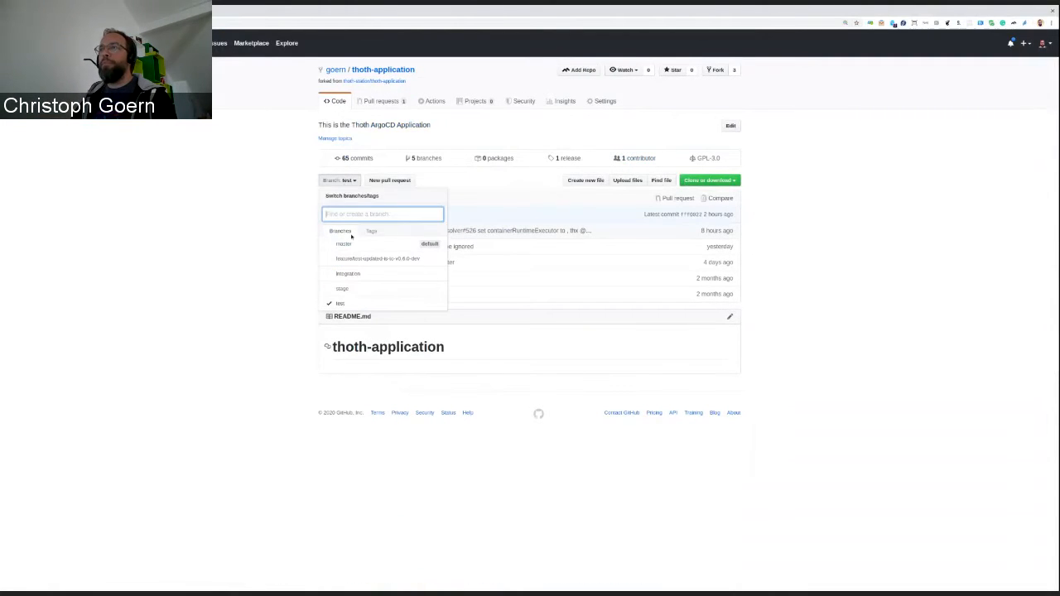
click(342, 243)
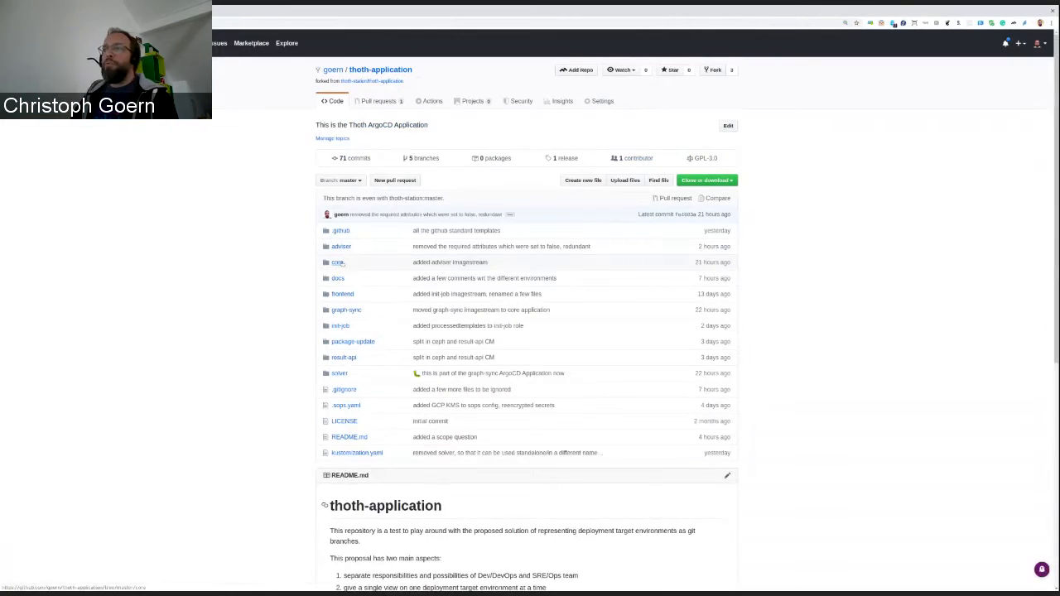
click(338, 262)
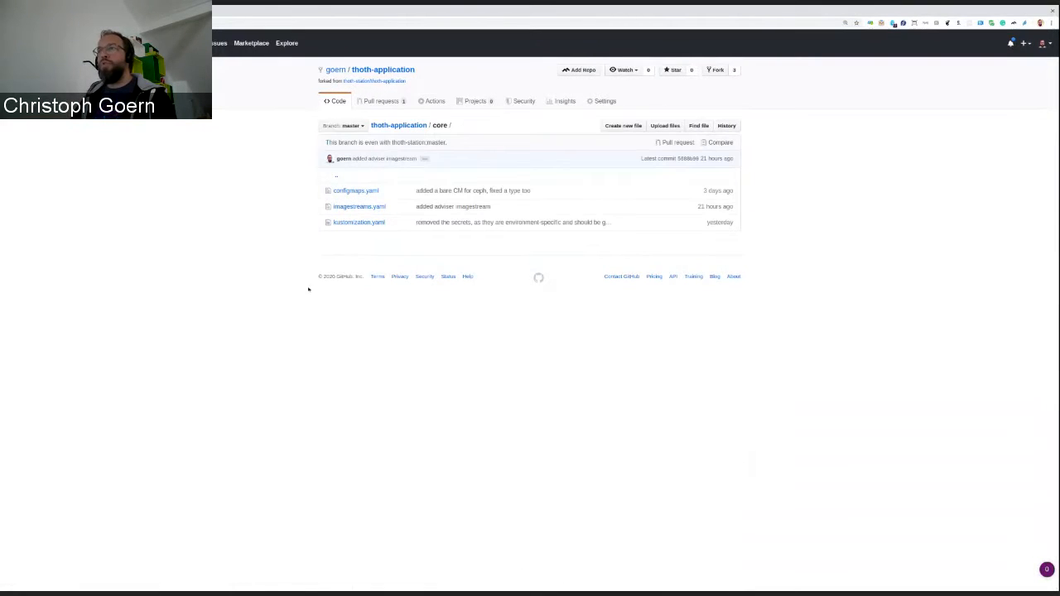
mouse_move(354, 191)
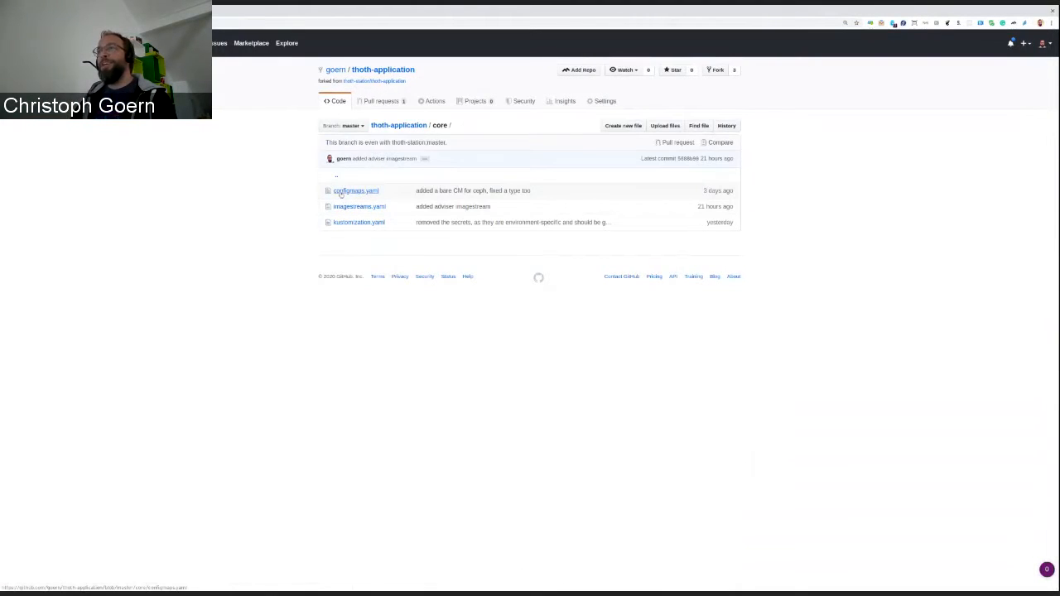
click(353, 190)
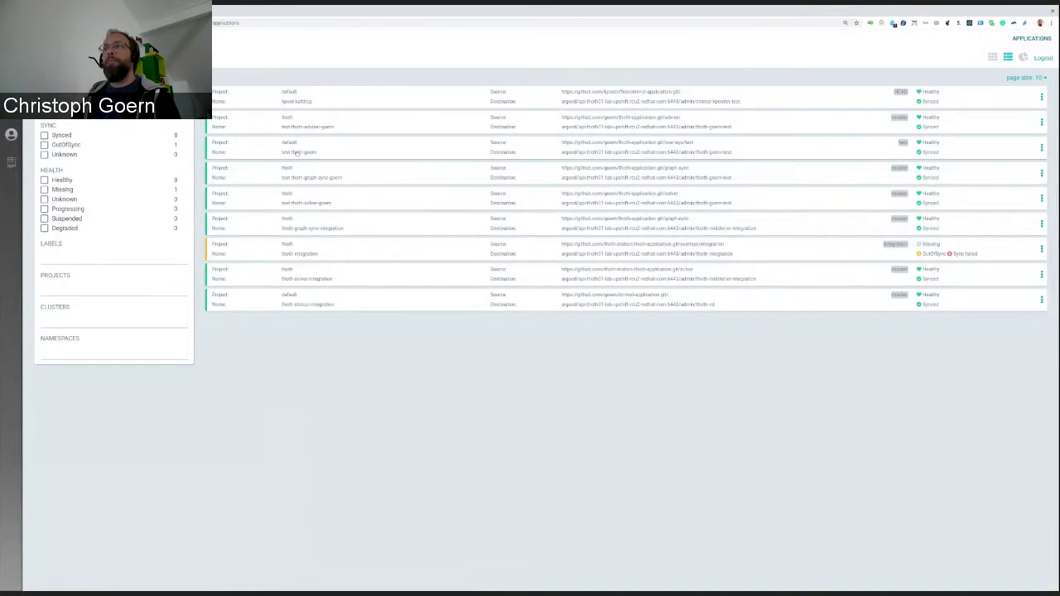
Select the test-thoth-goern application in the Argo CD applications list.
click(298, 151)
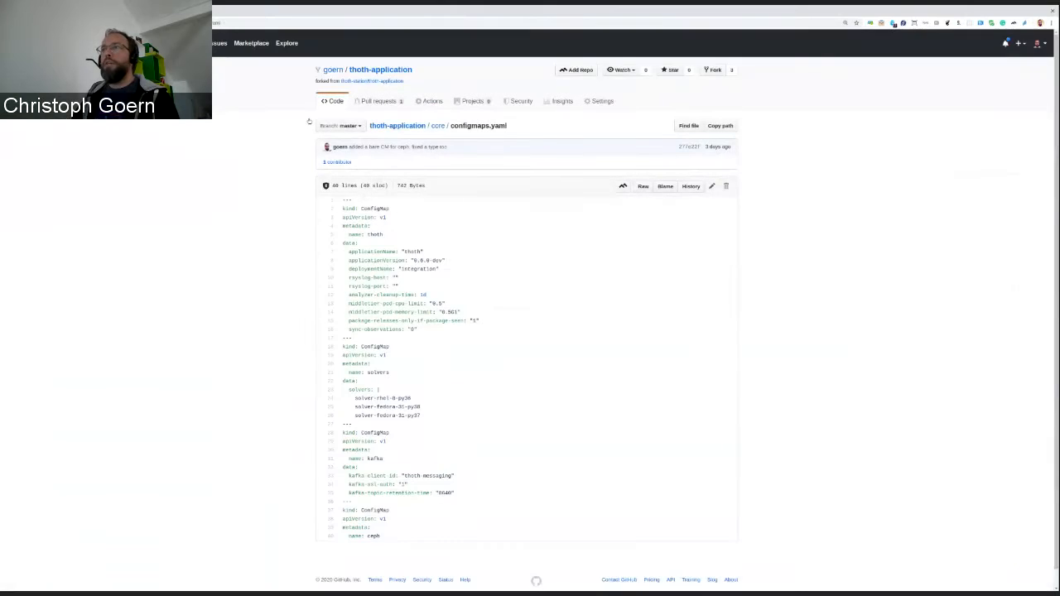
Return to the thoth-application main page and switch it to the test branch.
click(440, 126)
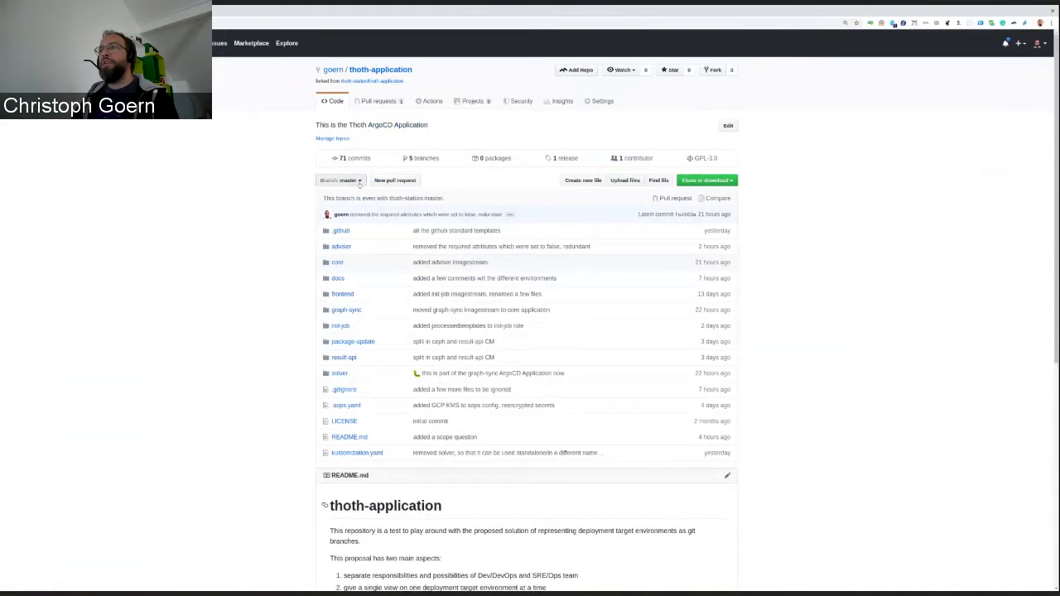
click(339, 179)
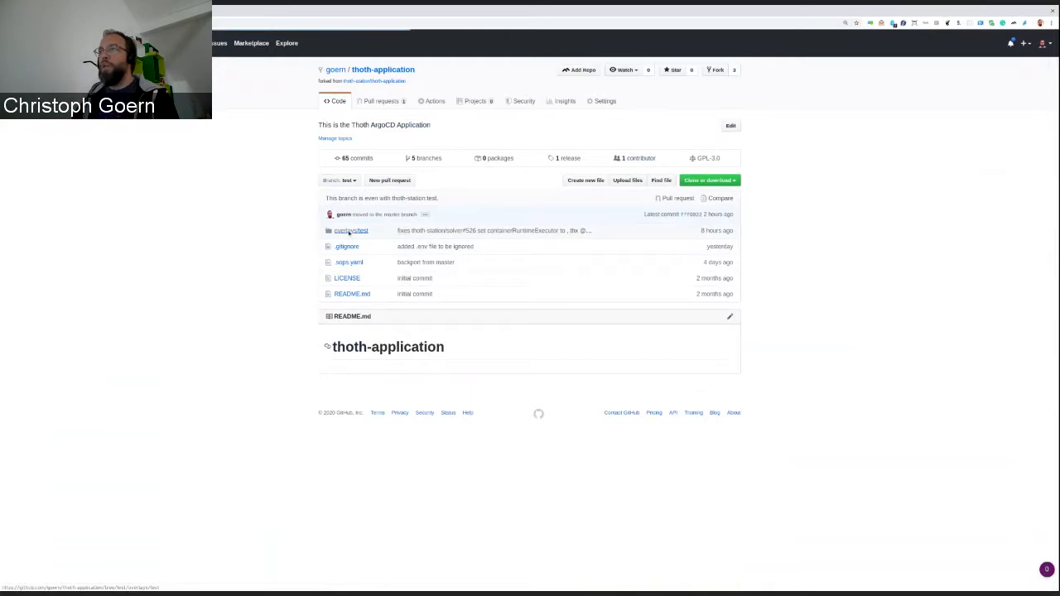
Open kustomization.yaml inside the overlays/test folder.
click(350, 230)
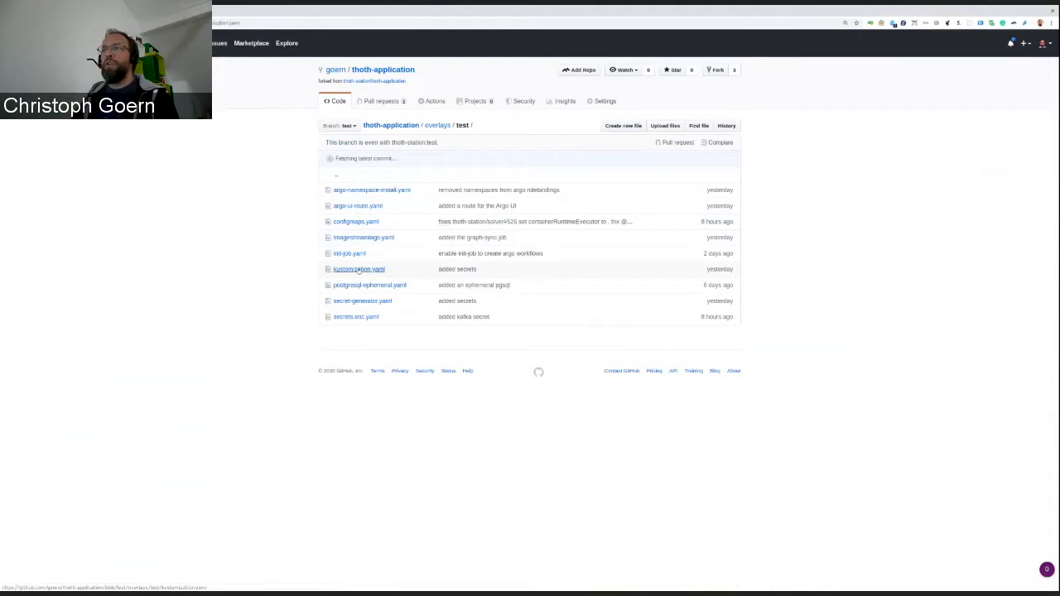
click(358, 268)
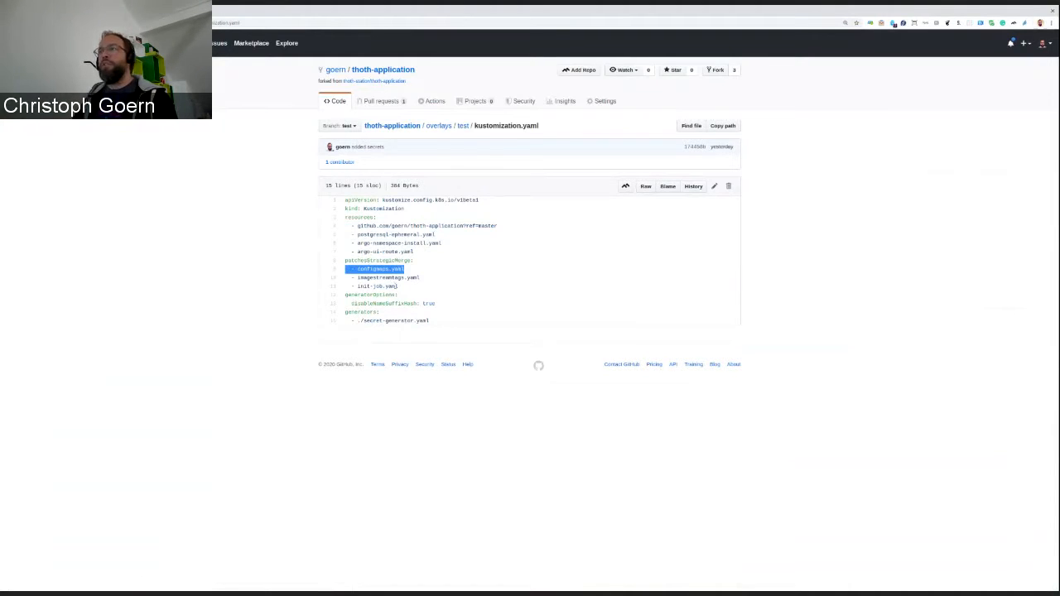
mouse_move(439, 125)
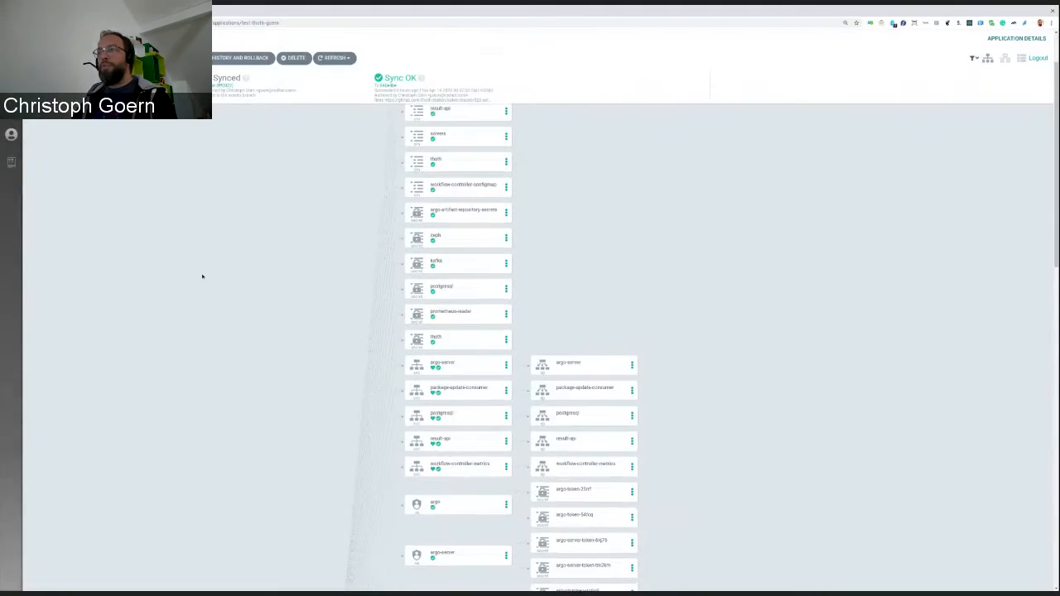
scroll(down, 3)
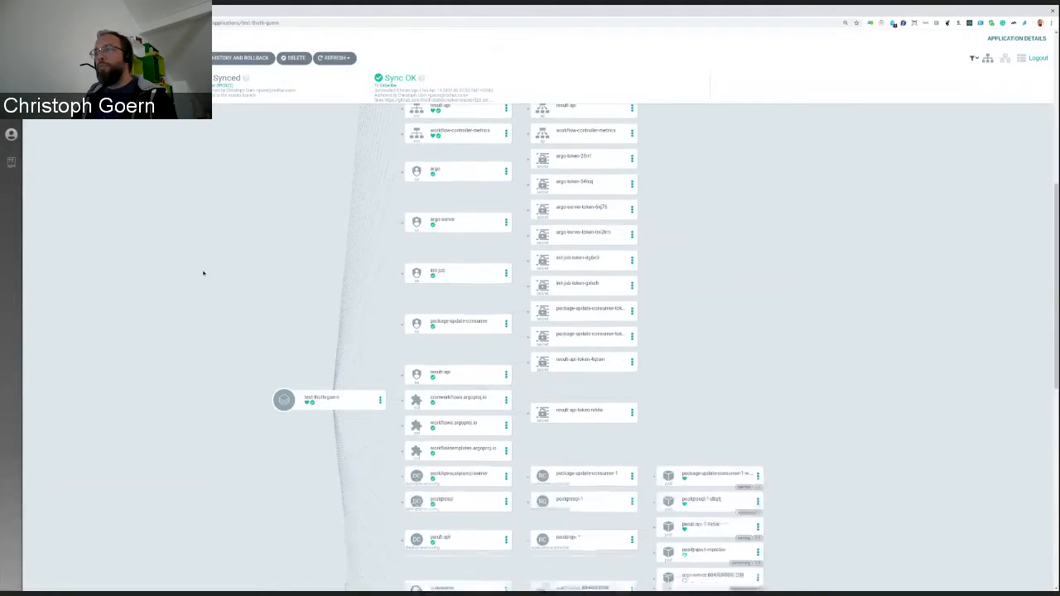
scroll(down, 3)
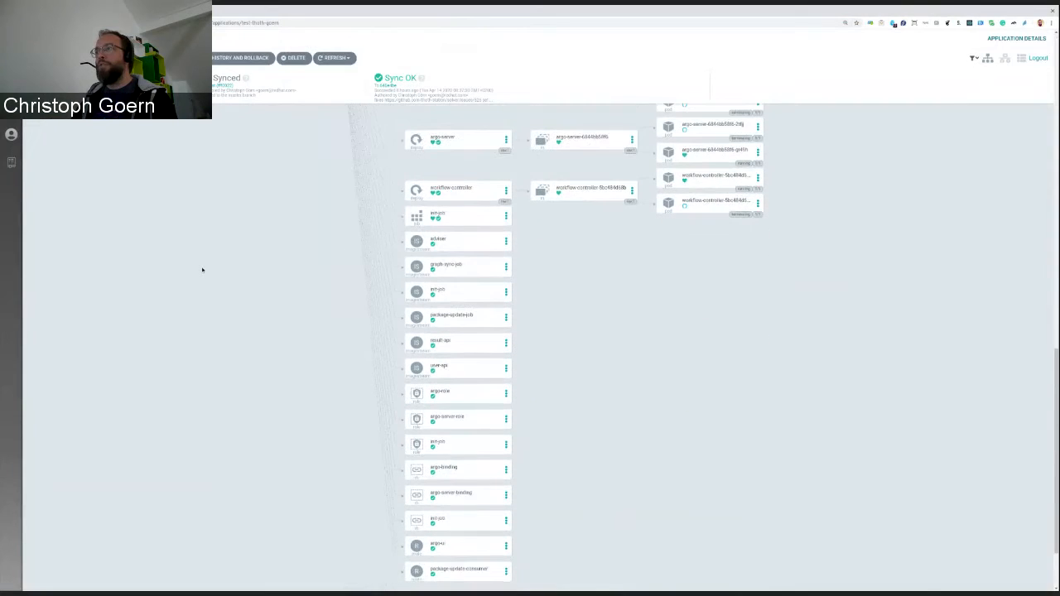
scroll(down, 3)
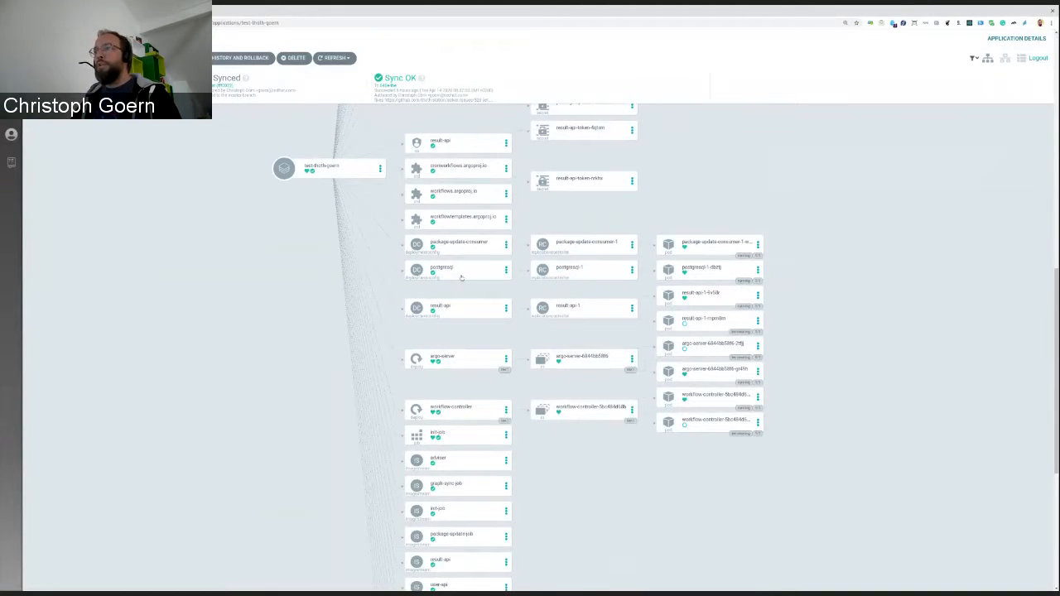
mouse_move(325, 261)
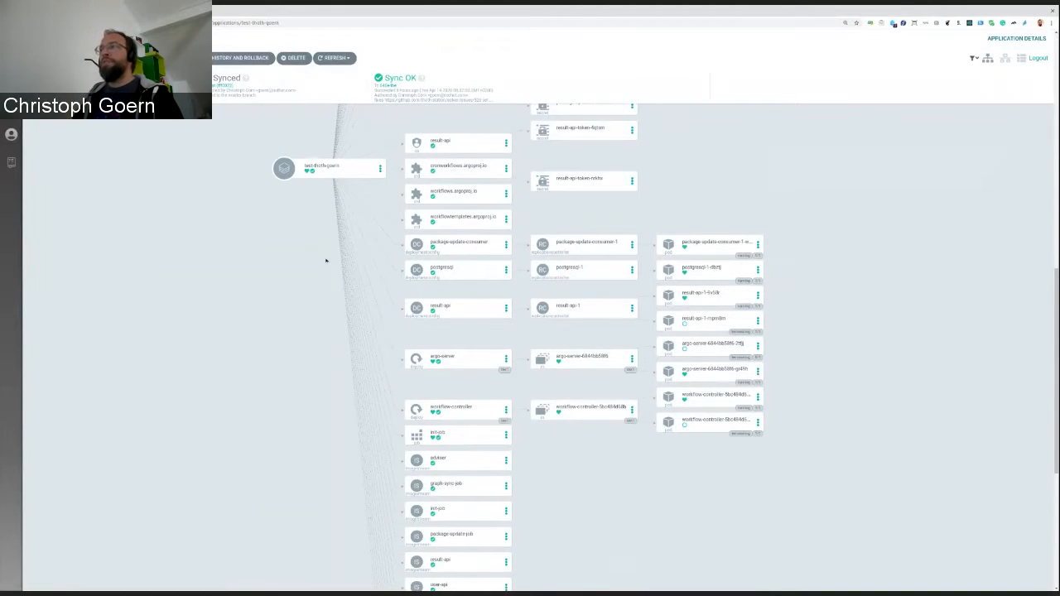
mouse_move(199, 218)
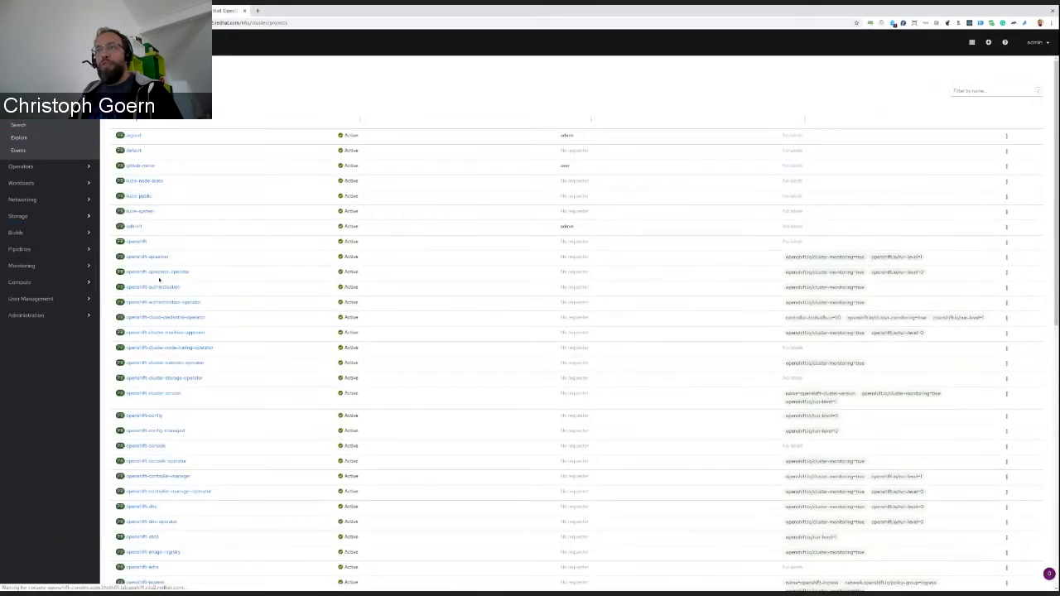
Scroll the OpenShift projects list down to the thoth-* projects.
scroll(down, 3)
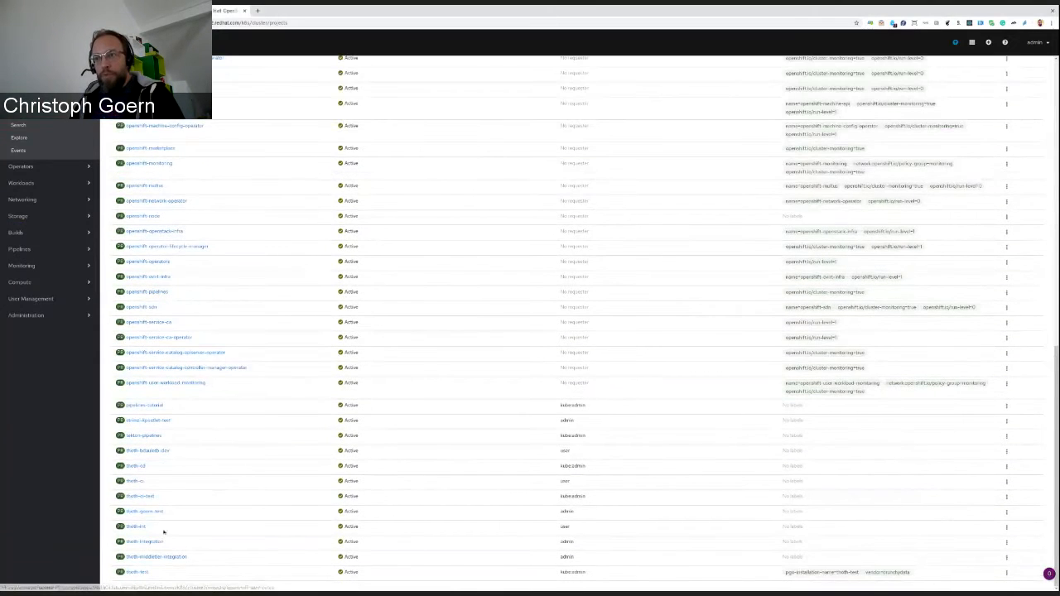
click(144, 511)
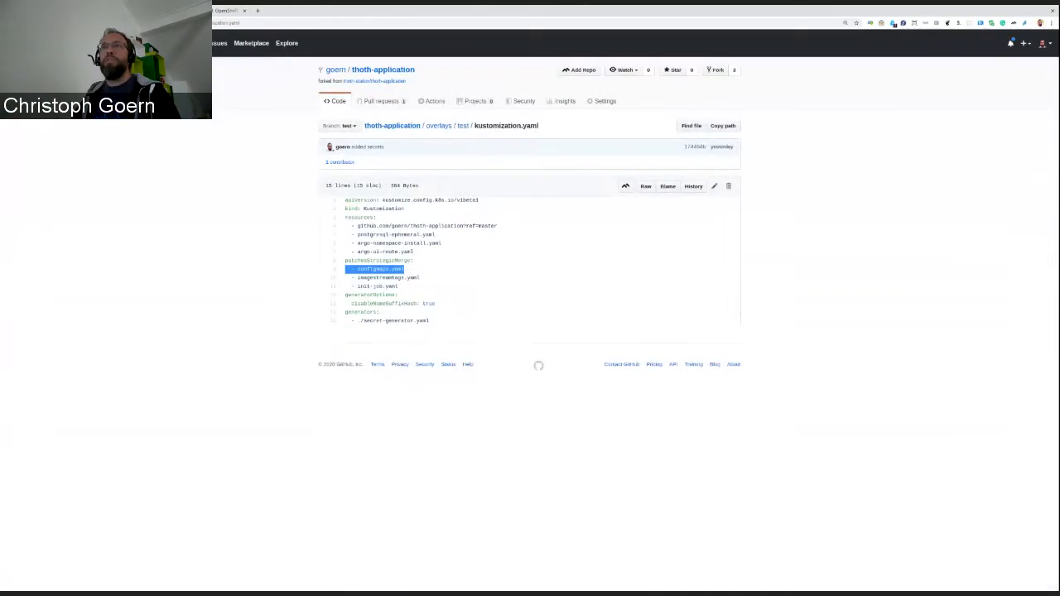
mouse_move(207, 192)
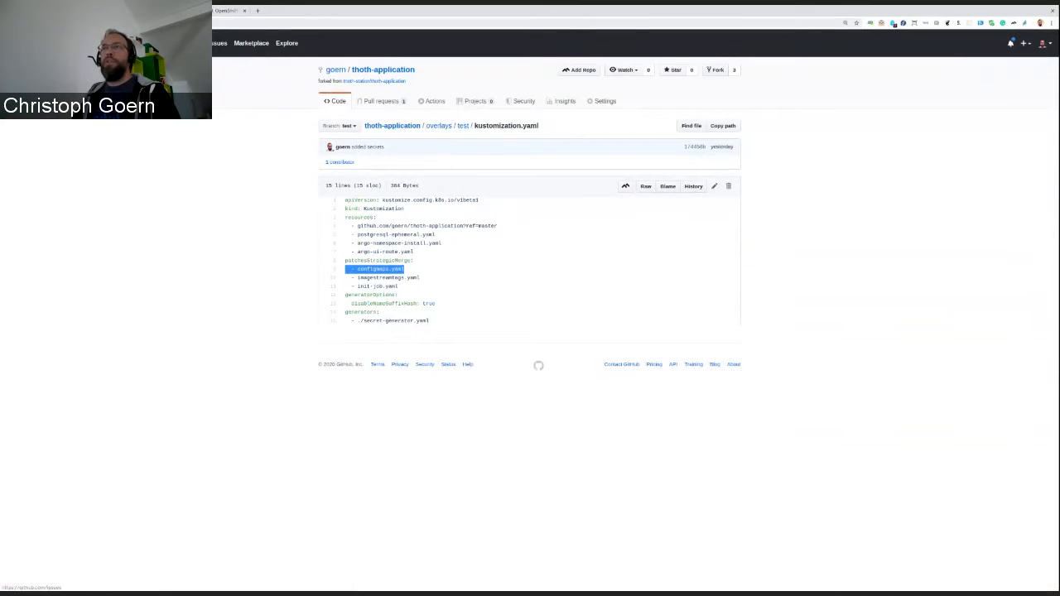
click(461, 125)
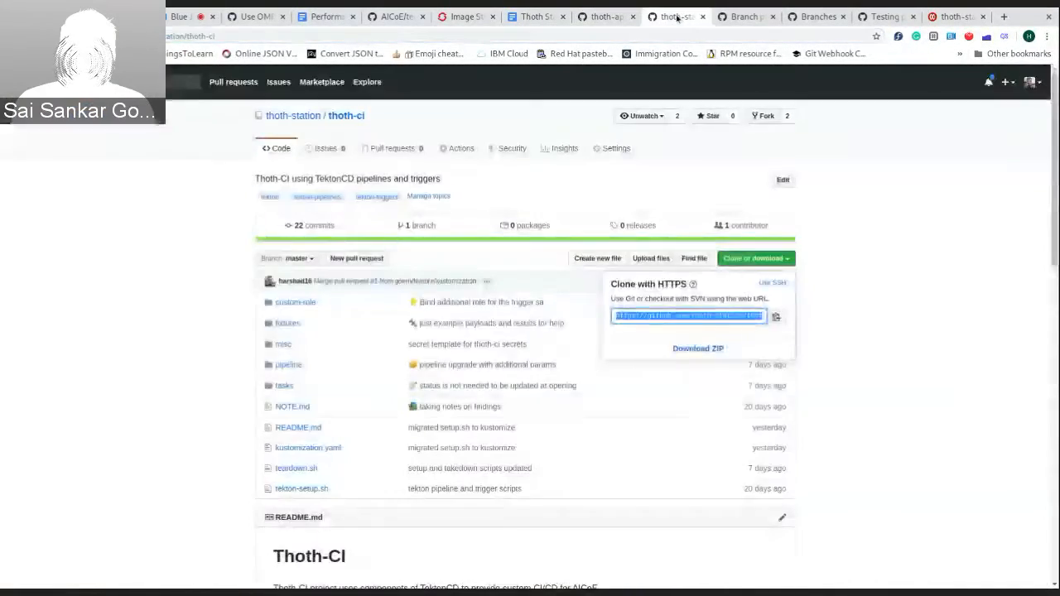
Dismiss the clone URL panel and scroll down through the thoth-ci README.
click(686, 175)
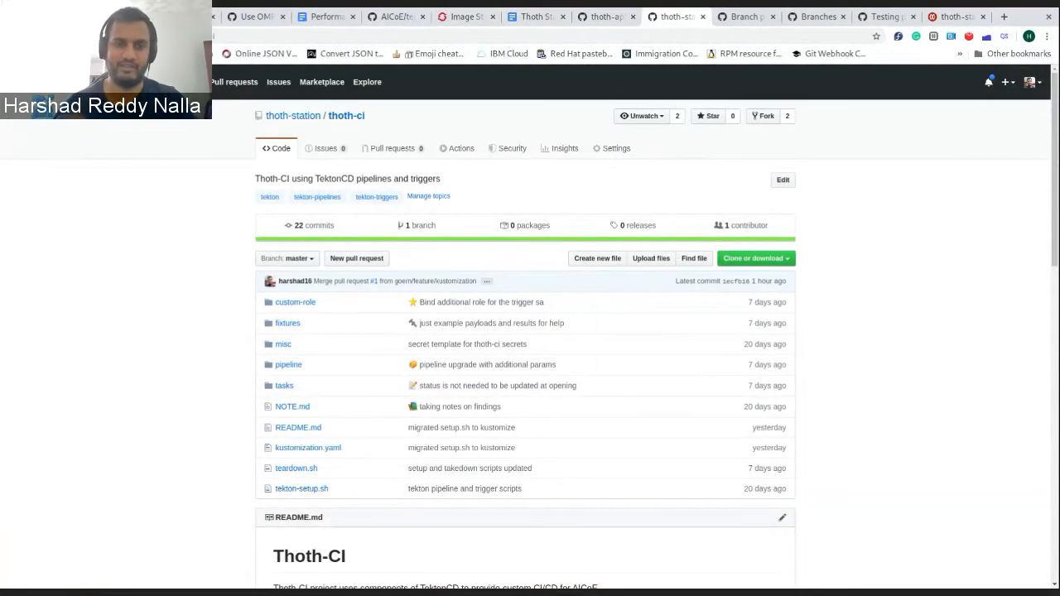
scroll(down, 3)
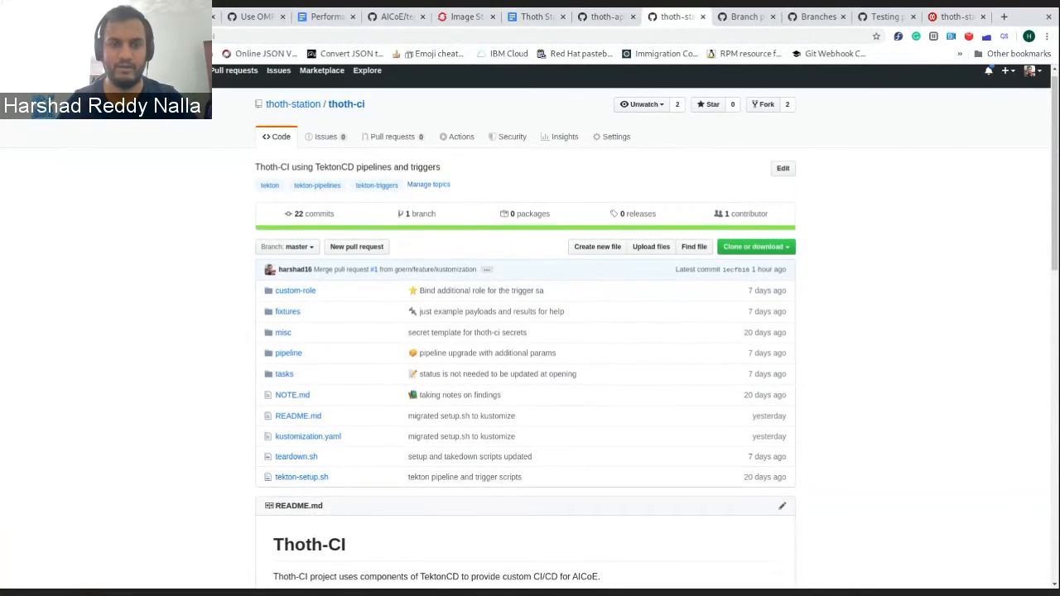
scroll(down, 3)
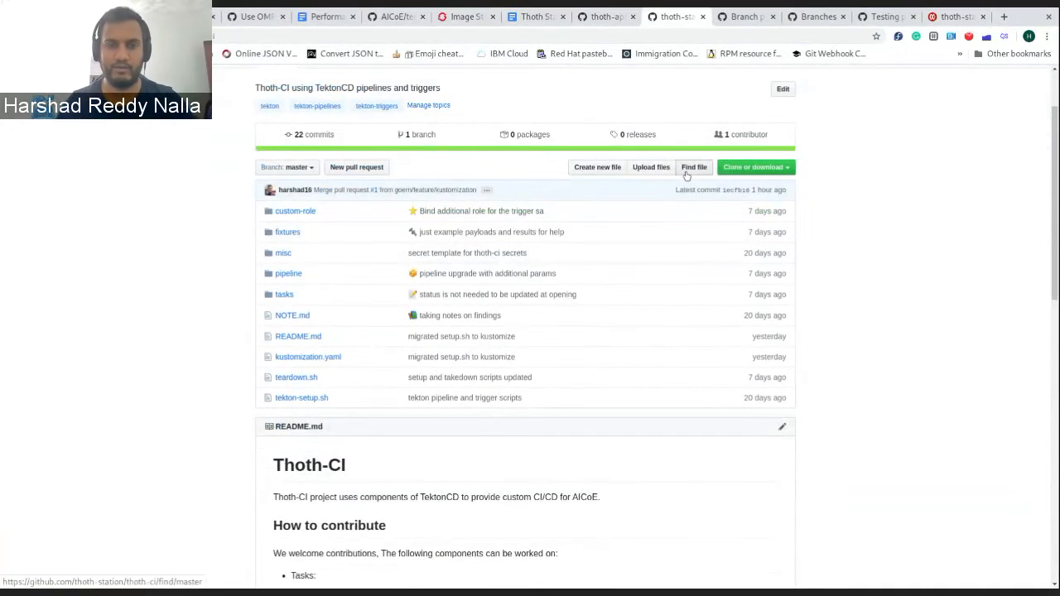
scroll(down, 3)
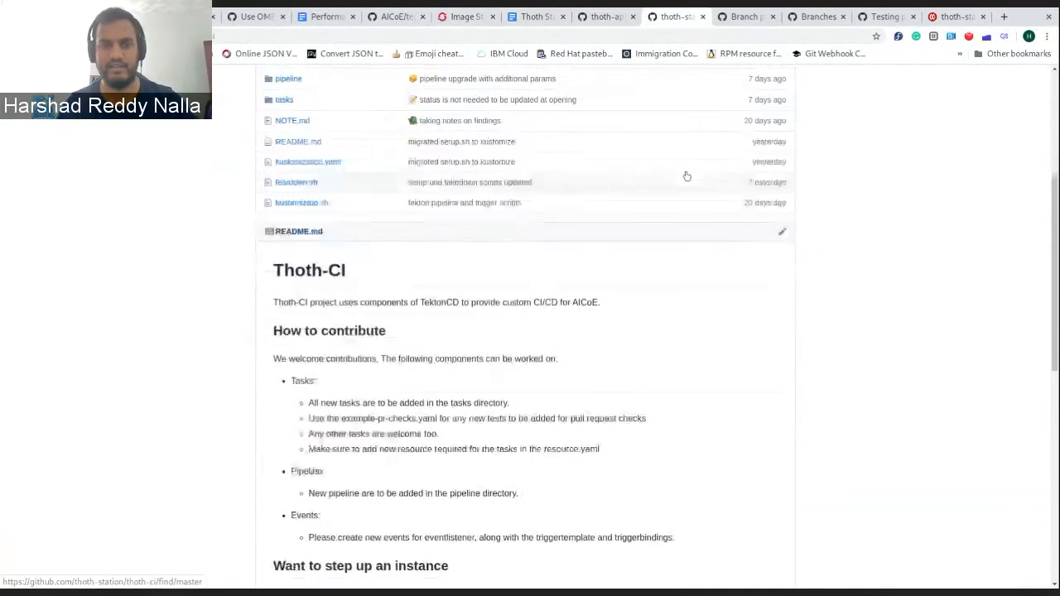
scroll(down, 3)
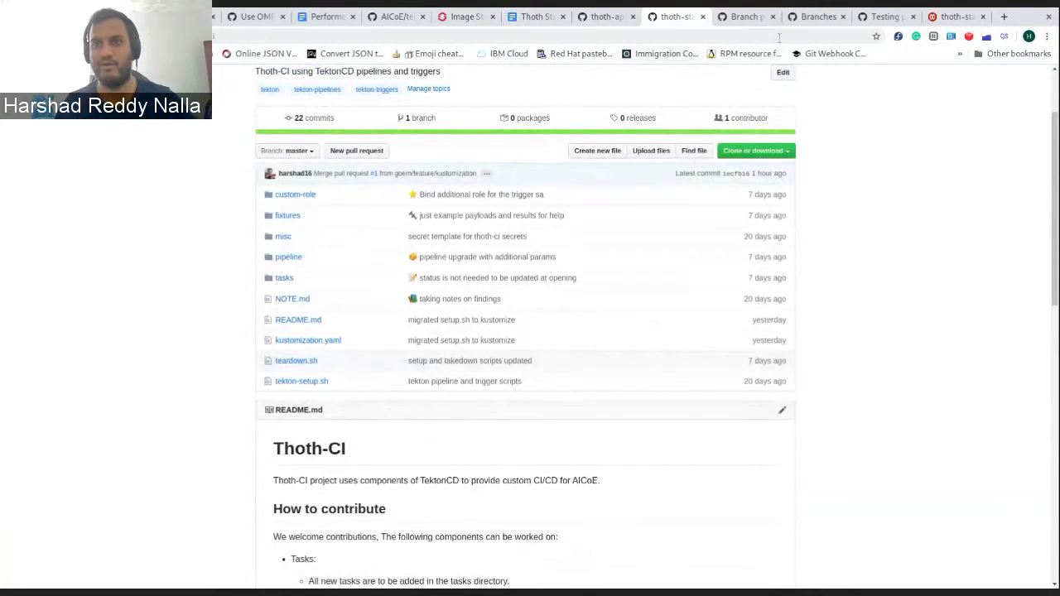
Mark thoth-ci/pytest-check and coala-check required on srcops-testing's master rule and save.
click(823, 17)
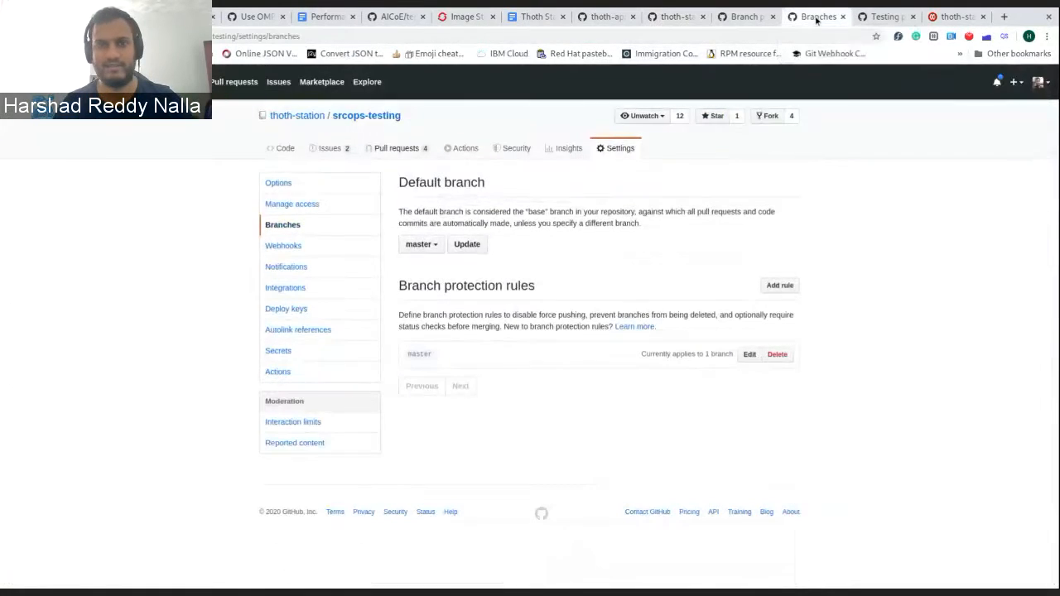
mouse_move(375, 116)
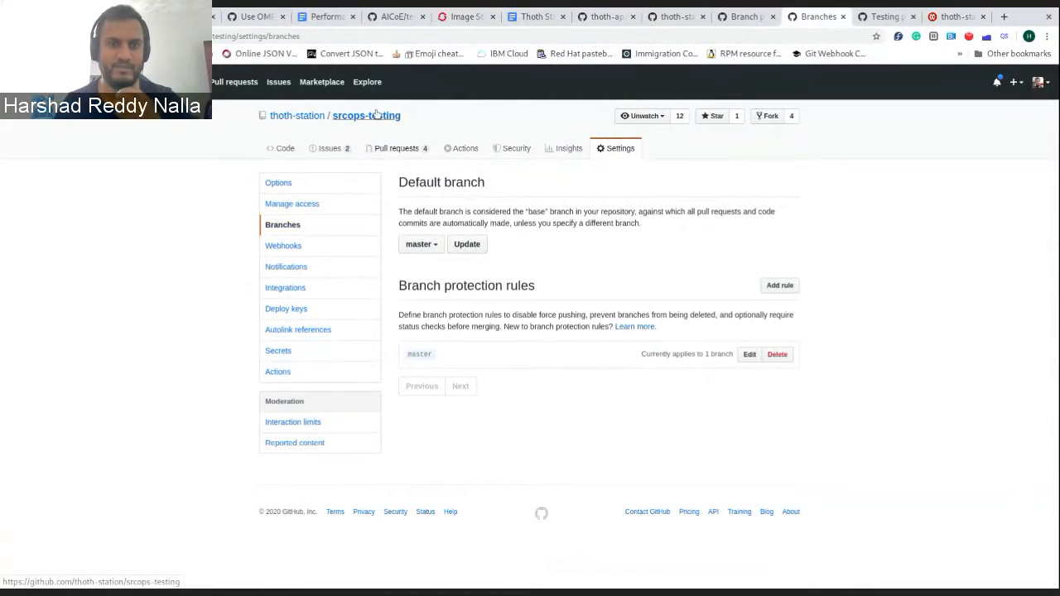
mouse_move(363, 128)
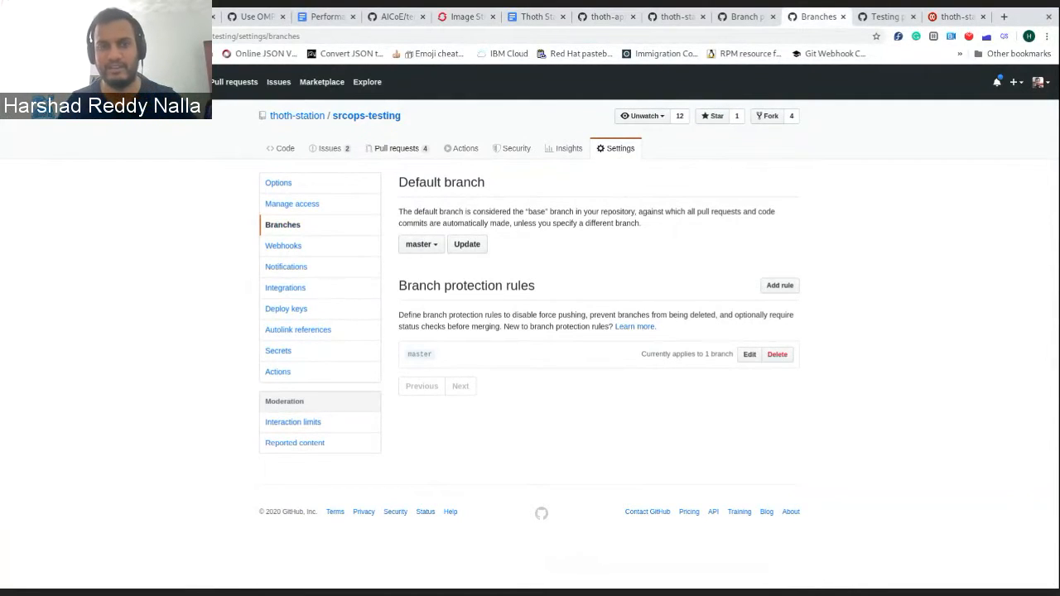
mouse_move(553, 247)
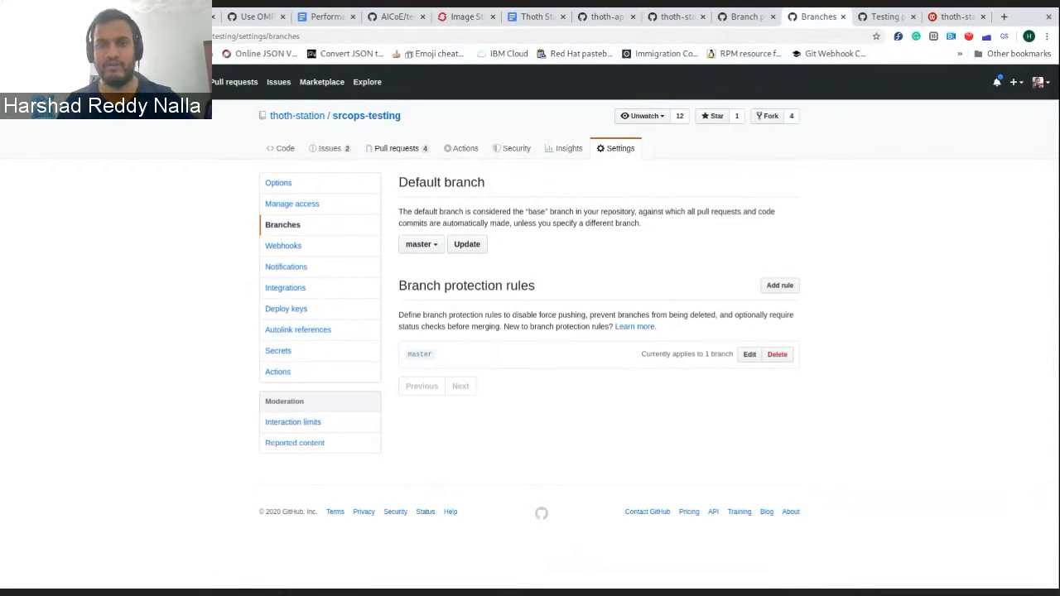
mouse_move(719, 335)
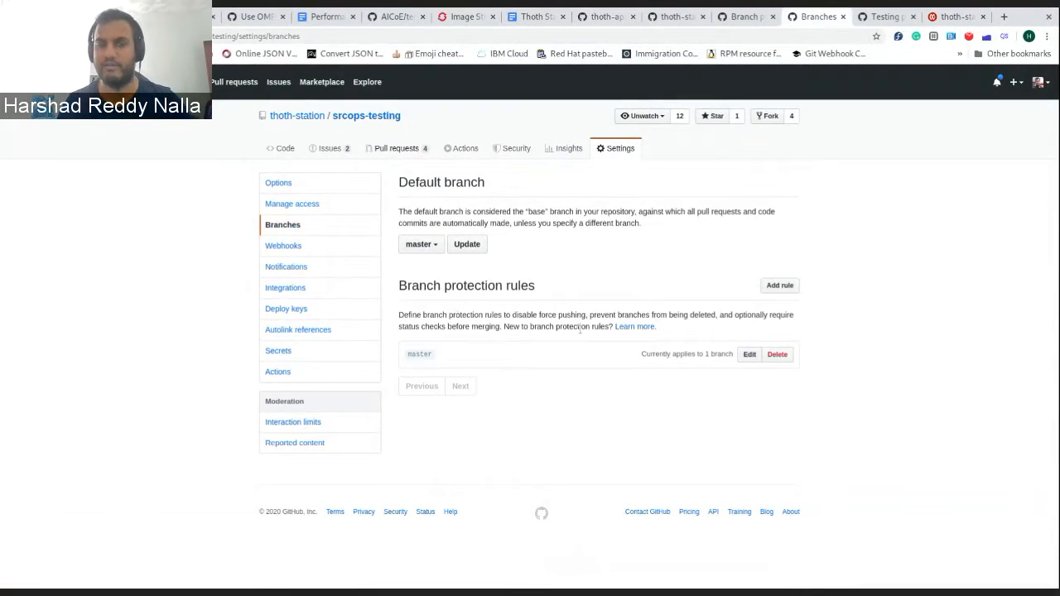
mouse_move(755, 363)
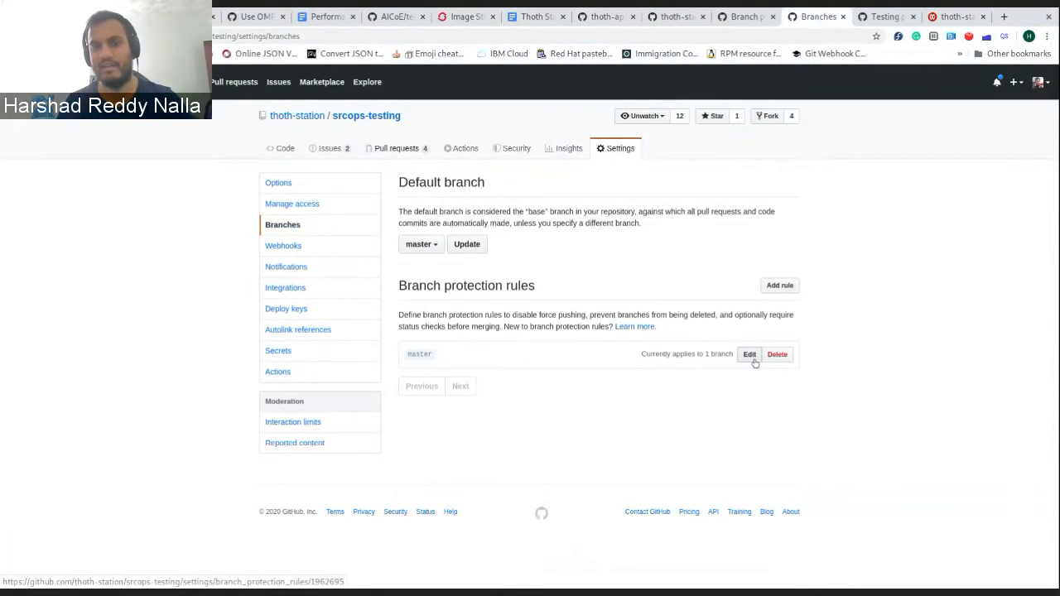
click(748, 354)
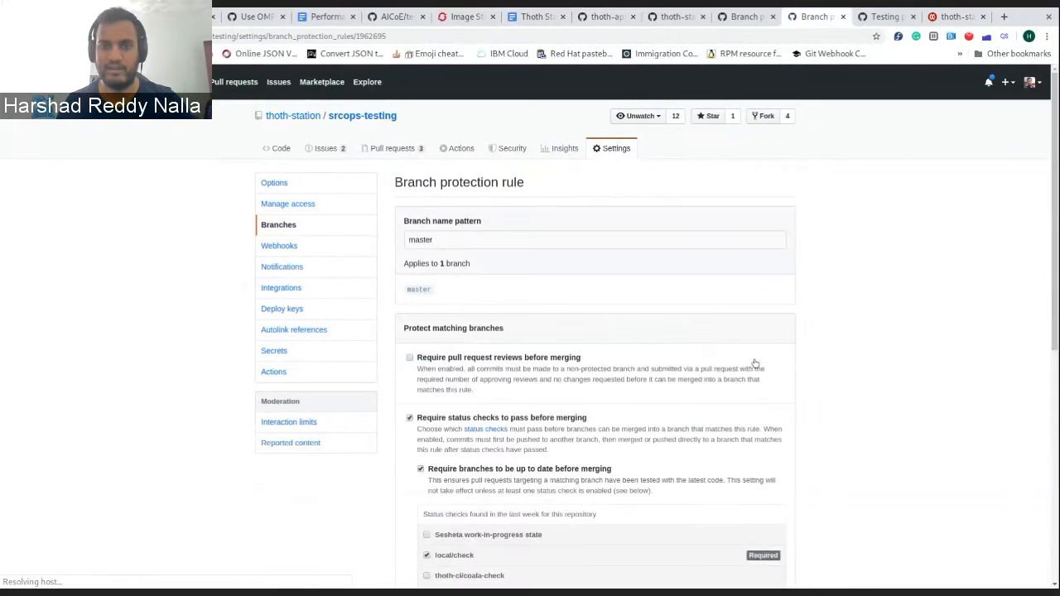
scroll(down, 3)
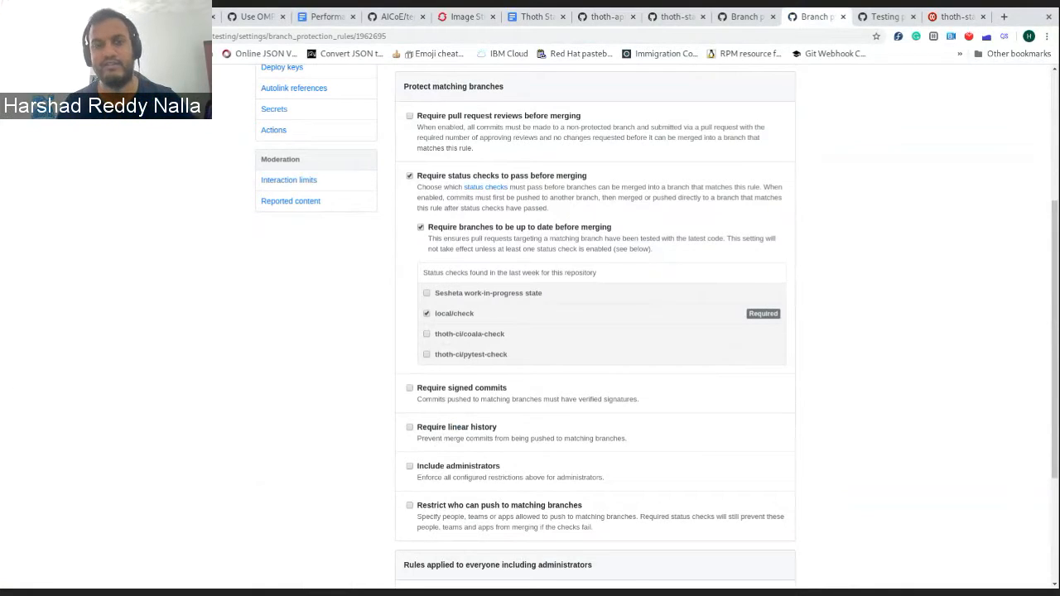
click(427, 354)
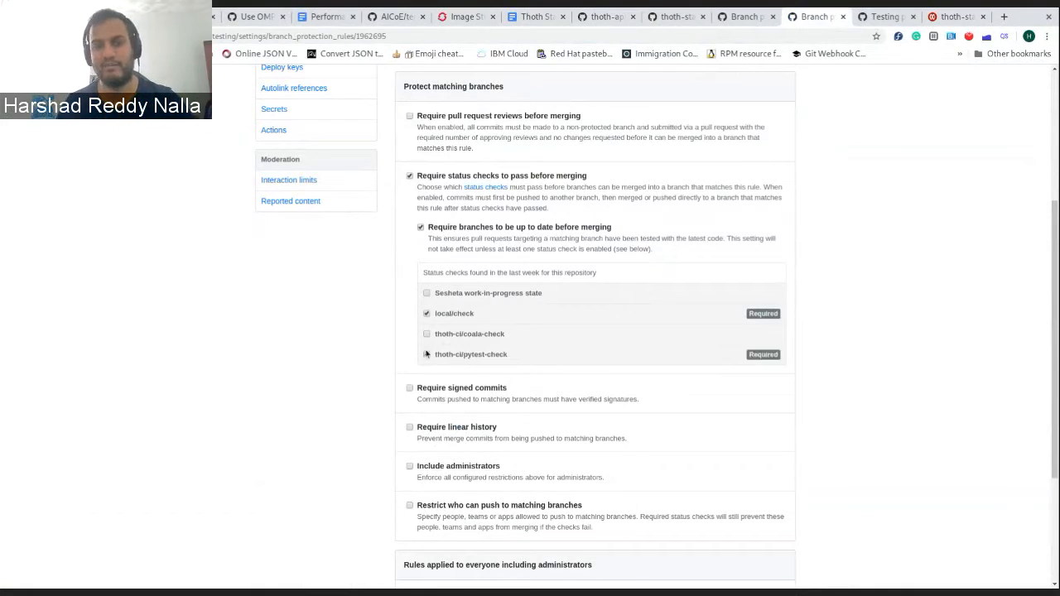
click(426, 335)
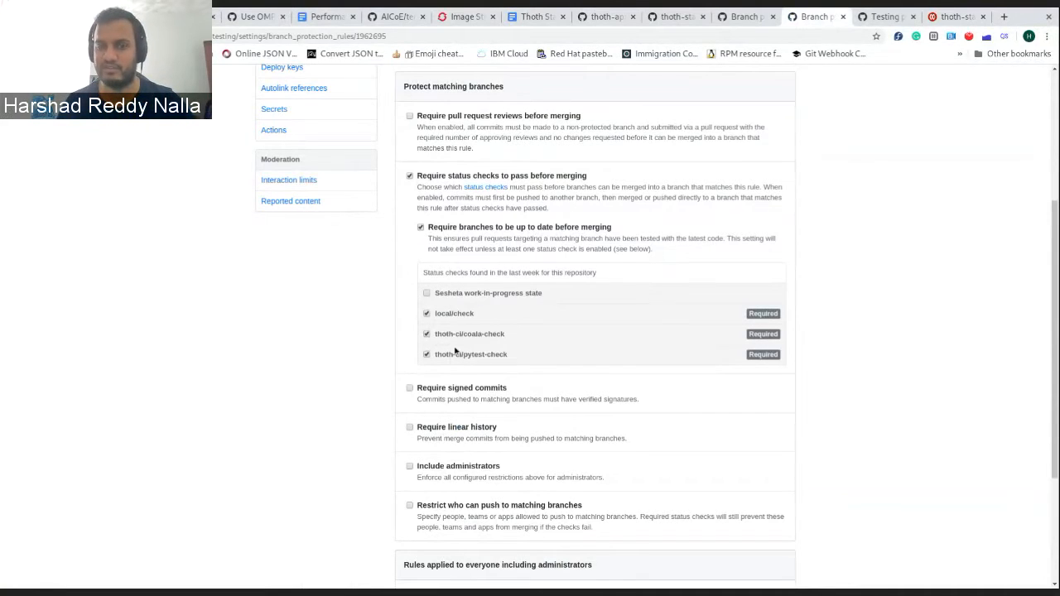
mouse_move(519, 346)
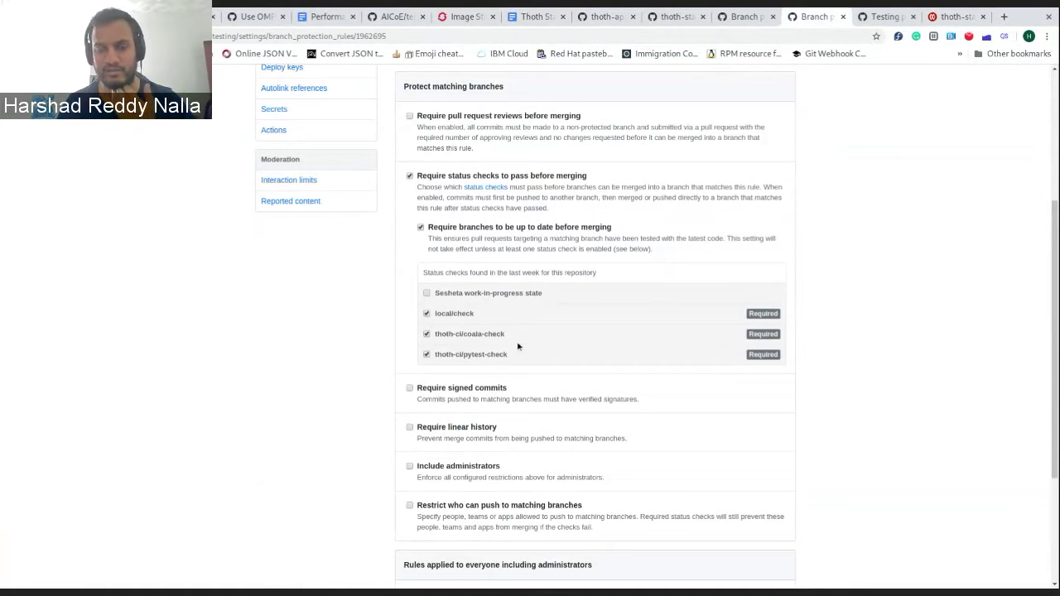
scroll(down, 3)
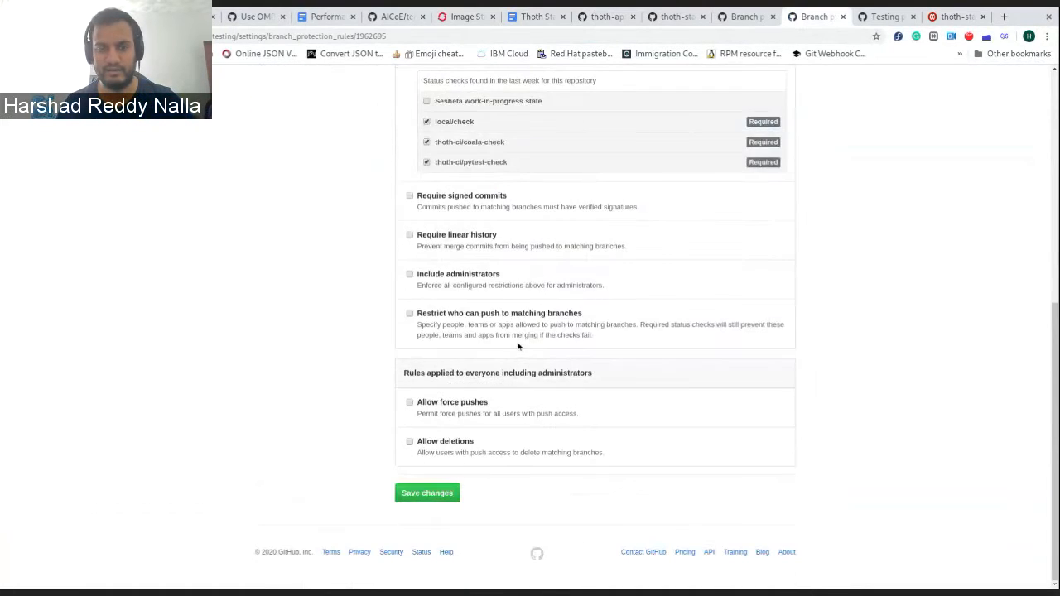
click(427, 493)
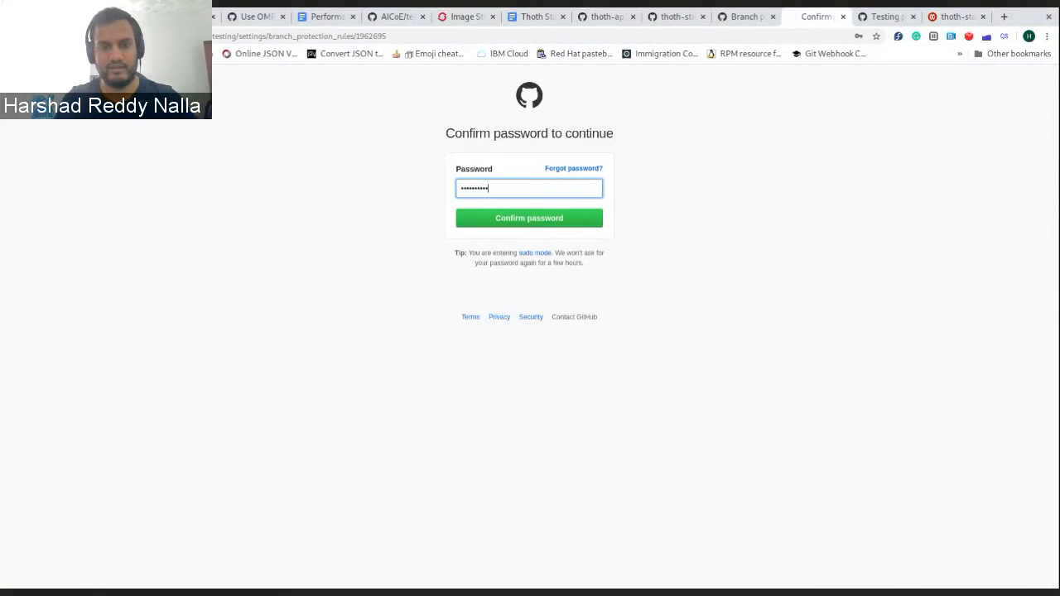
Confirm the password, review srcops-testing's webhooks, and view its pull requests.
click(529, 218)
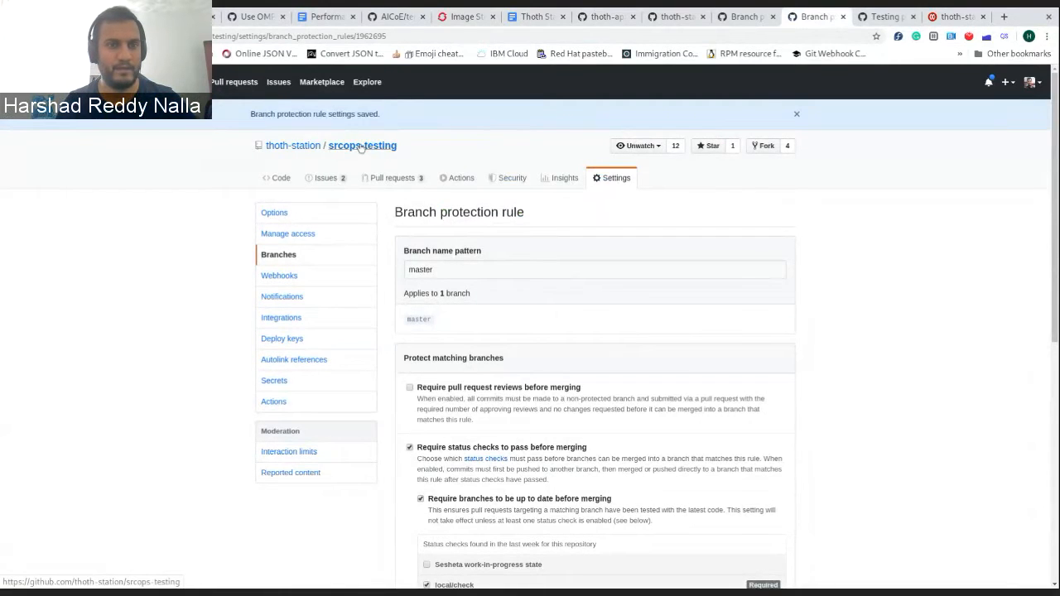
click(362, 145)
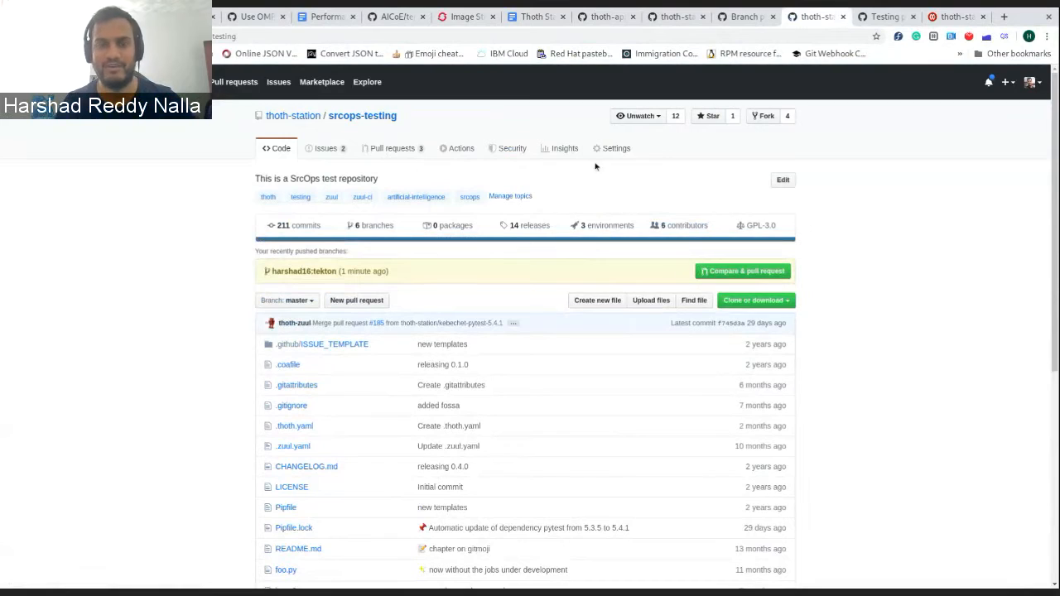
click(616, 149)
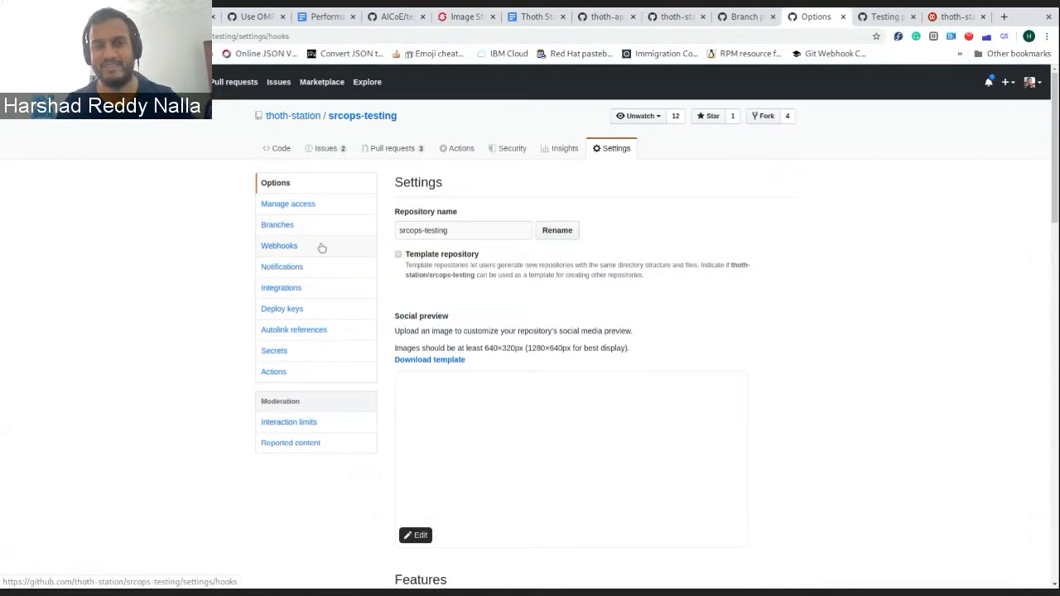
click(280, 246)
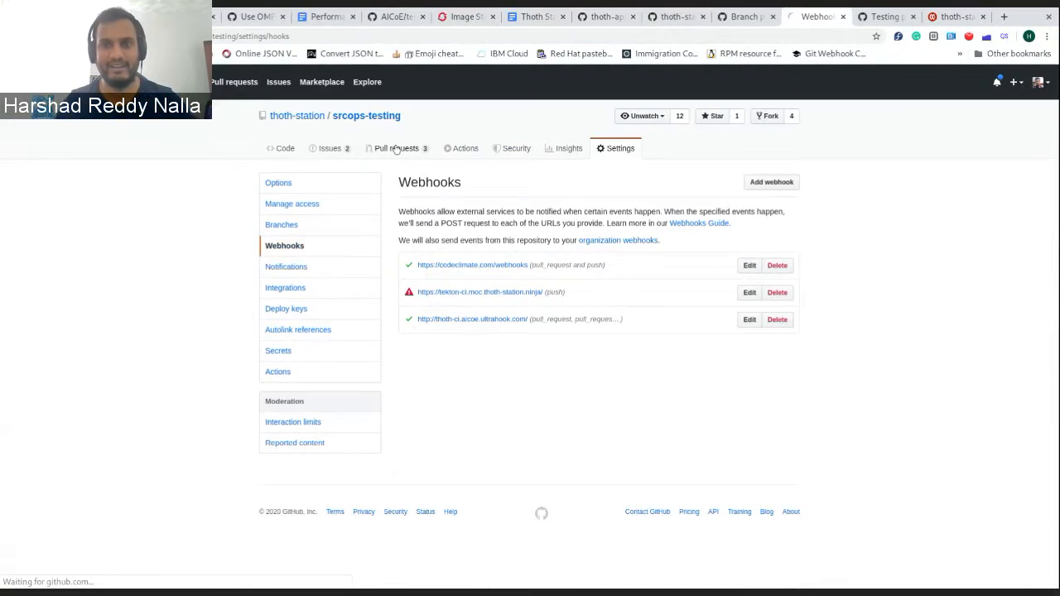
click(396, 149)
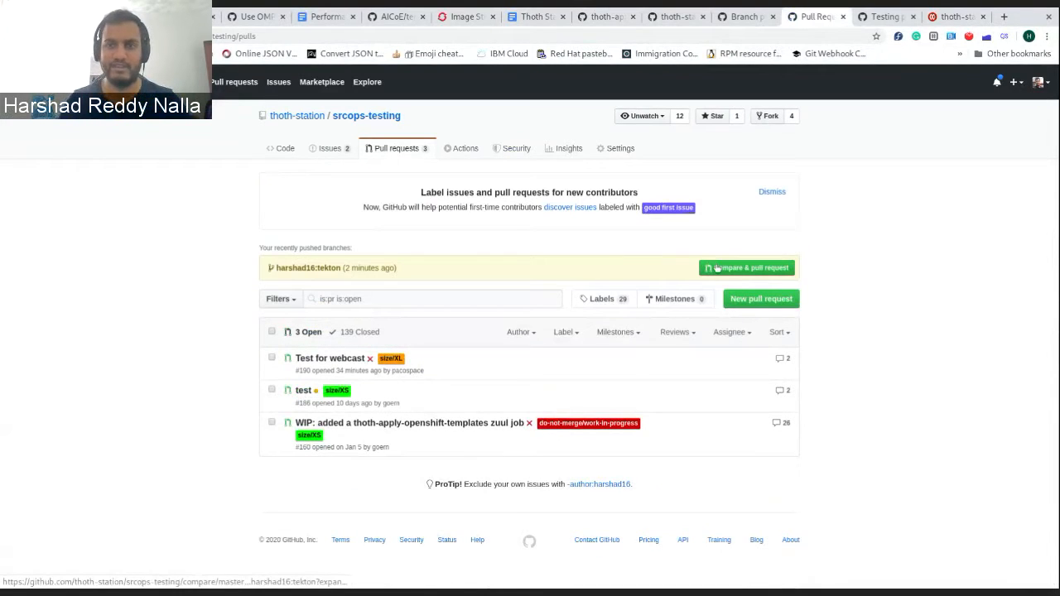
Create the 'testing' pull request from the tekton branch into master.
click(745, 268)
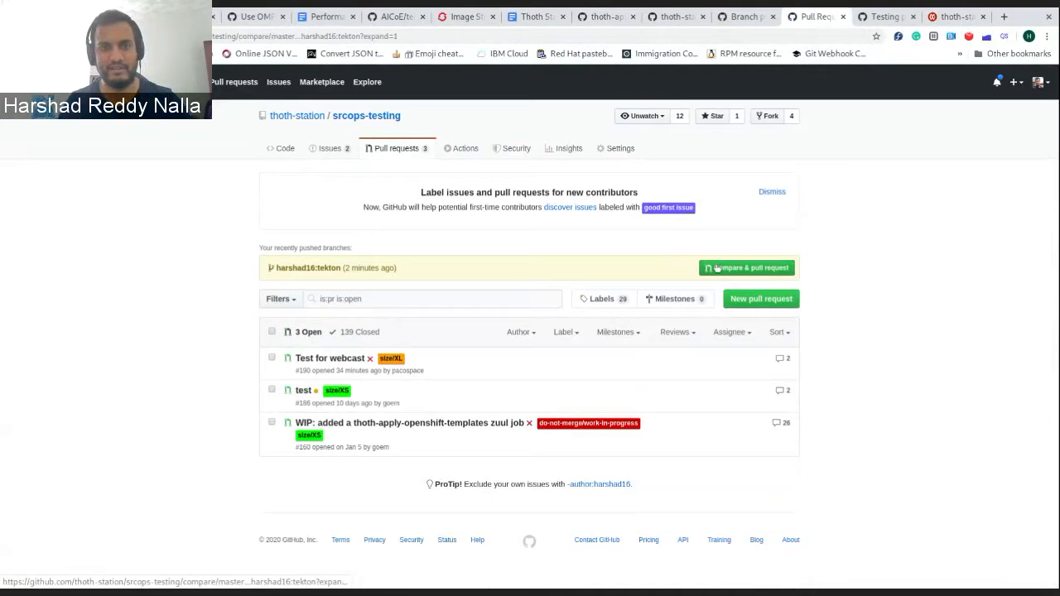
click(747, 267)
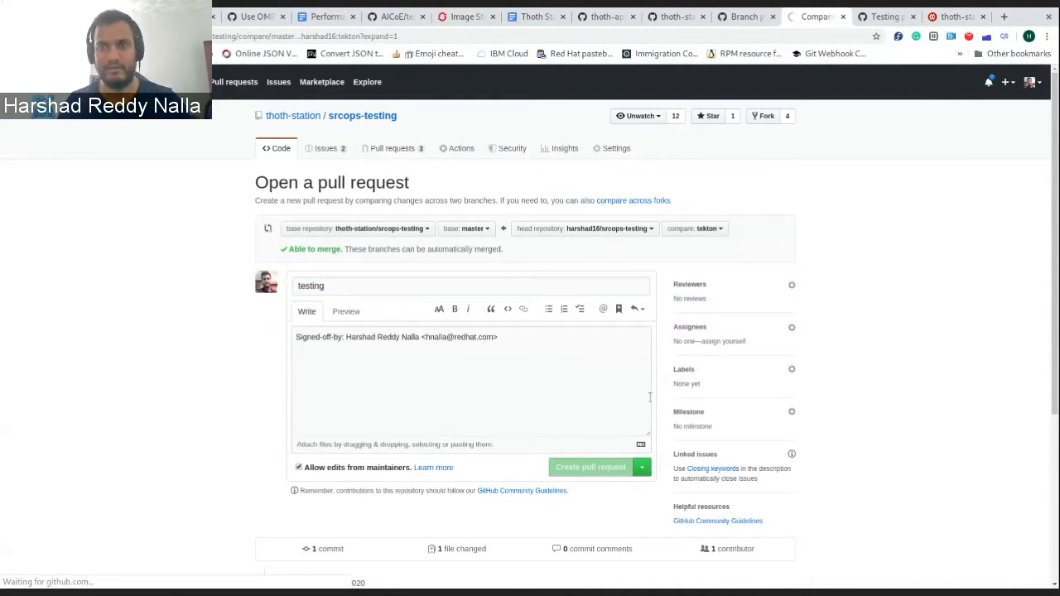
click(591, 466)
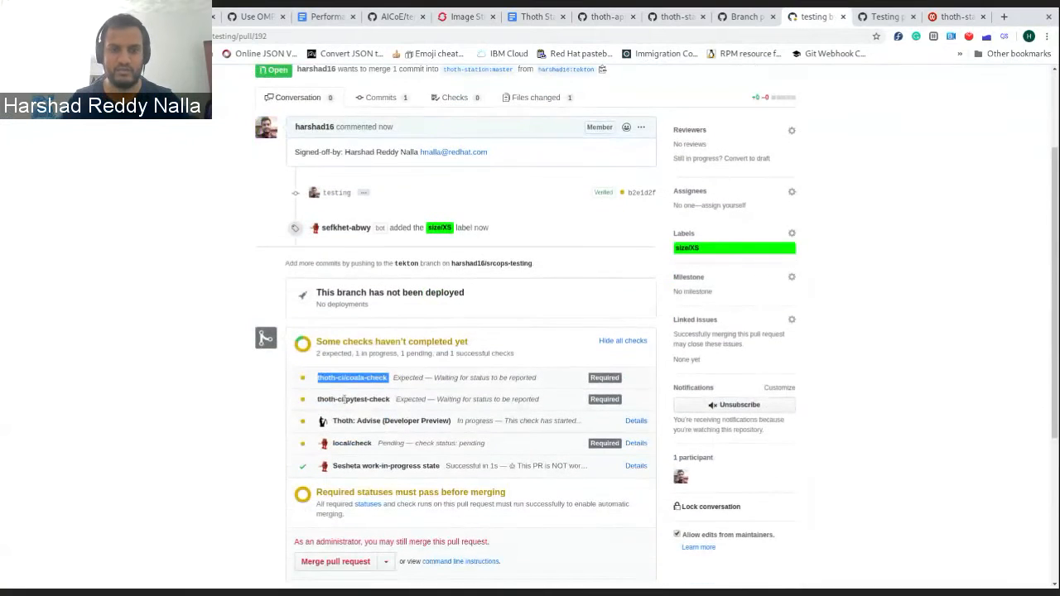
mouse_move(464, 16)
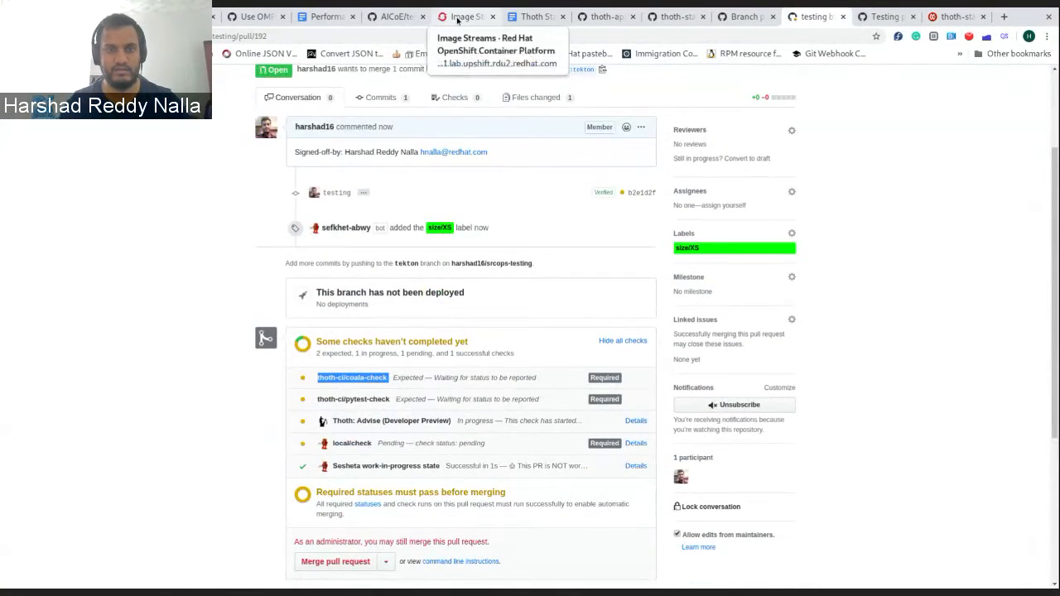
Look through the thoth-ci pipeline pods in OpenShift, then return to the GitHub pull request.
click(464, 15)
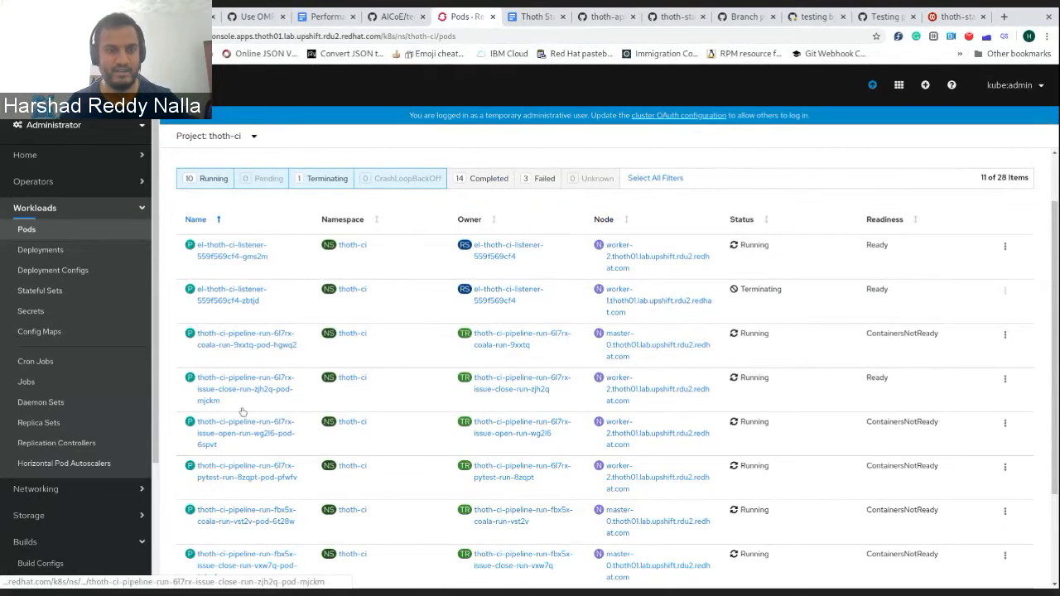
scroll(down, 3)
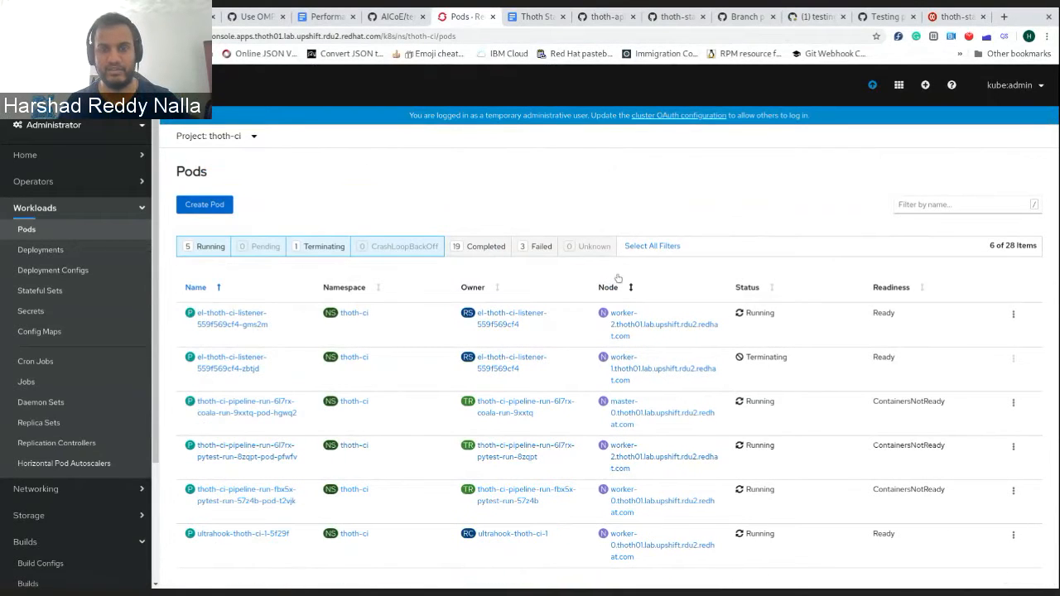
click(820, 15)
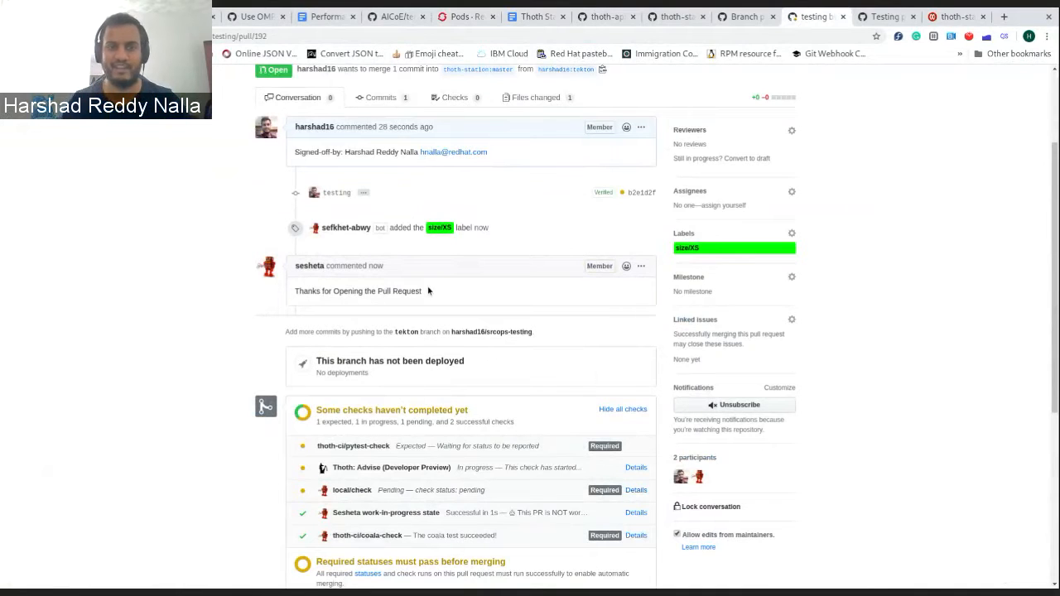
mouse_move(360, 519)
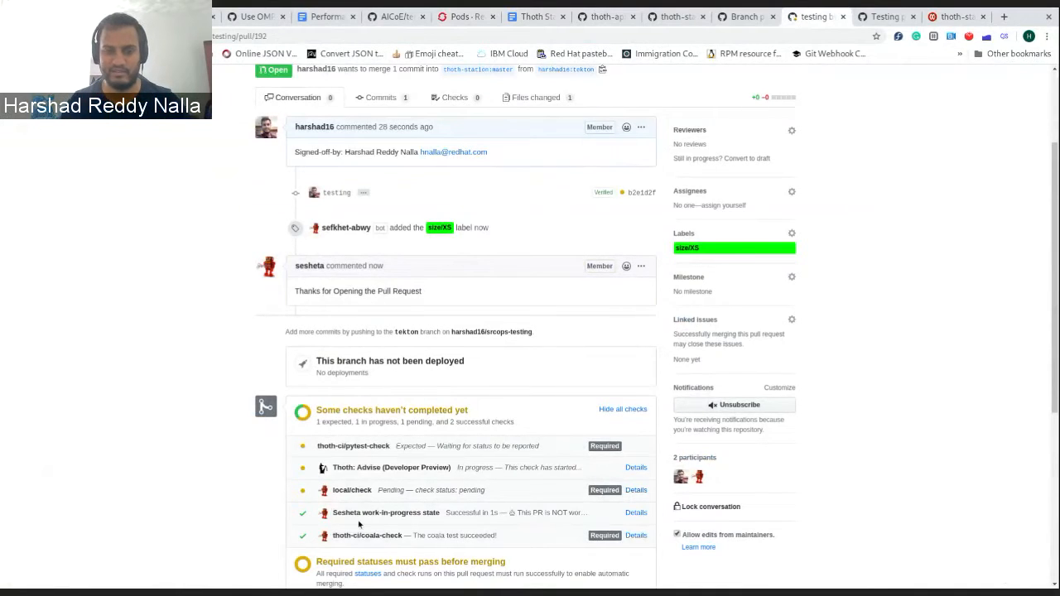
scroll(down, 3)
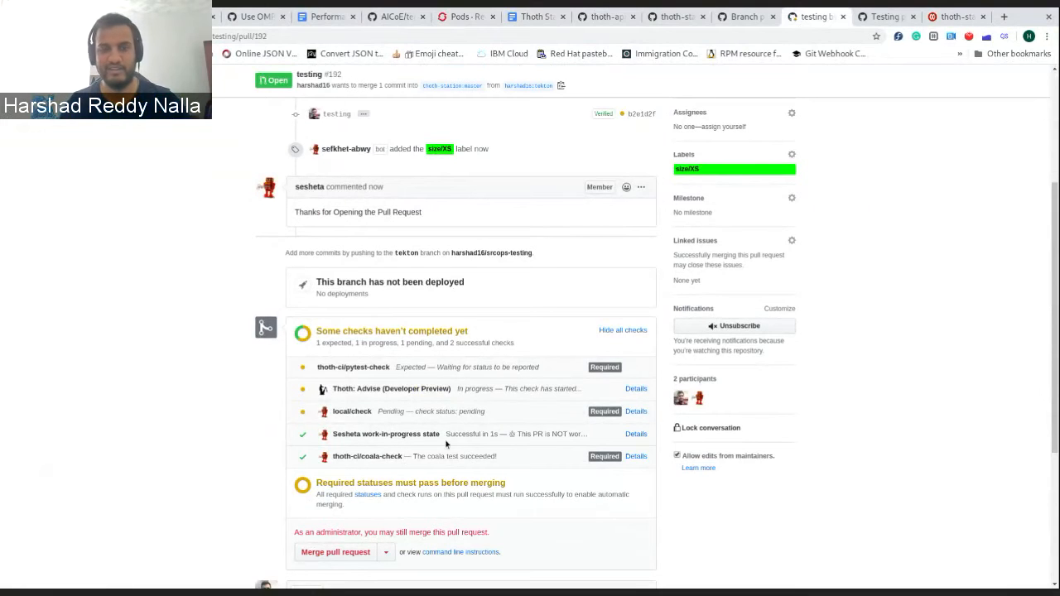
mouse_move(312, 369)
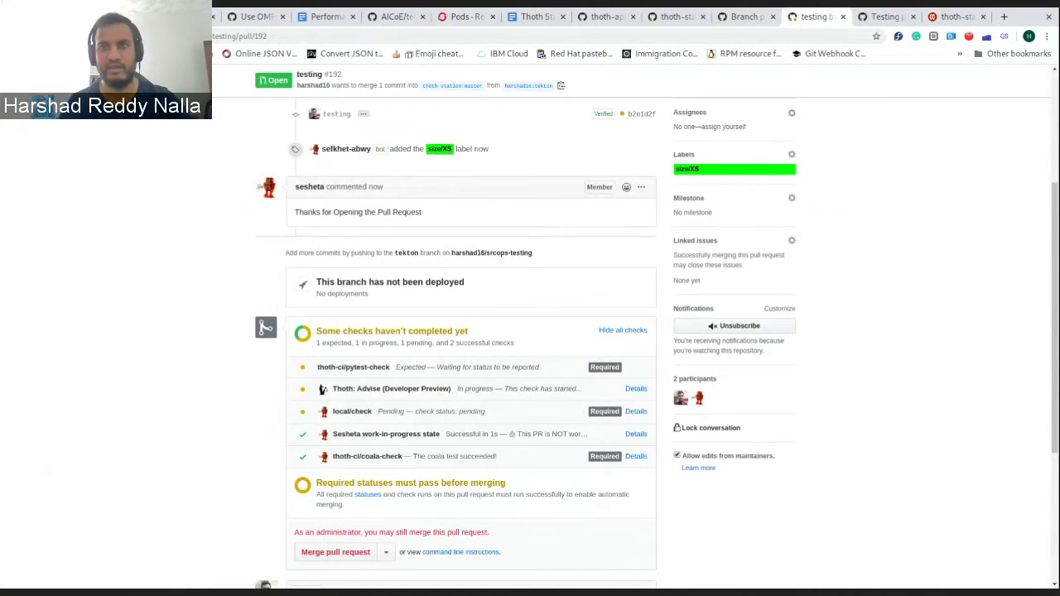
Browse the thoth-ci image streams under Builds, then return to the pull request tab.
click(457, 16)
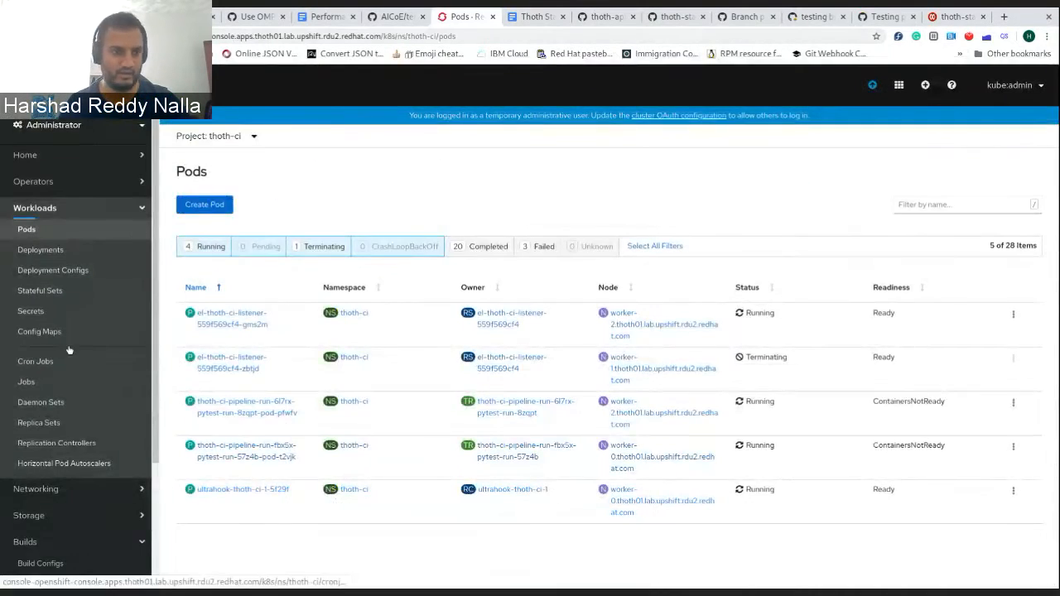
click(45, 456)
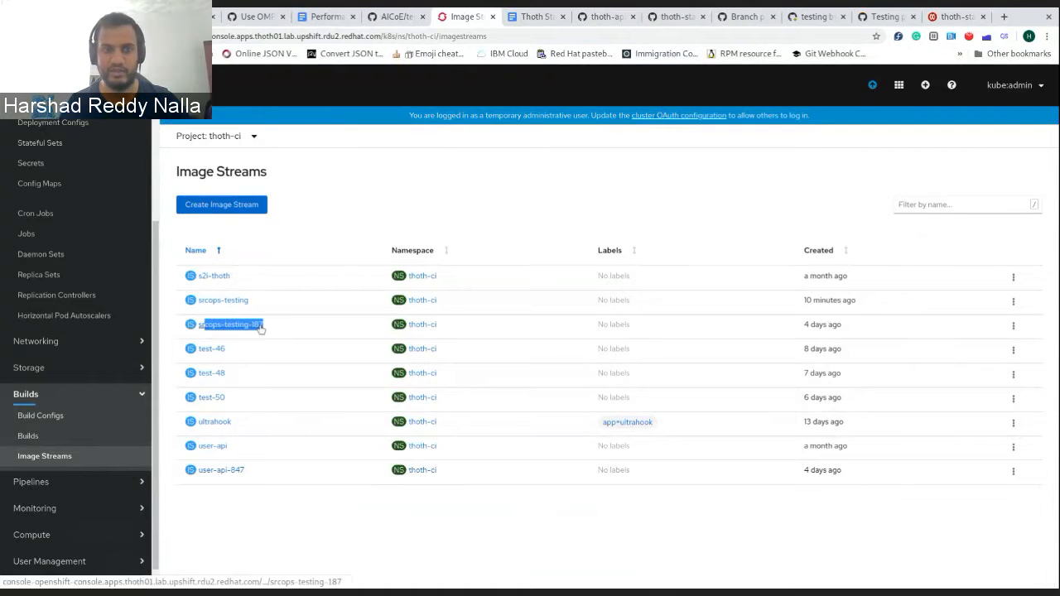
mouse_move(284, 254)
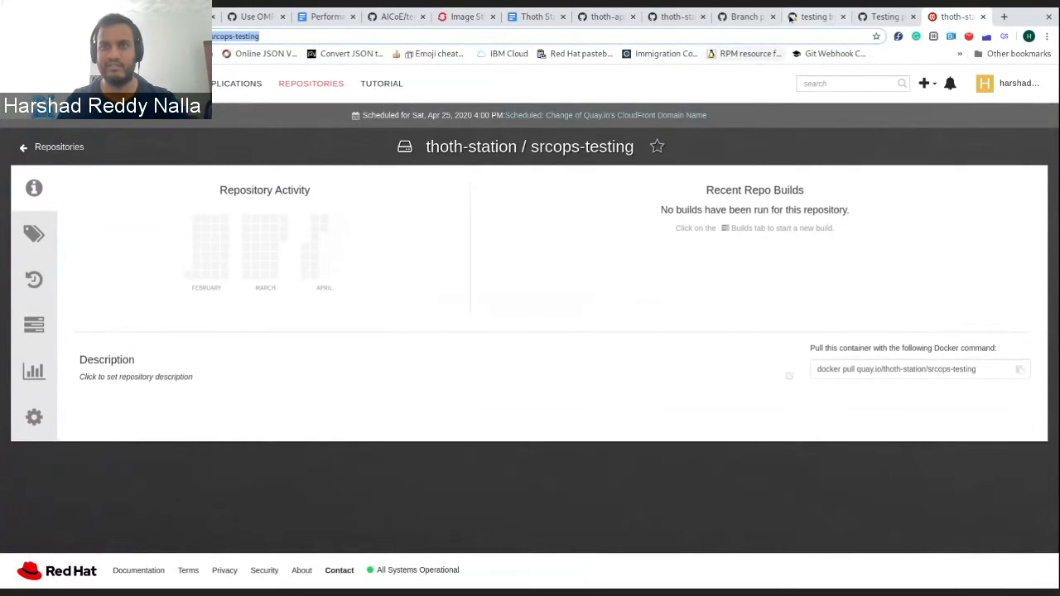
click(823, 16)
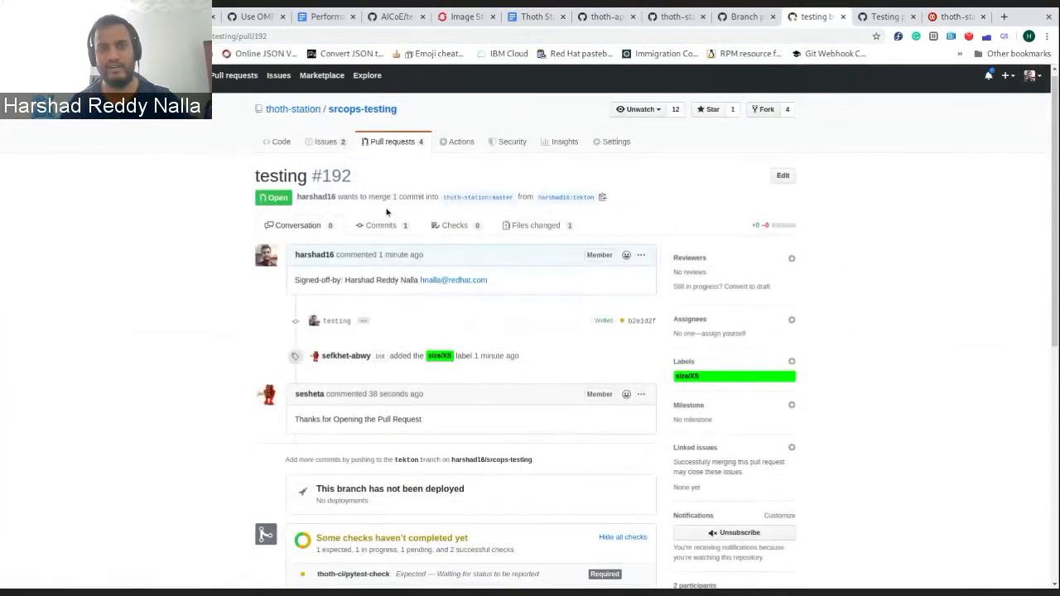
scroll(down, 3)
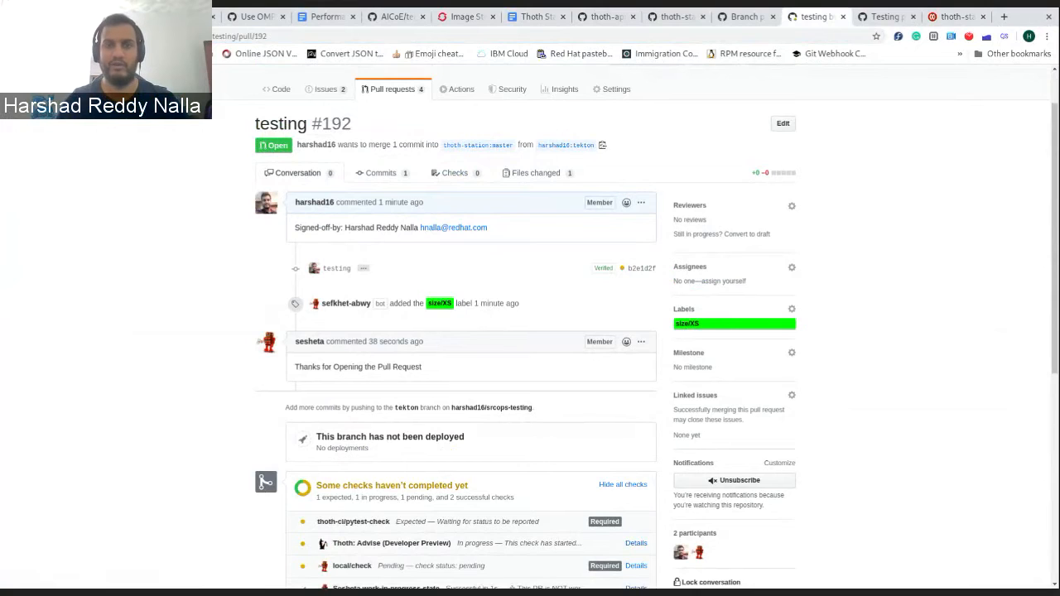
mouse_move(444, 293)
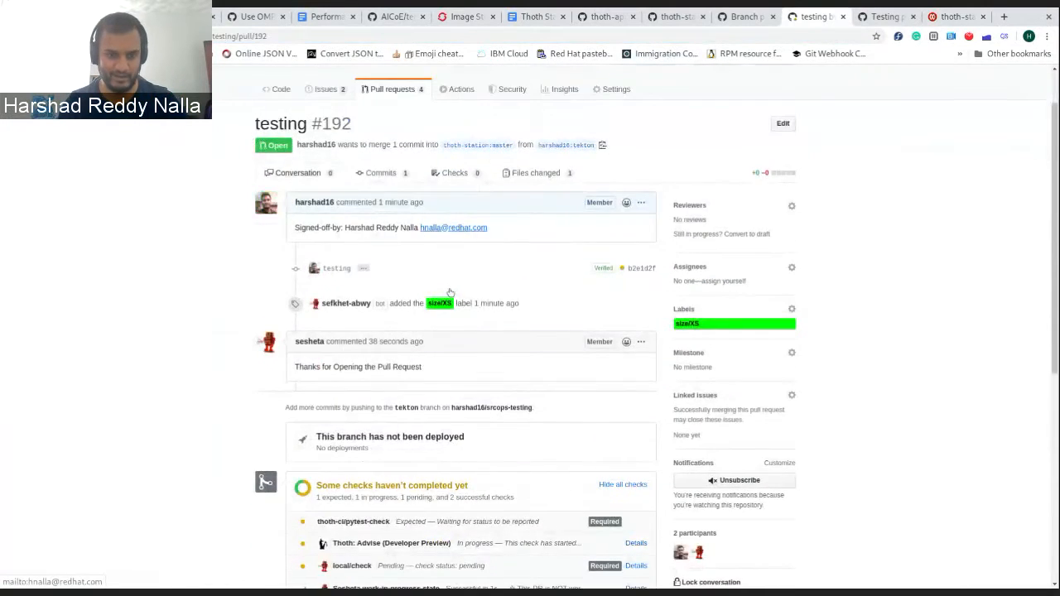
scroll(down, 3)
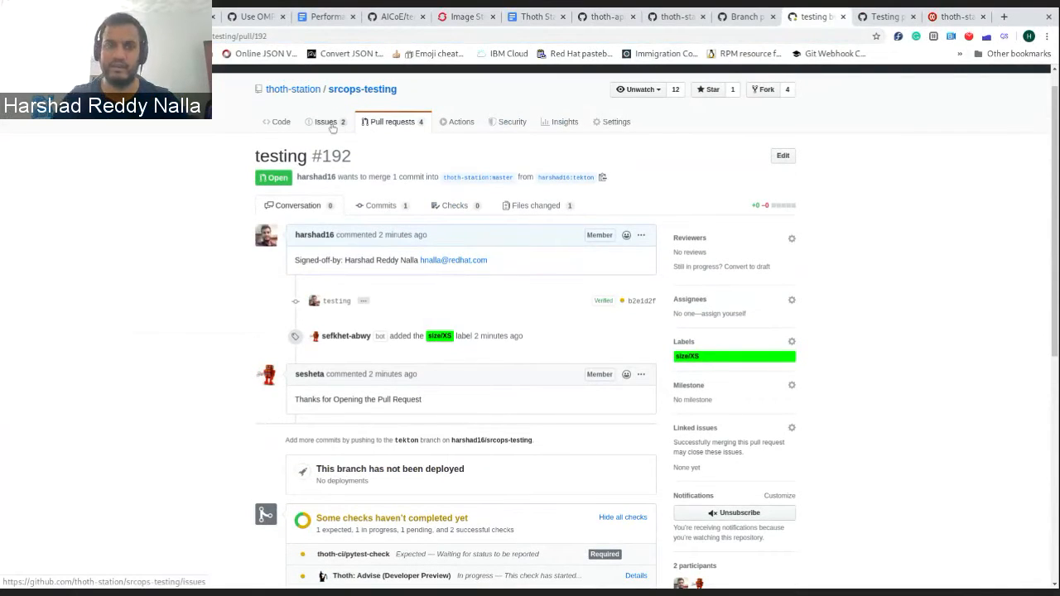
View the two open srcops-testing issues, then go back to the Code tab.
click(325, 122)
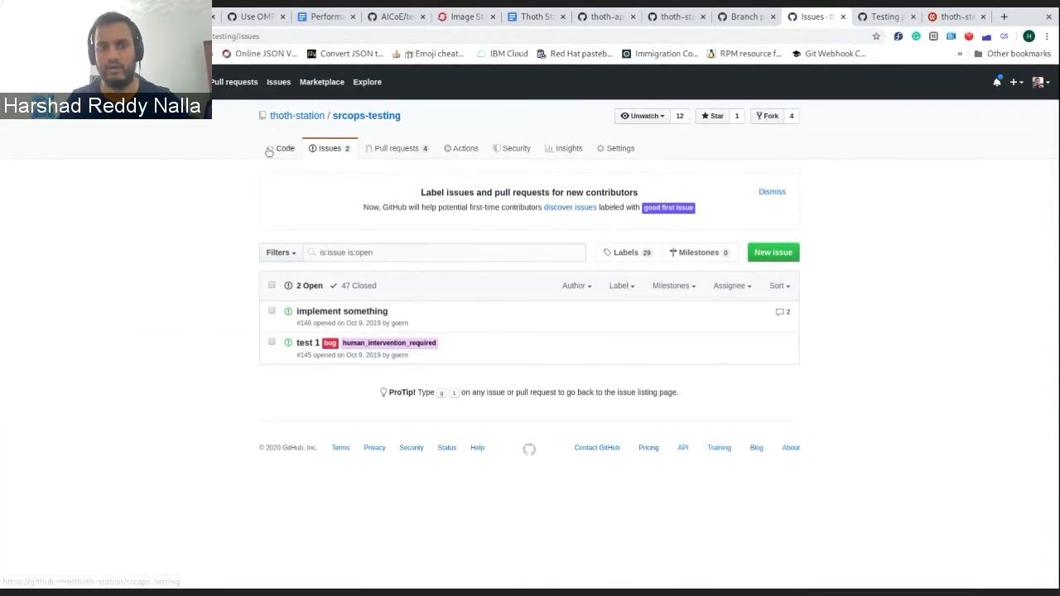
click(280, 148)
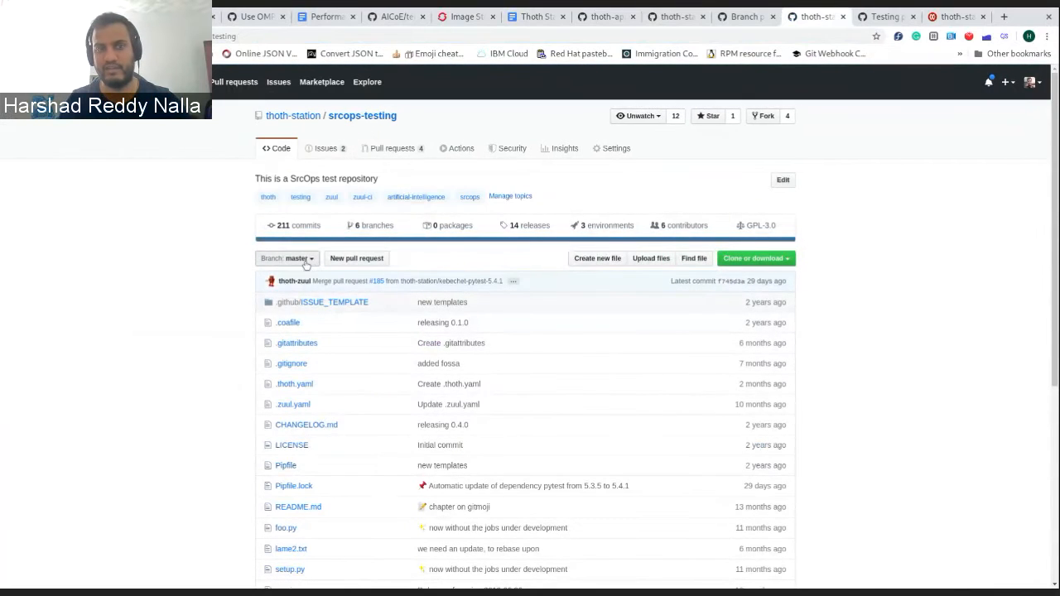
click(286, 258)
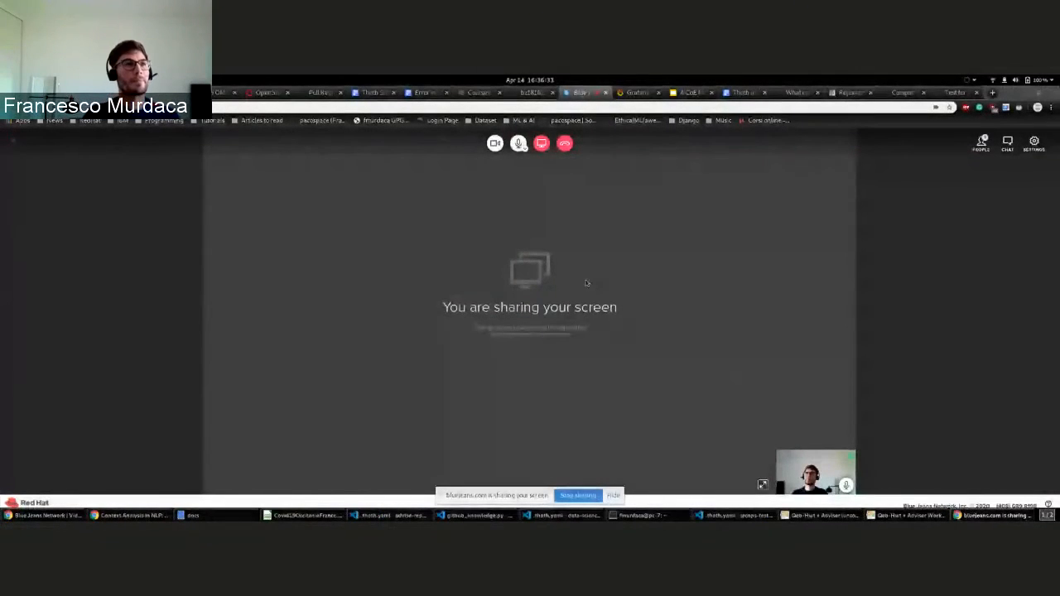
mouse_move(940, 236)
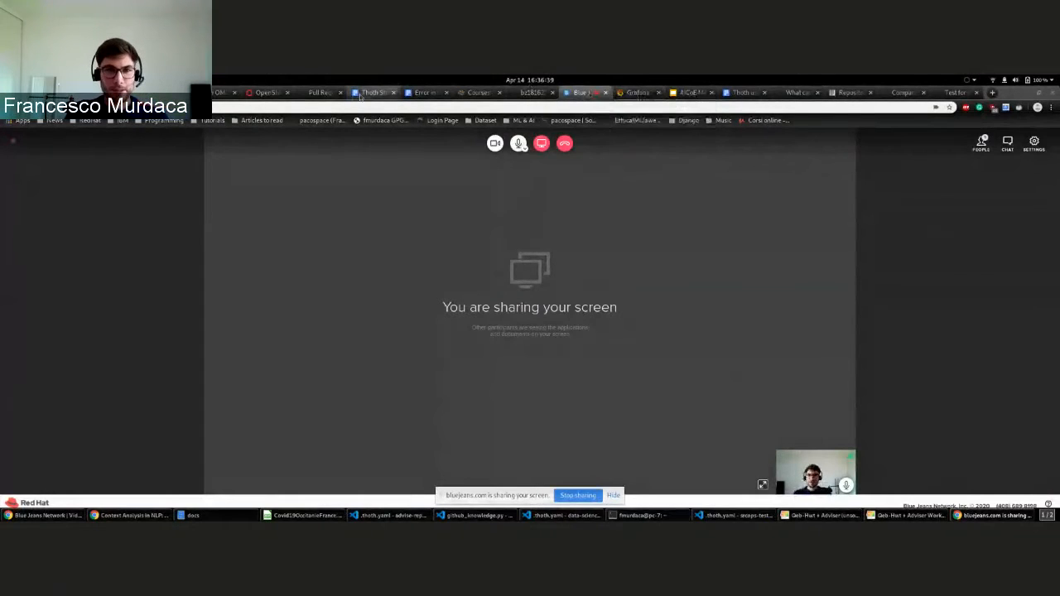
Switch to the Thoth Station: Sprint Demos Google Docs tab.
click(372, 92)
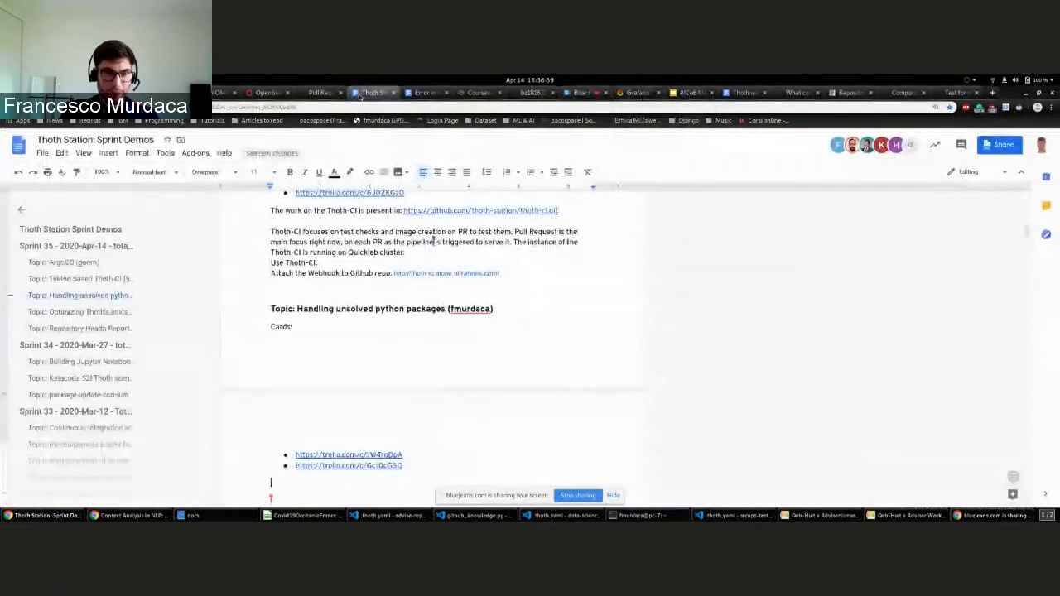
Type the note 'Acting' below the Trello links, then switch to the Grafana SLI/SLO tab.
scroll(down, 3)
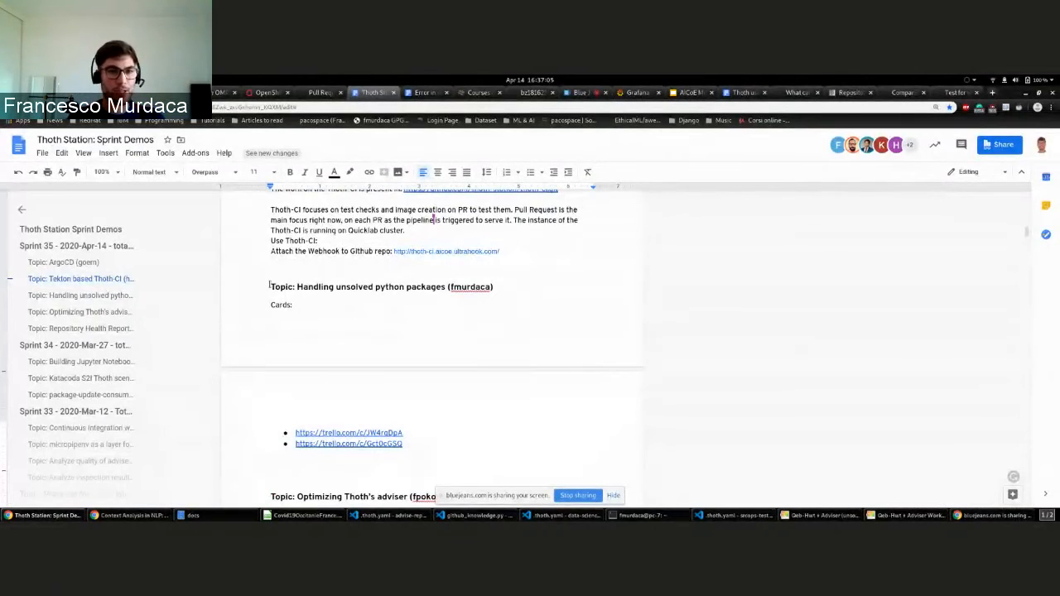
mouse_move(398, 172)
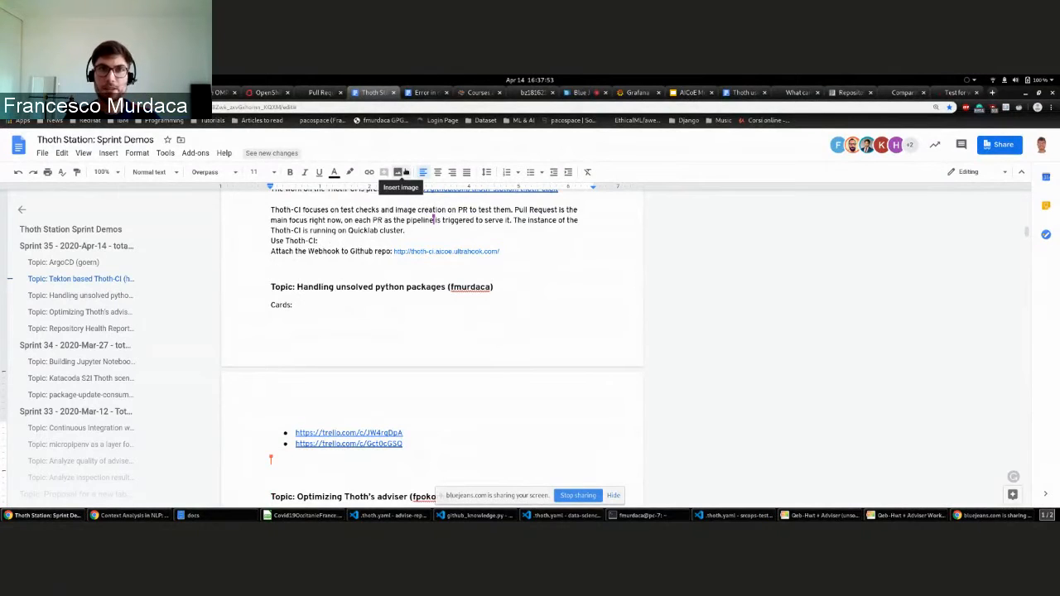
text(Acting)
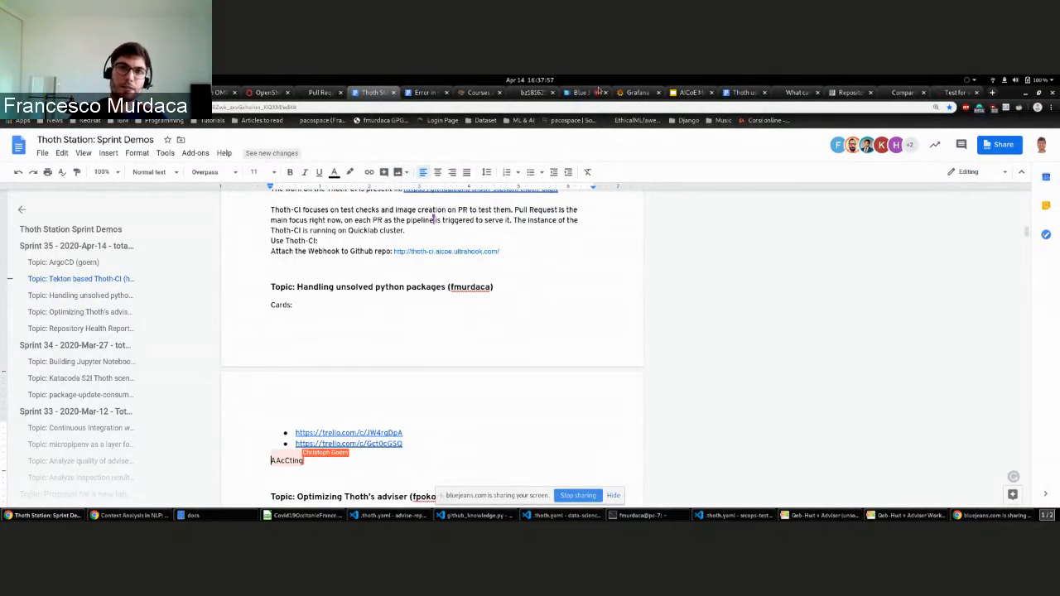
click(633, 92)
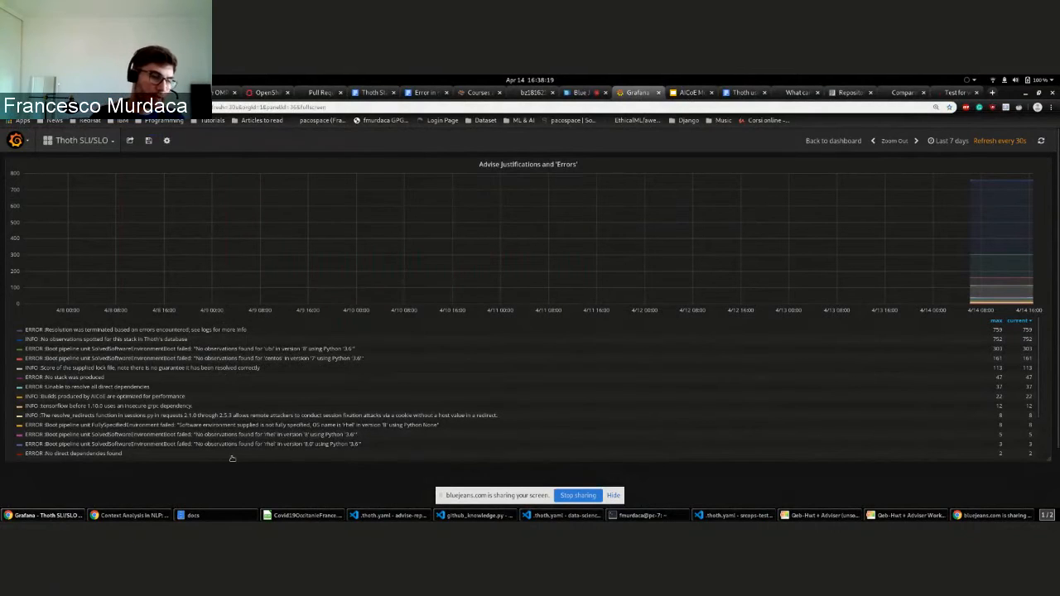
mouse_move(336, 247)
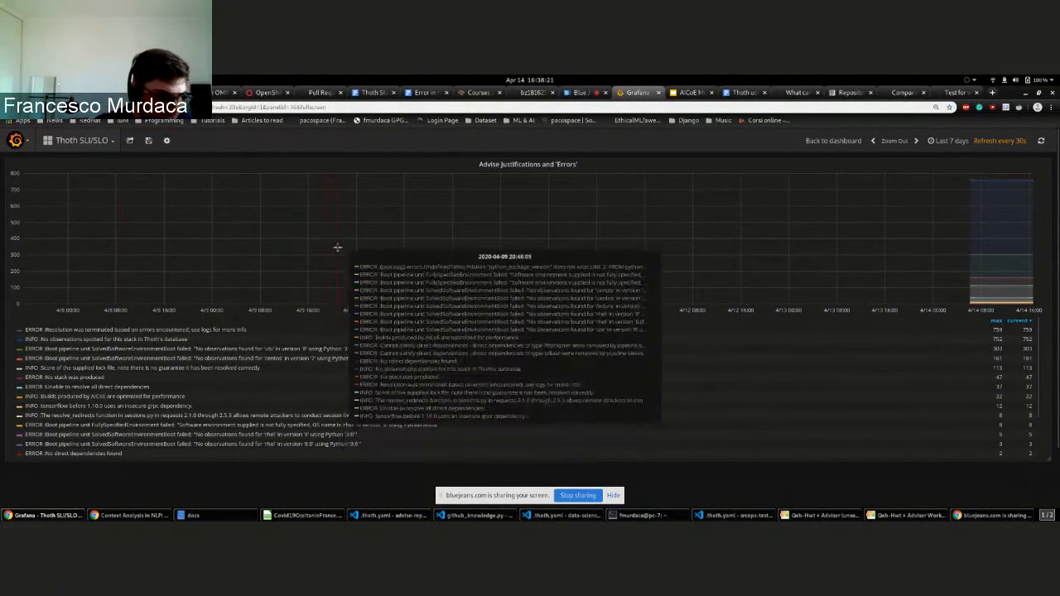
mouse_move(383, 320)
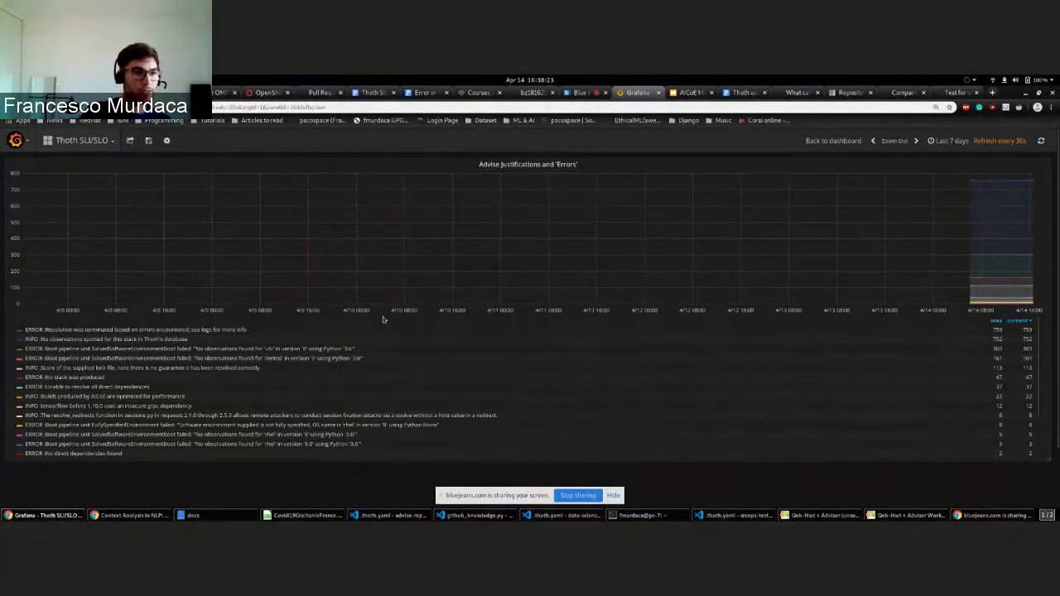
mouse_move(435, 265)
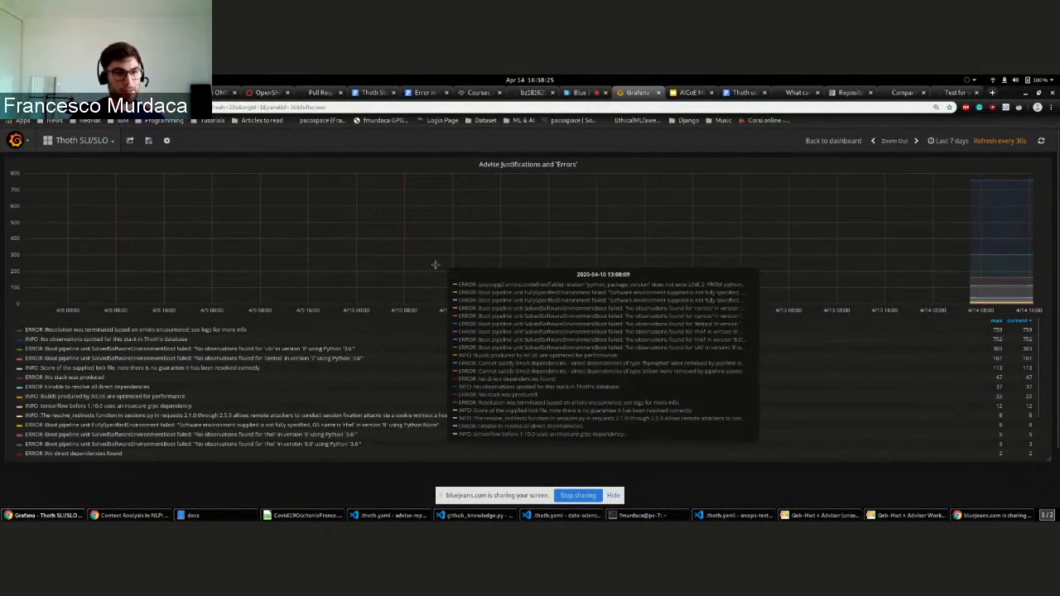
mouse_move(594, 74)
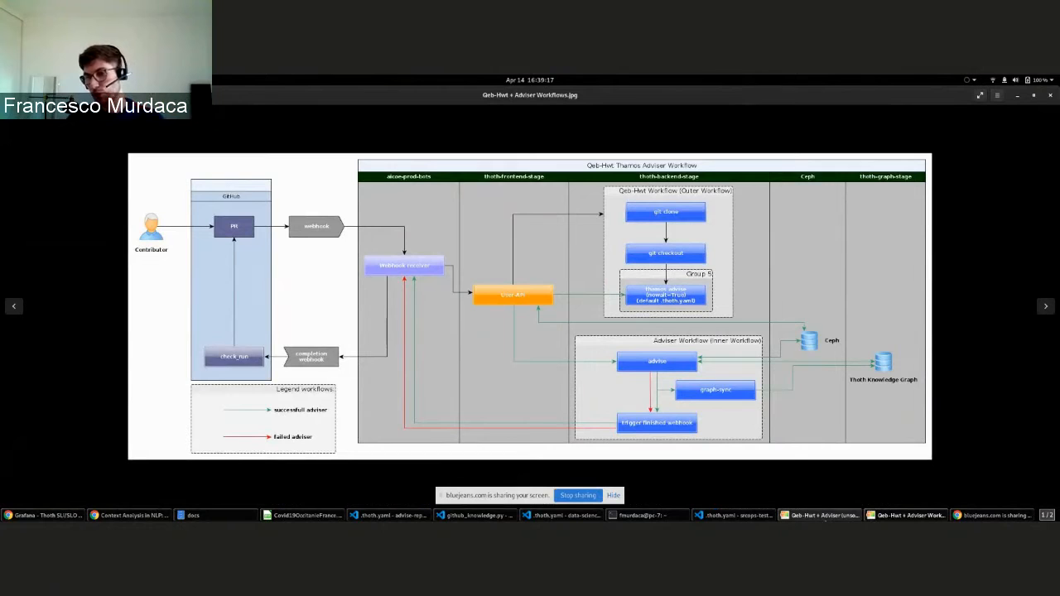
Bring up the Qeb-Hwt + Adviser Workflows.jpg diagram in Image Viewer.
click(1045, 306)
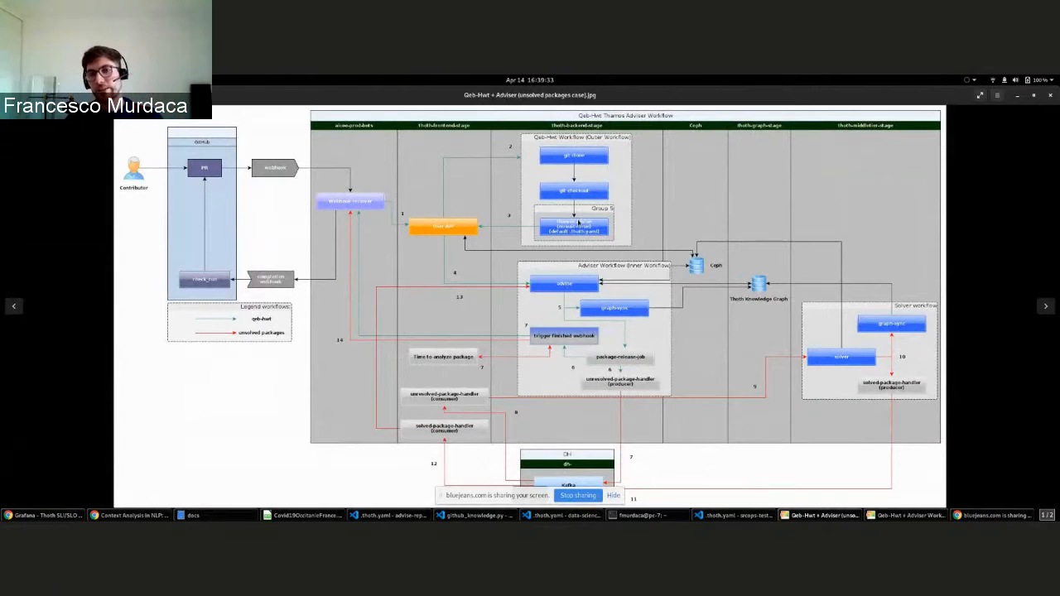
mouse_move(547, 291)
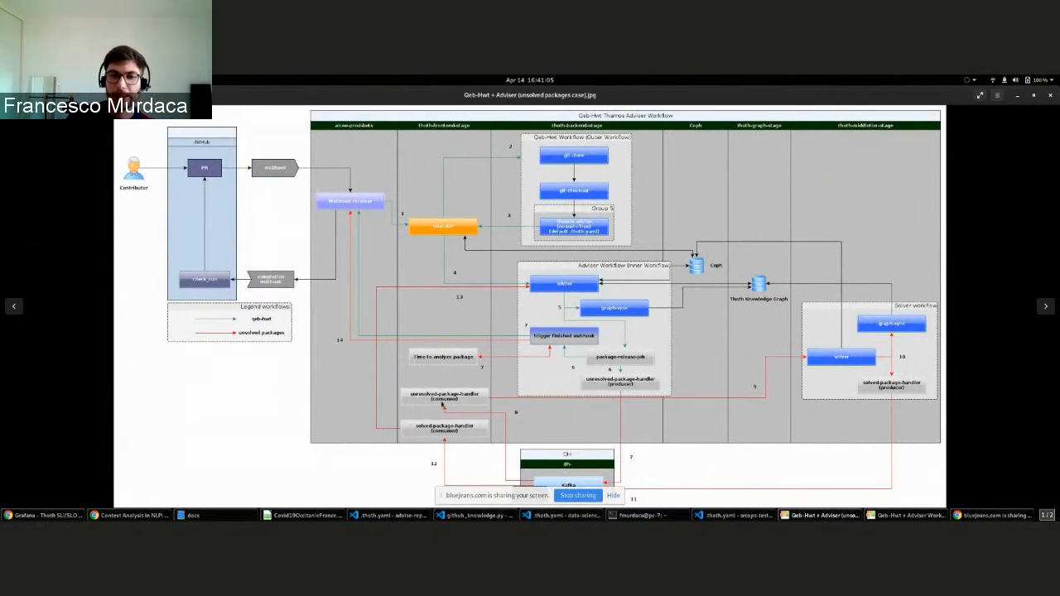
mouse_move(811, 356)
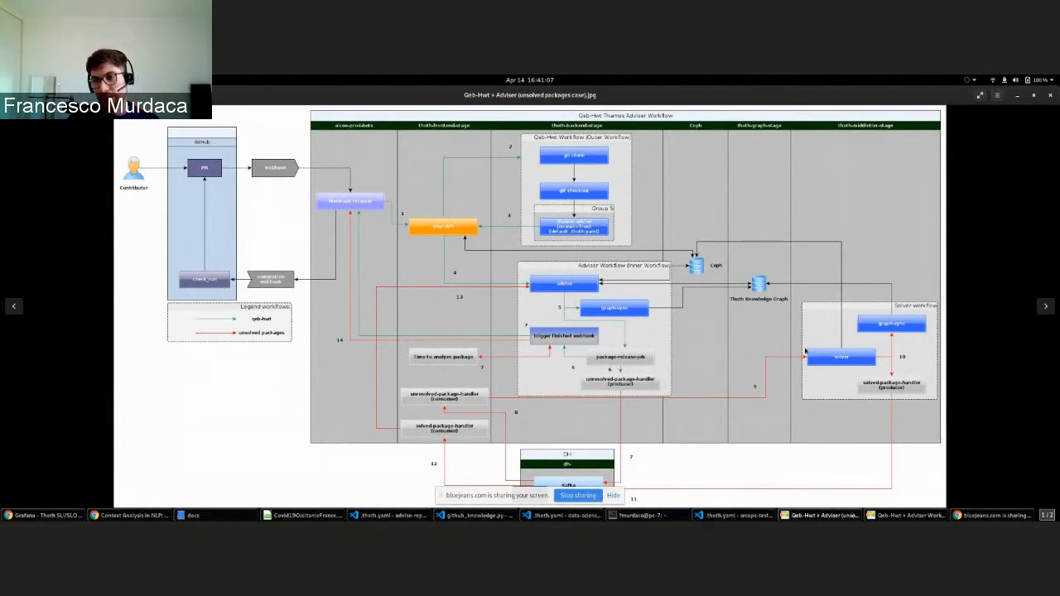
mouse_move(850, 359)
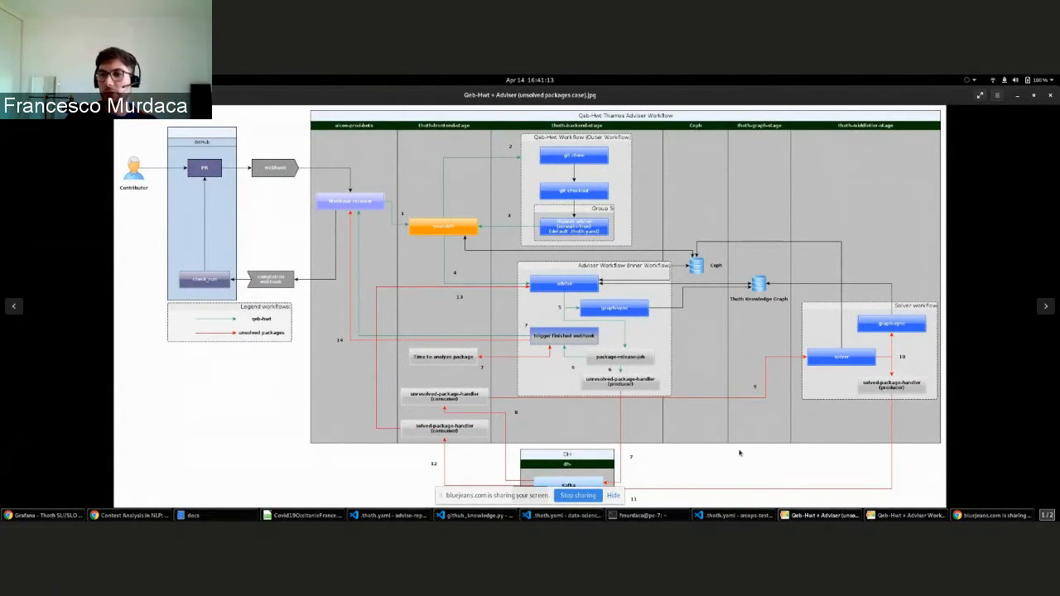
mouse_move(866, 393)
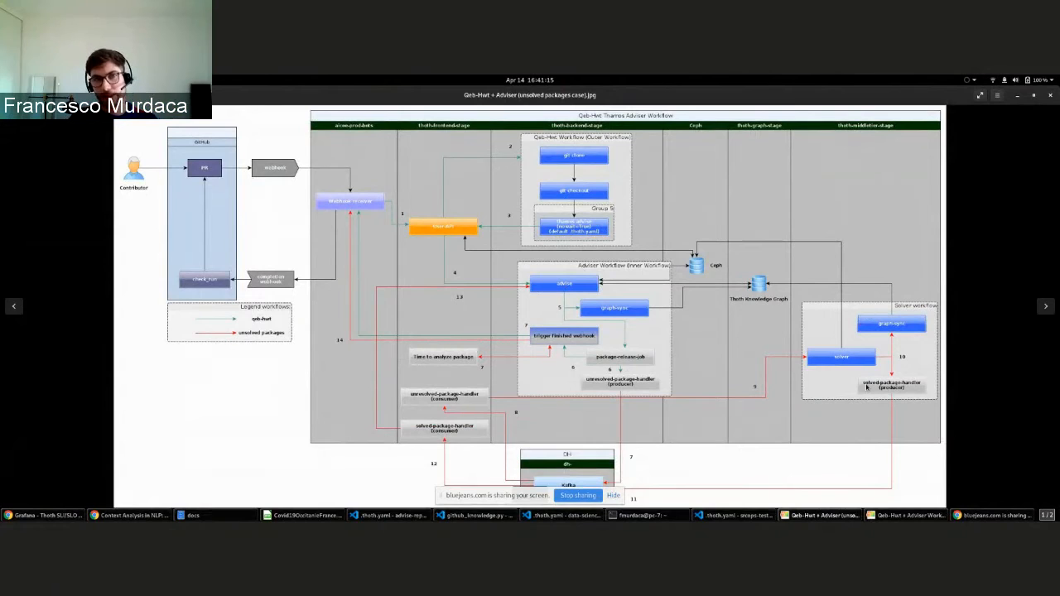
mouse_move(838, 396)
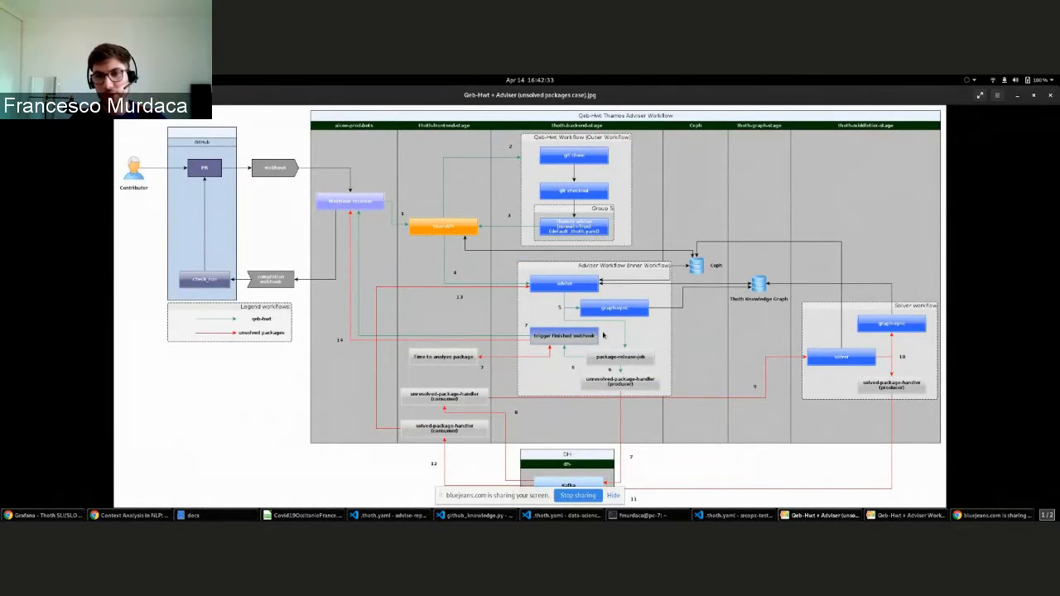
mouse_move(605, 367)
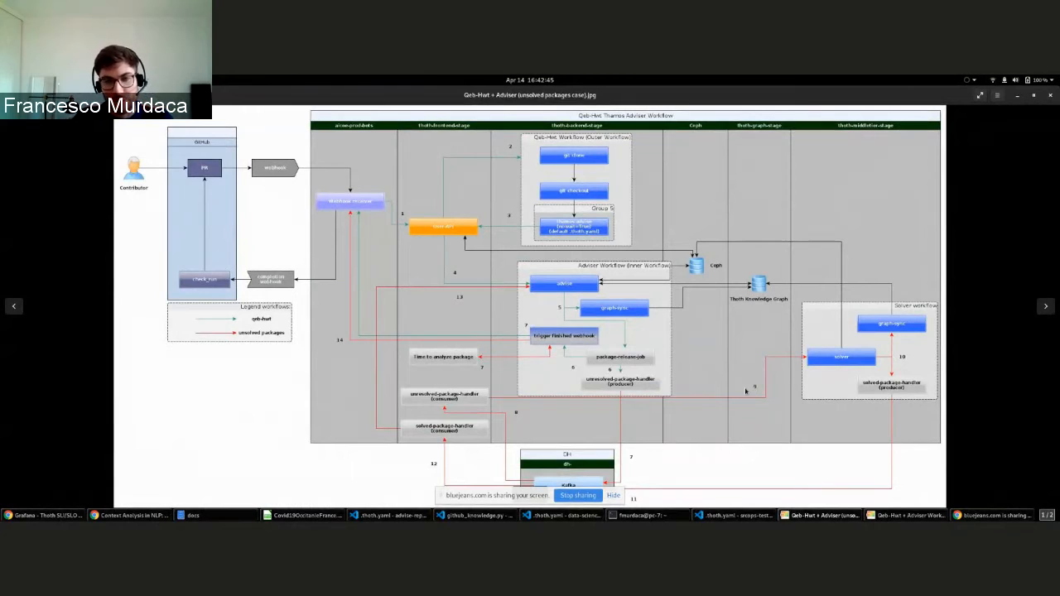
mouse_move(414, 449)
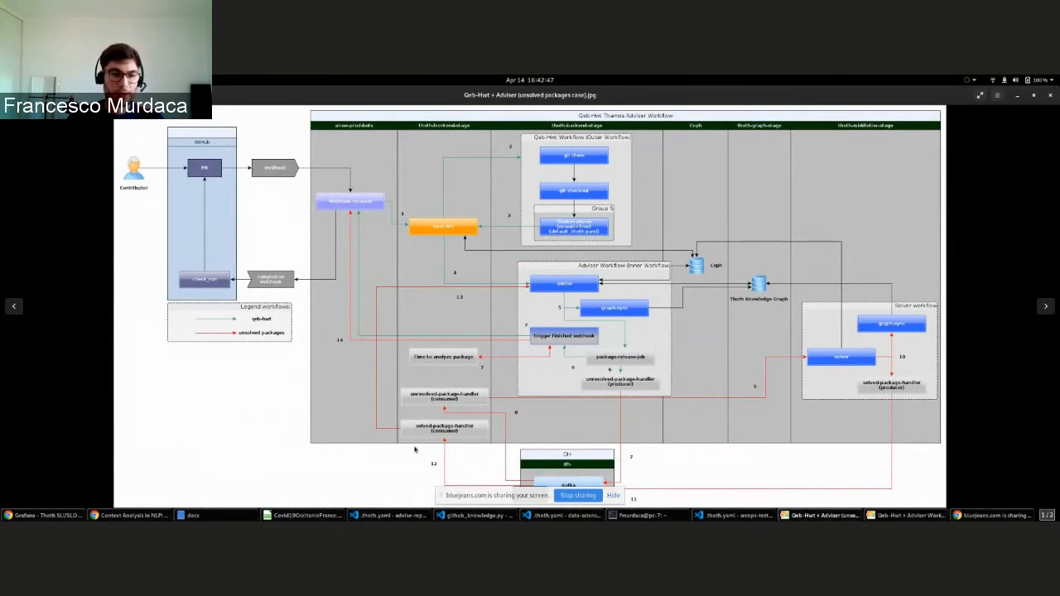
mouse_move(224, 369)
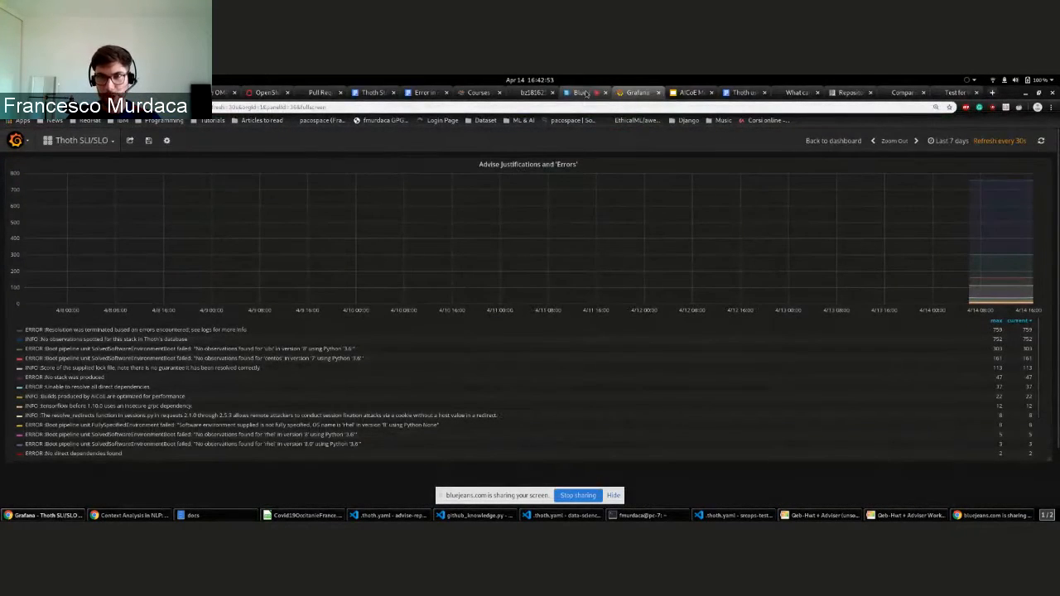
Switch to the Blue Jeans Network tab showing the screen-sharing notice.
click(586, 92)
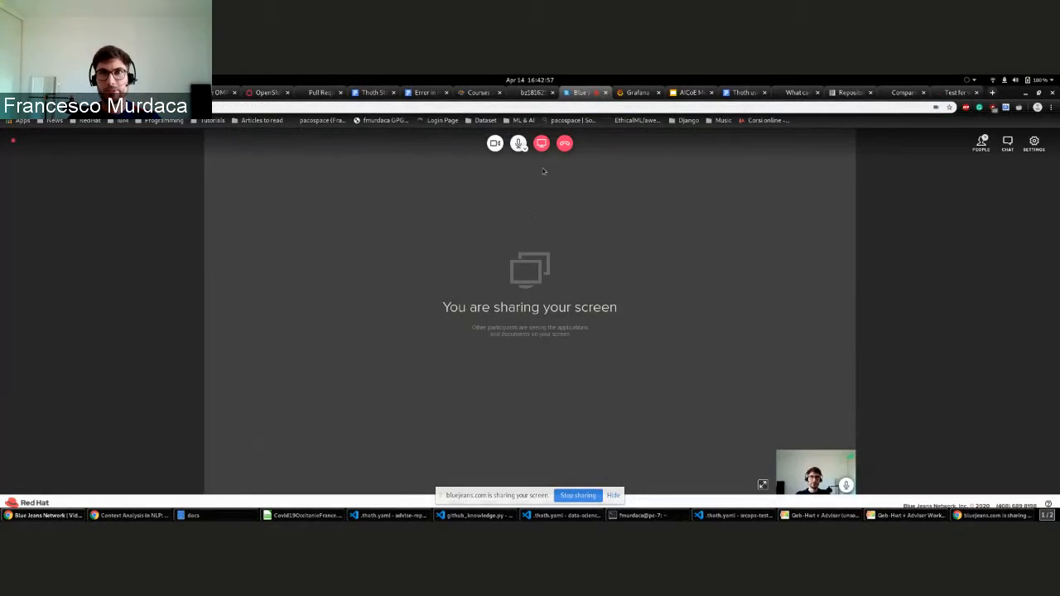
mouse_move(541, 143)
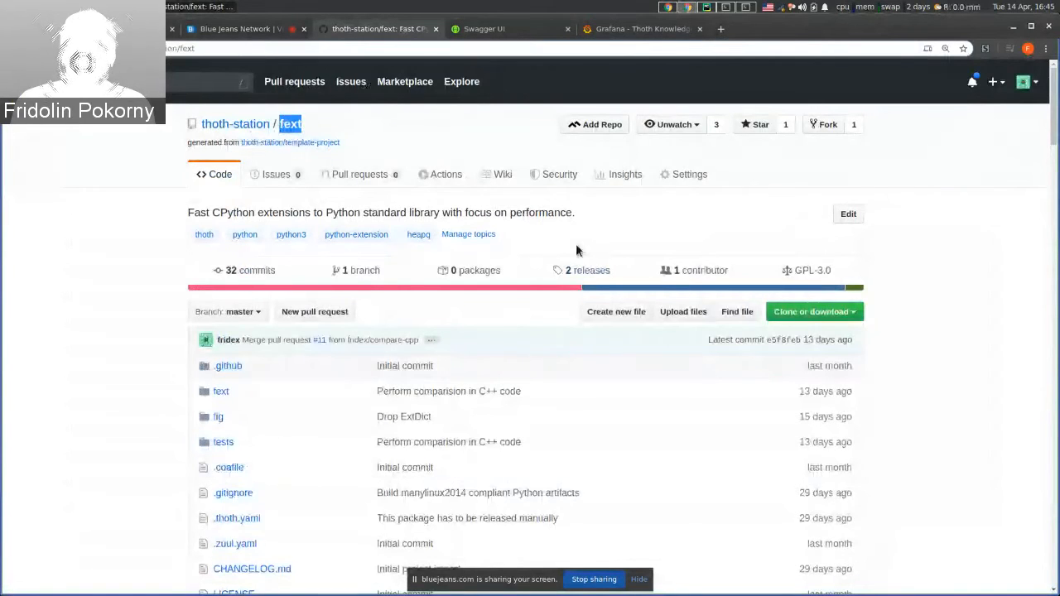
Scroll the fext README from the heap queue diagrams to Building and releasing.
scroll(down, 3)
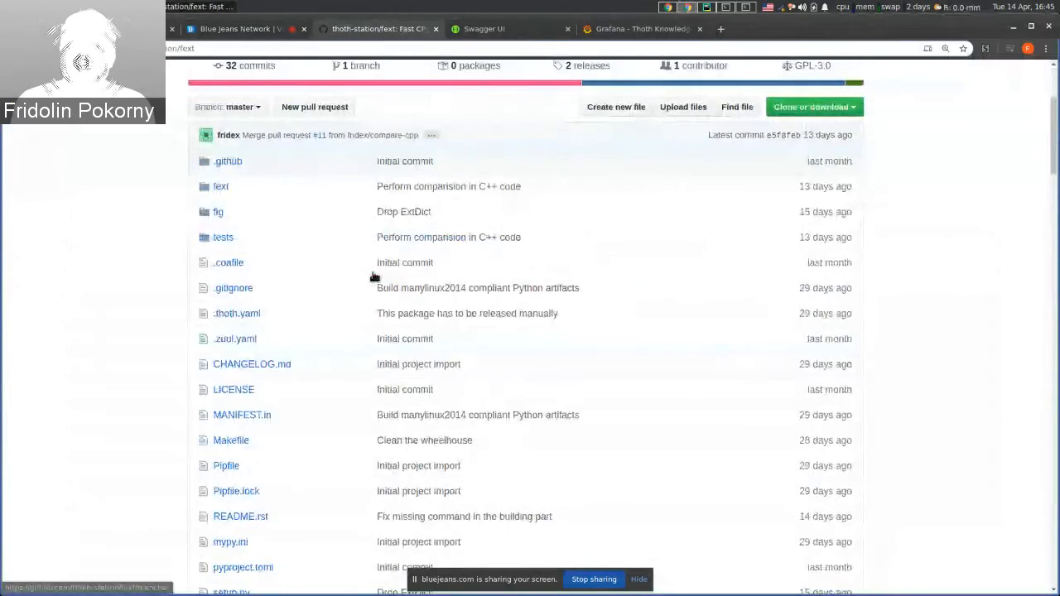
scroll(up, 3)
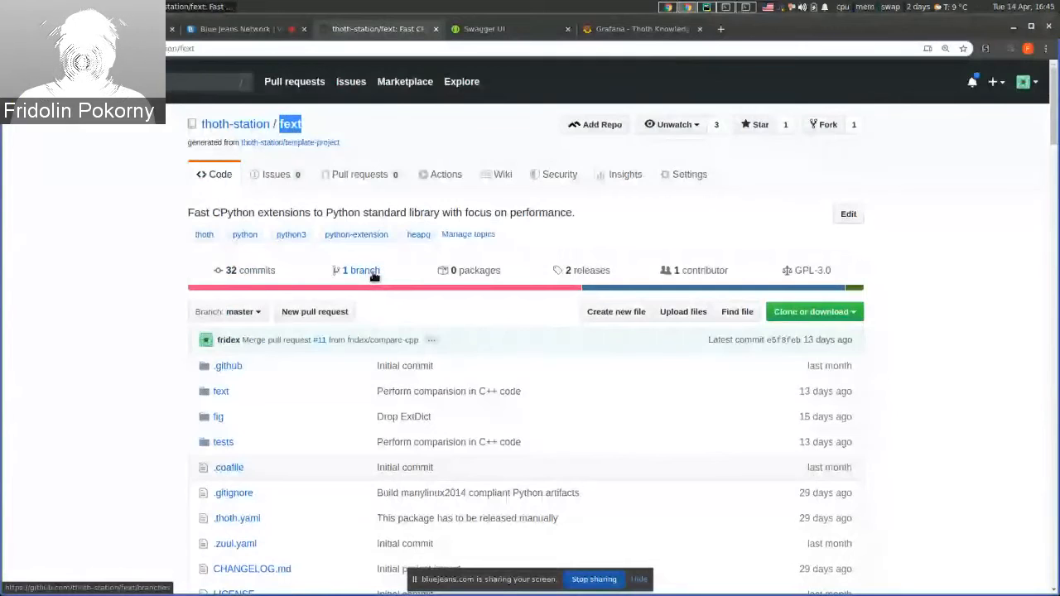
scroll(down, 3)
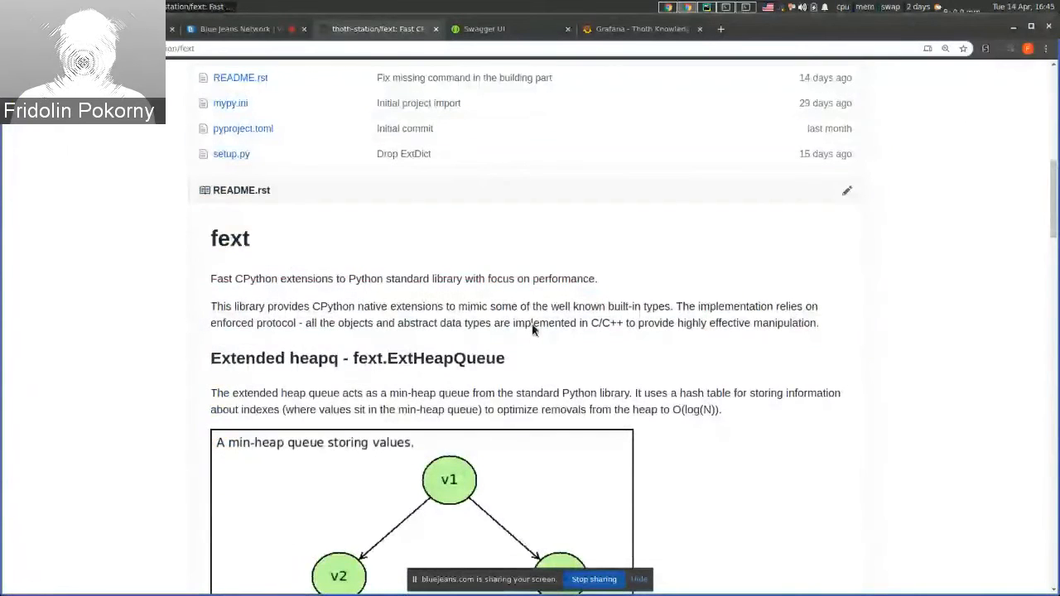
scroll(down, 3)
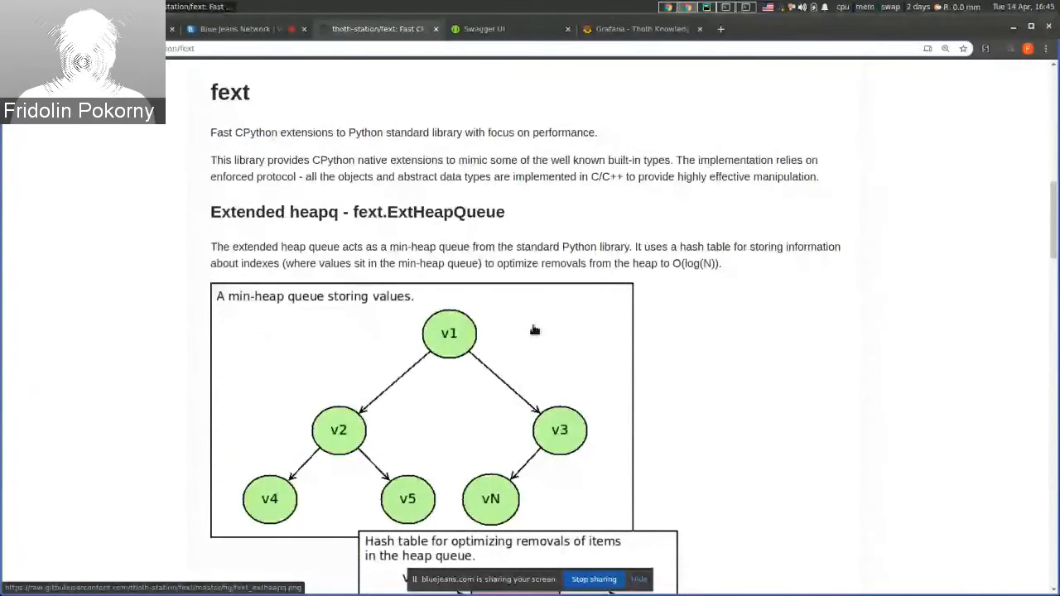
scroll(down, 3)
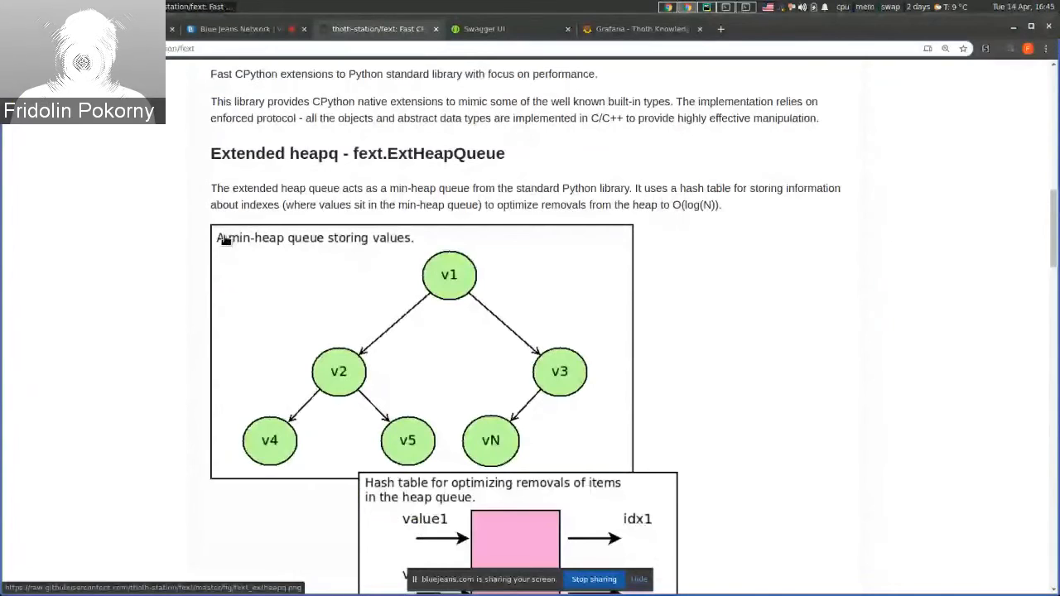
scroll(down, 3)
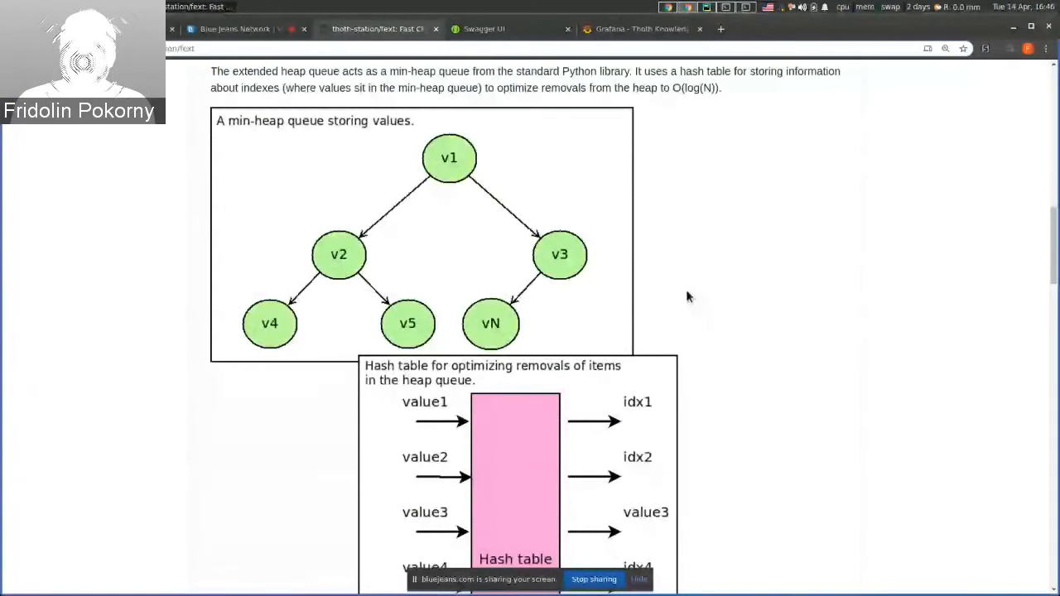
scroll(down, 3)
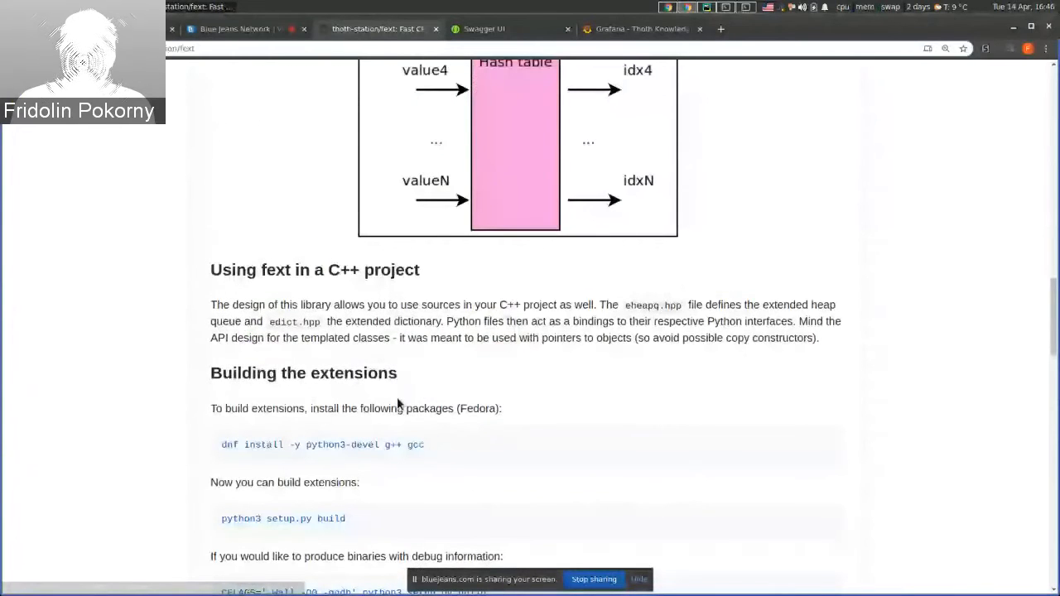
scroll(down, 3)
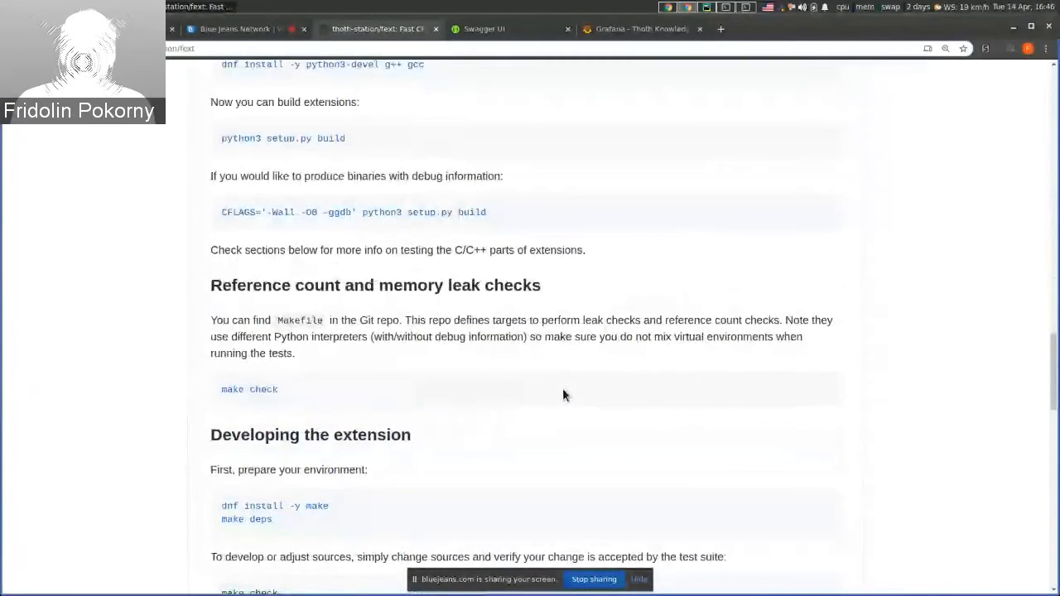
scroll(down, 3)
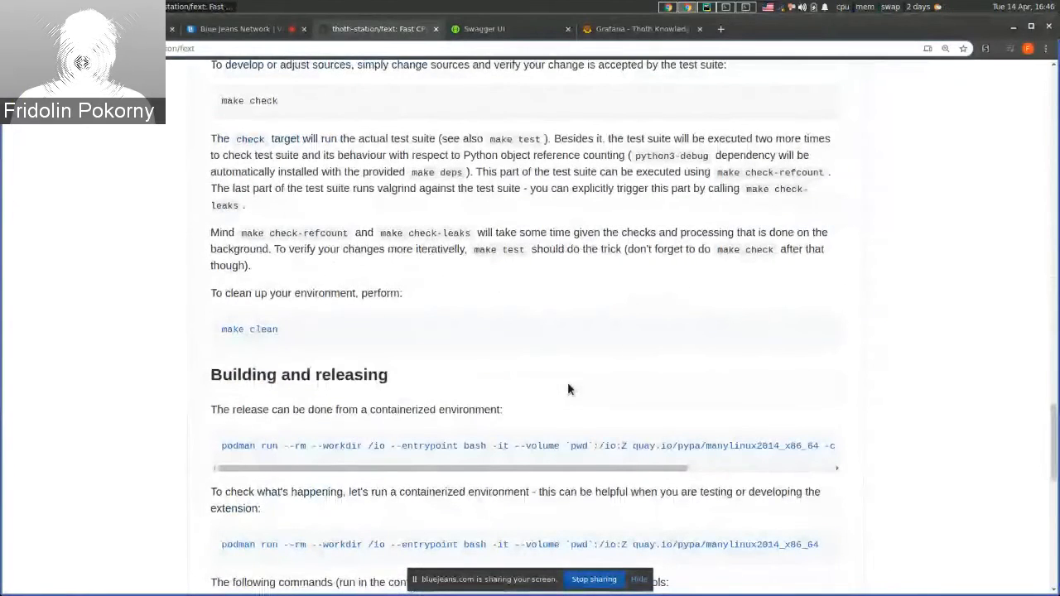
scroll(down, 3)
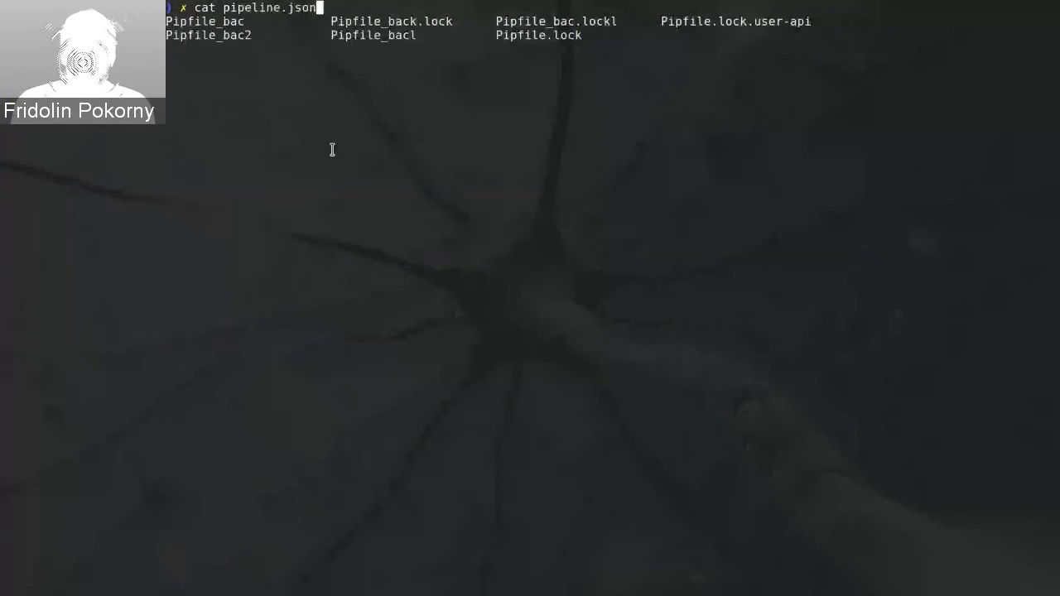
Print Pipfile_bac and launch the timed thoth-adviser advise run against it.
text(cat Pipfile_bac)
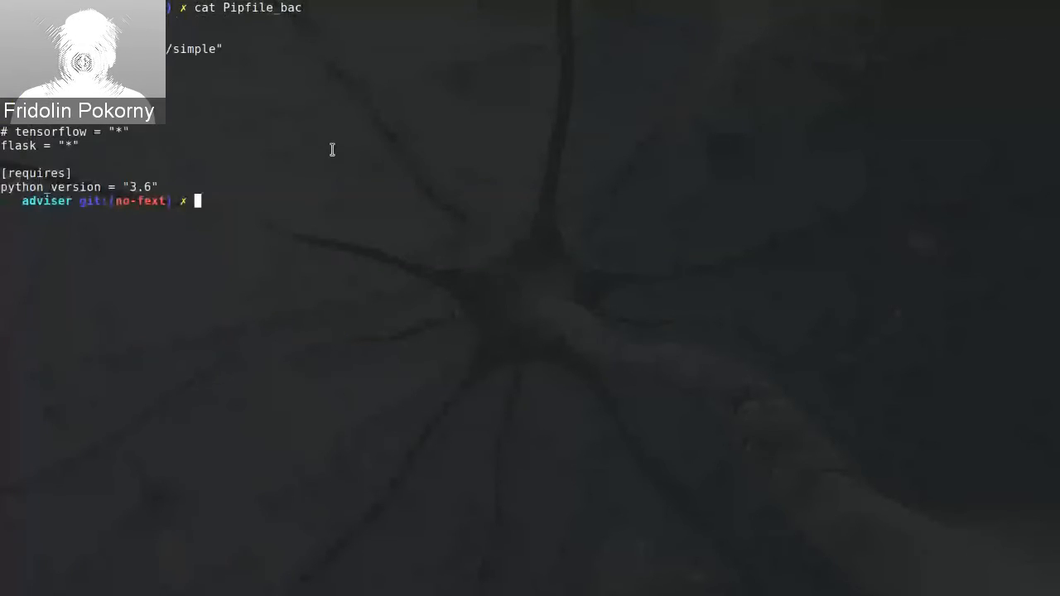
mouse_move(274, 164)
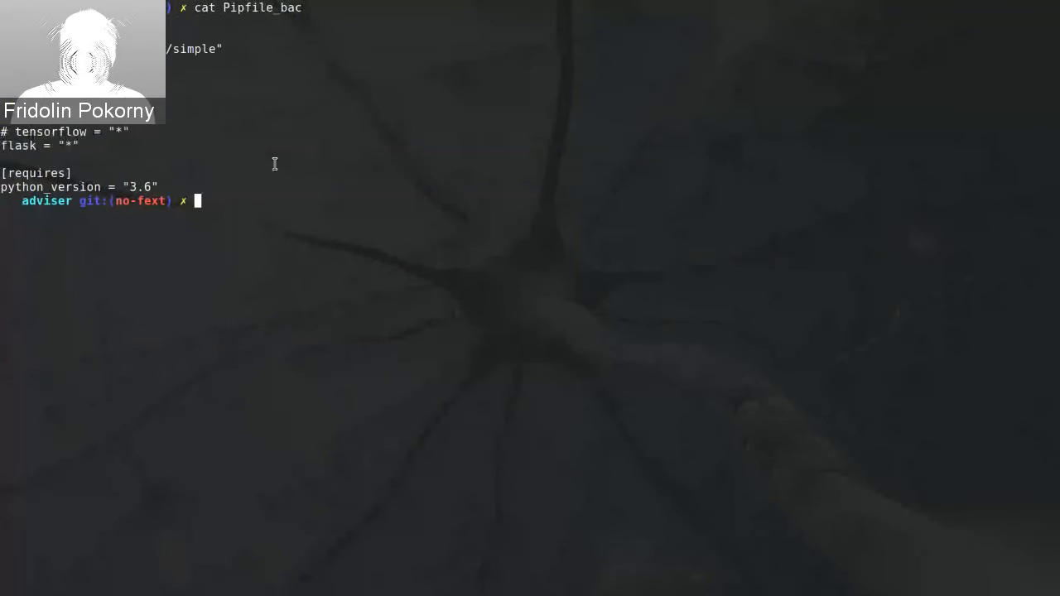
text(time PYTHONPATH=. pipenv run ./thoth-adviser advise --requirements Pipfile_bac --recommendation-type latest --runtime-environment env.yaml --seed 42 --count 1 -o /dev/null --limit 150000)
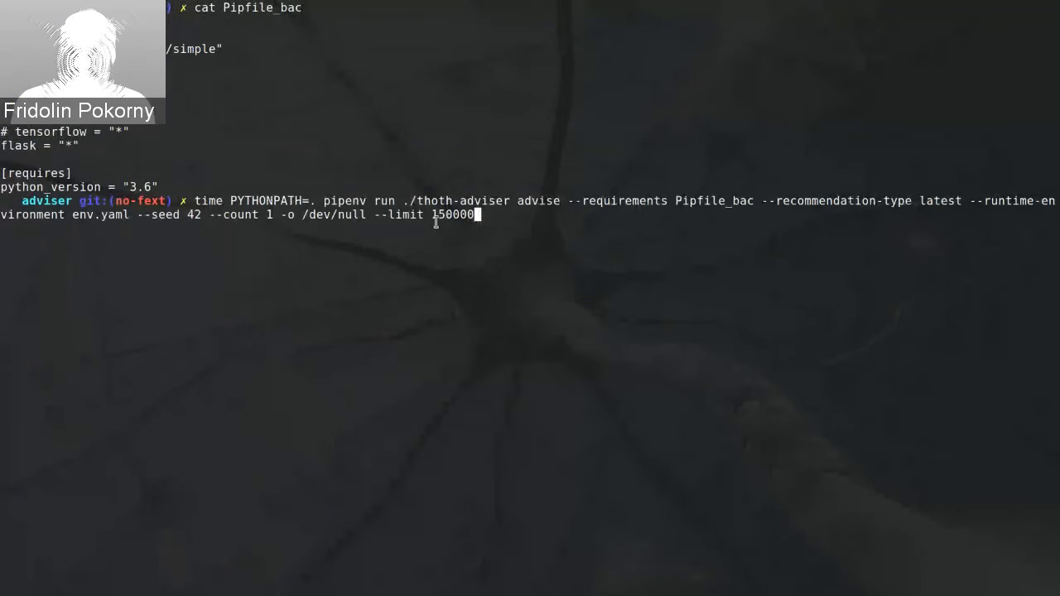
double_click(449, 214)
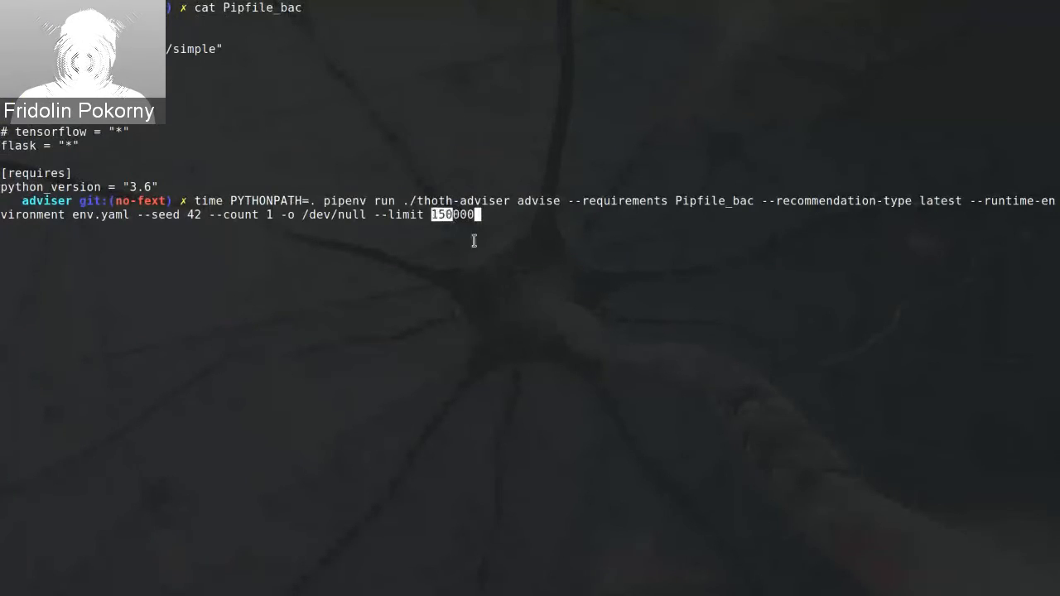
mouse_move(507, 285)
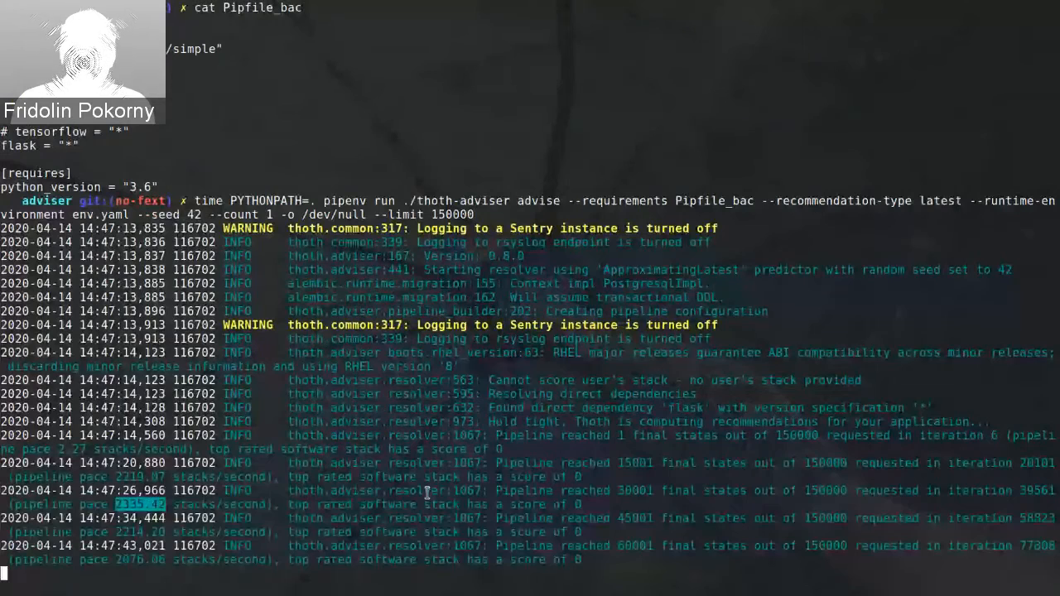
mouse_move(772, 269)
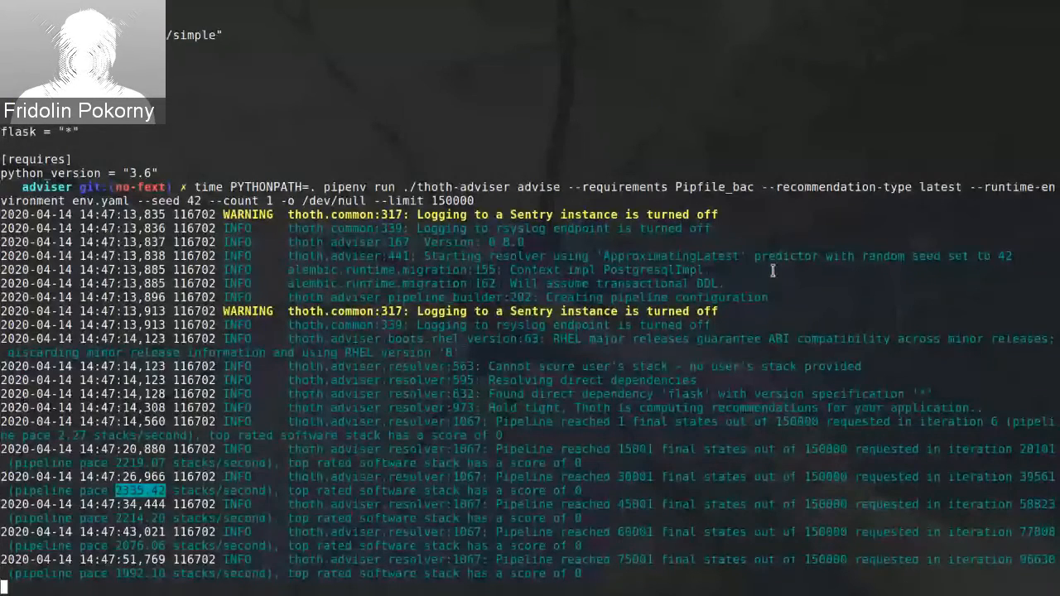
Scroll through the finished run's output: 150000 stacks in about 91 seconds.
scroll(down, 3)
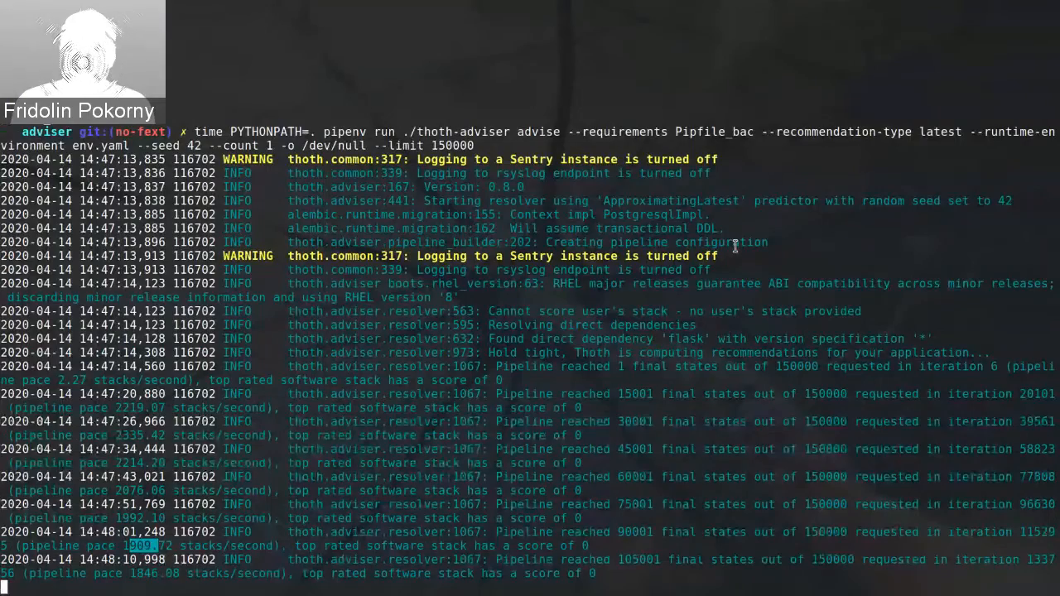
scroll(down, 3)
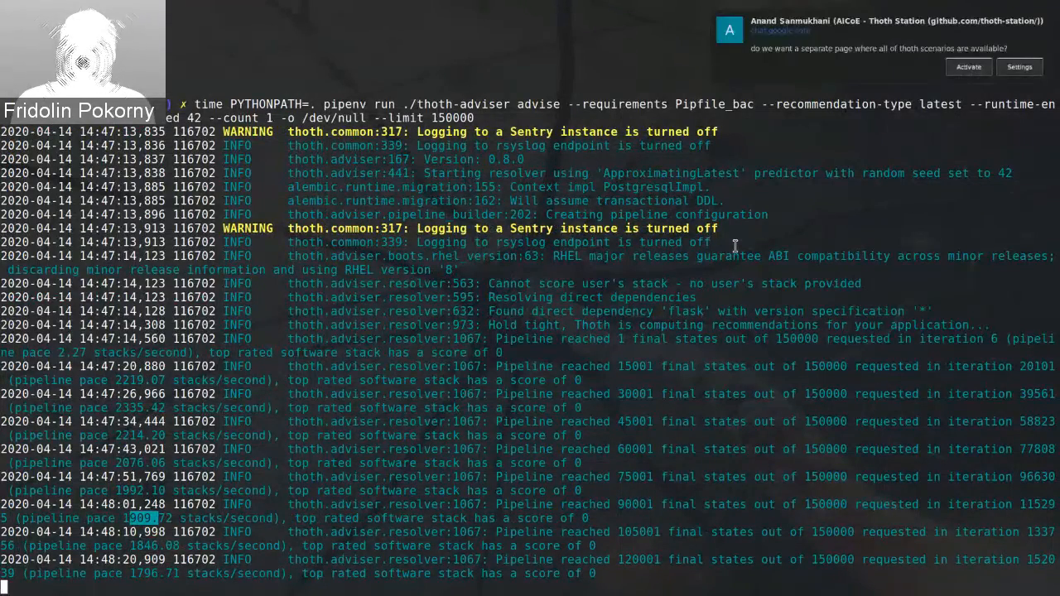
scroll(down, 3)
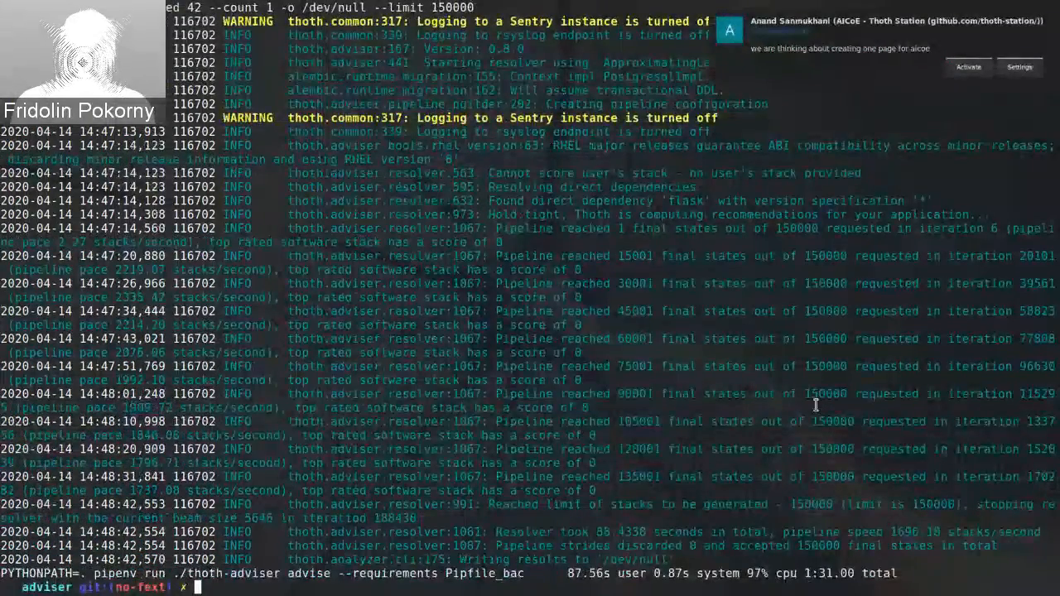
Check out master and rerun the timed thoth-adviser advise on Pipfile_bac.
text(git)
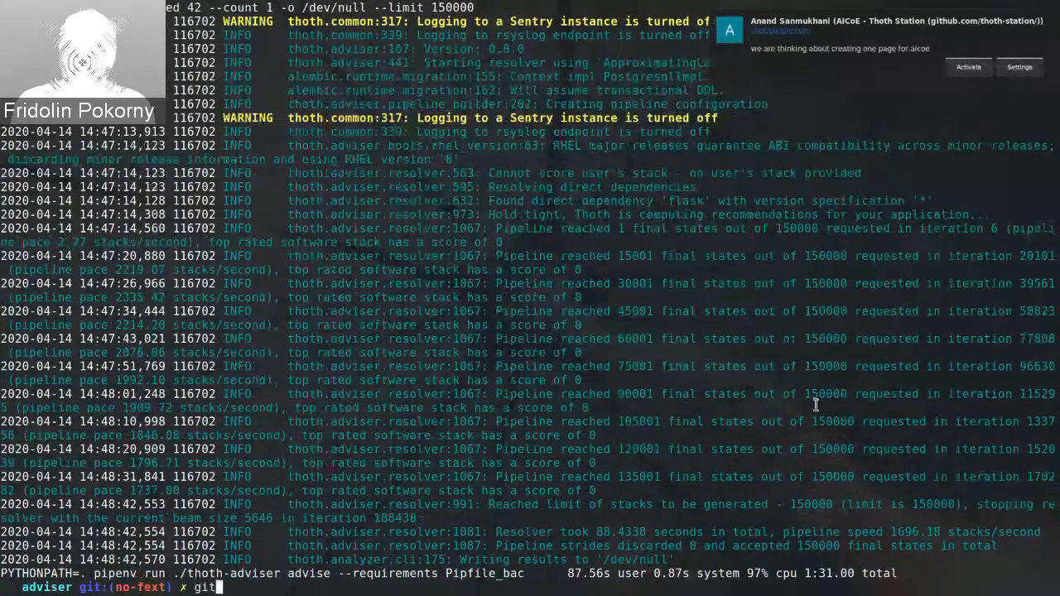
text(checkout master)
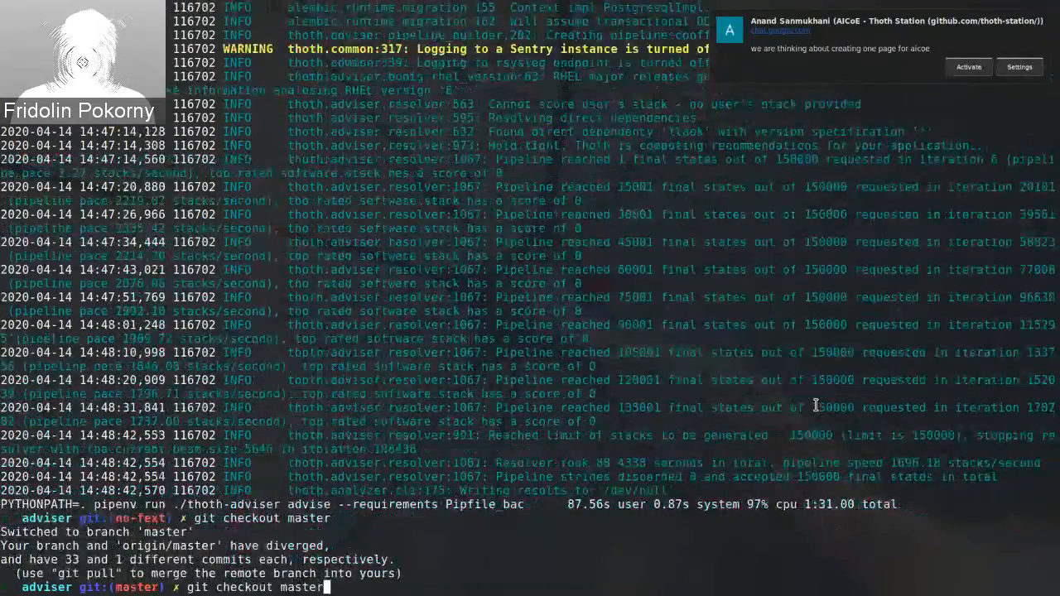
text(time PYTHONPATH=. pipenv run ./thoth-adviser advise --requirements Pipfile_bac --recommendation-type latest --runtime-environment env.yaml --seed 42 --count 1 -o /dev/null --limit 150000)
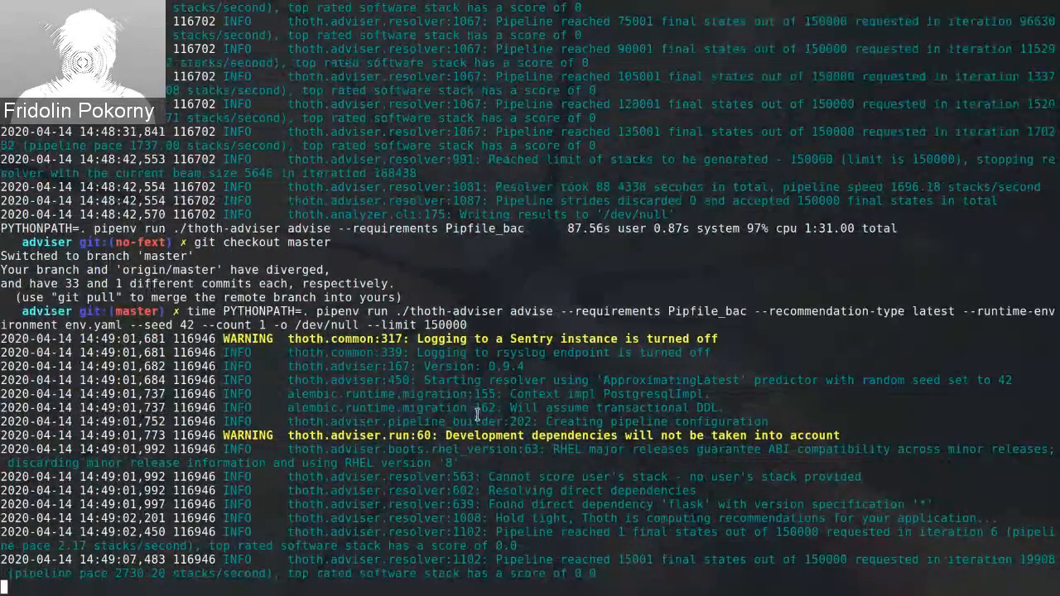
Scroll through the master adviser output until the 36.476-second time summary appears.
scroll(down, 3)
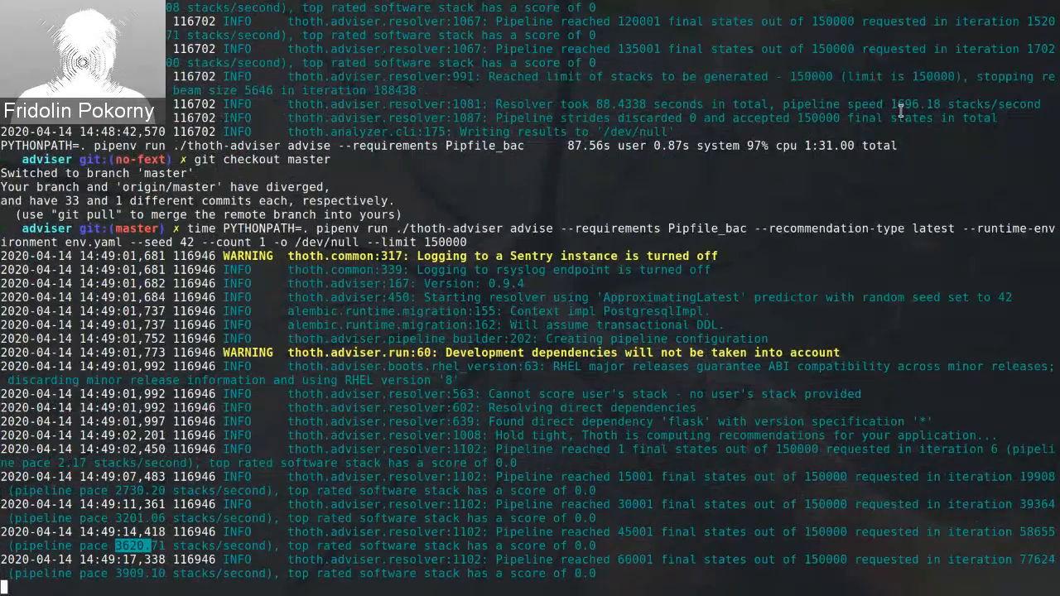
scroll(down, 3)
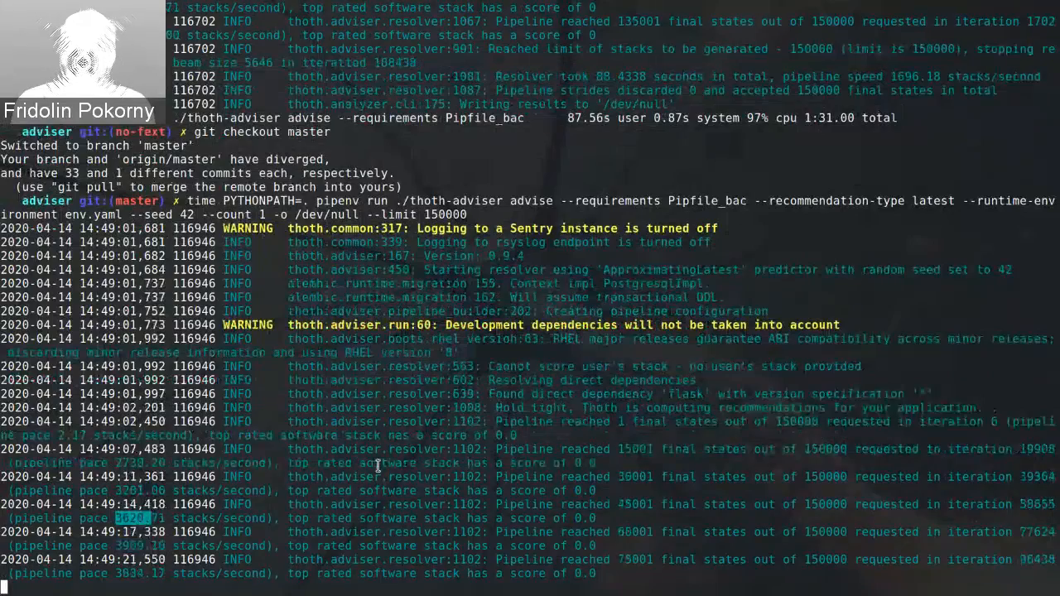
scroll(down, 3)
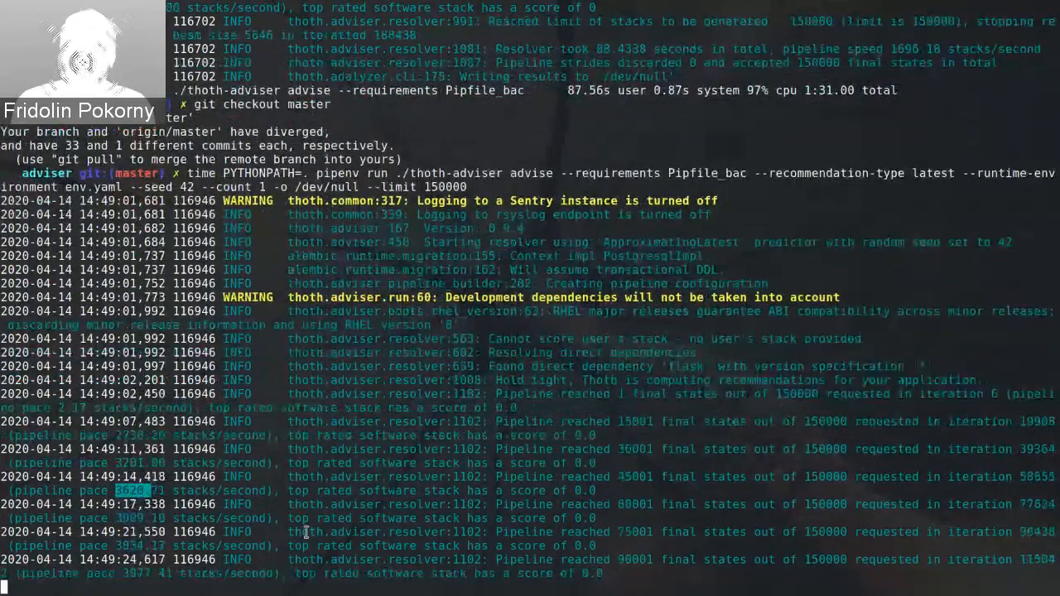
scroll(down, 3)
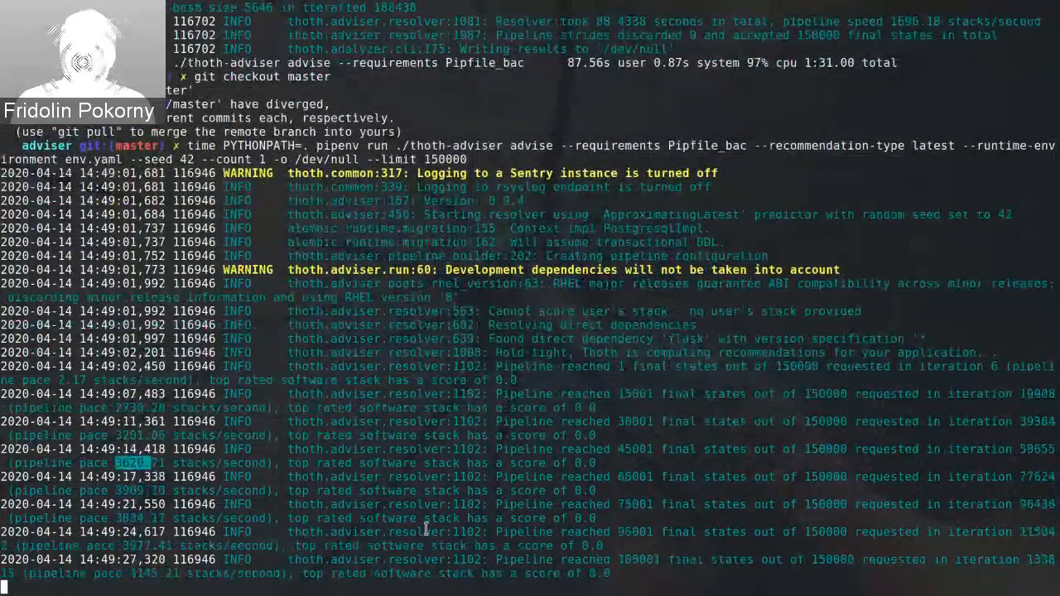
scroll(down, 3)
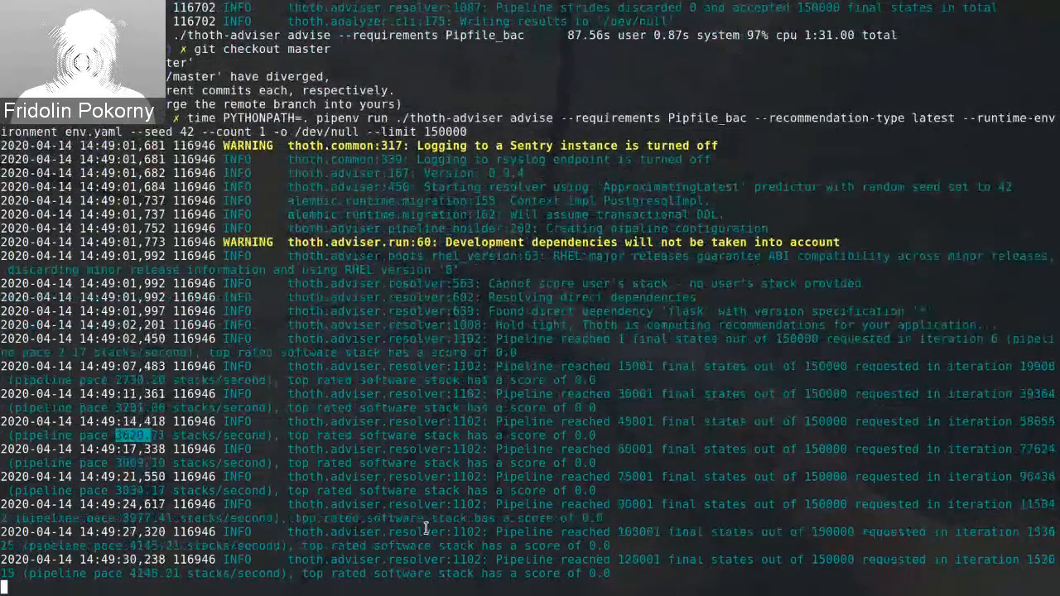
scroll(down, 3)
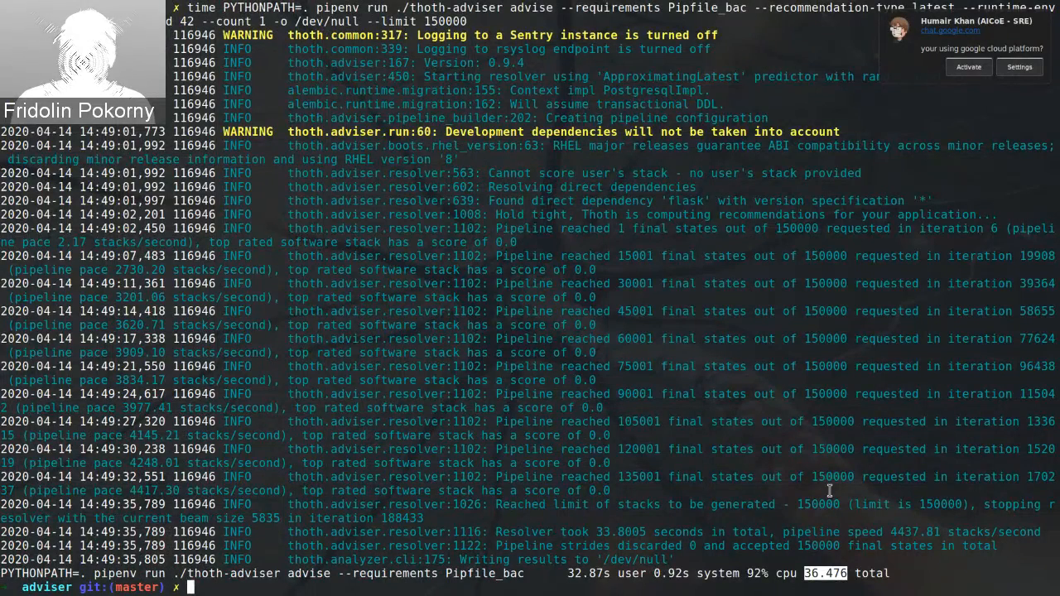
mouse_move(82, 62)
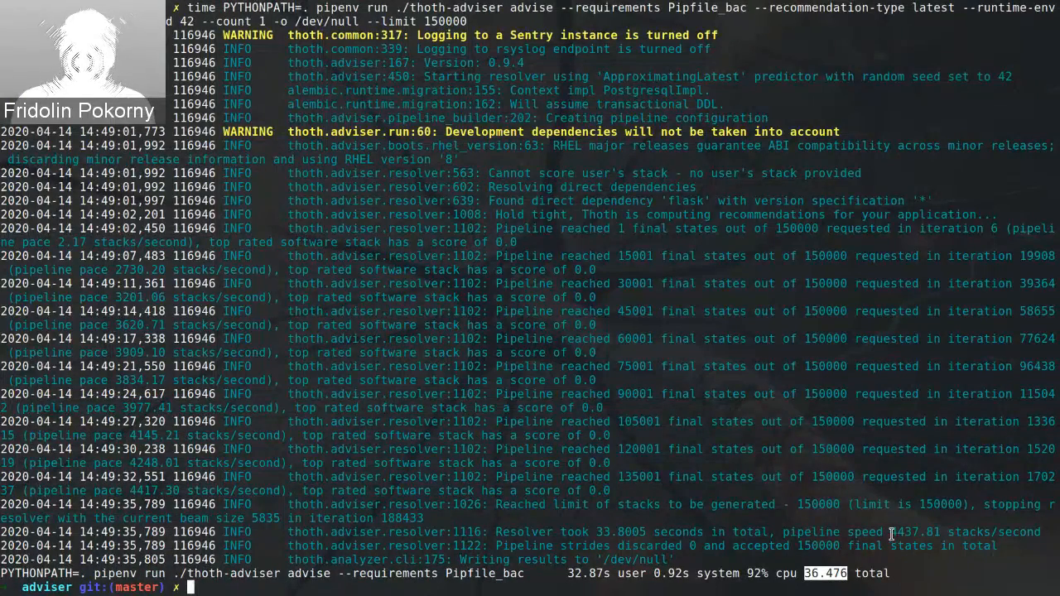
double_click(916, 532)
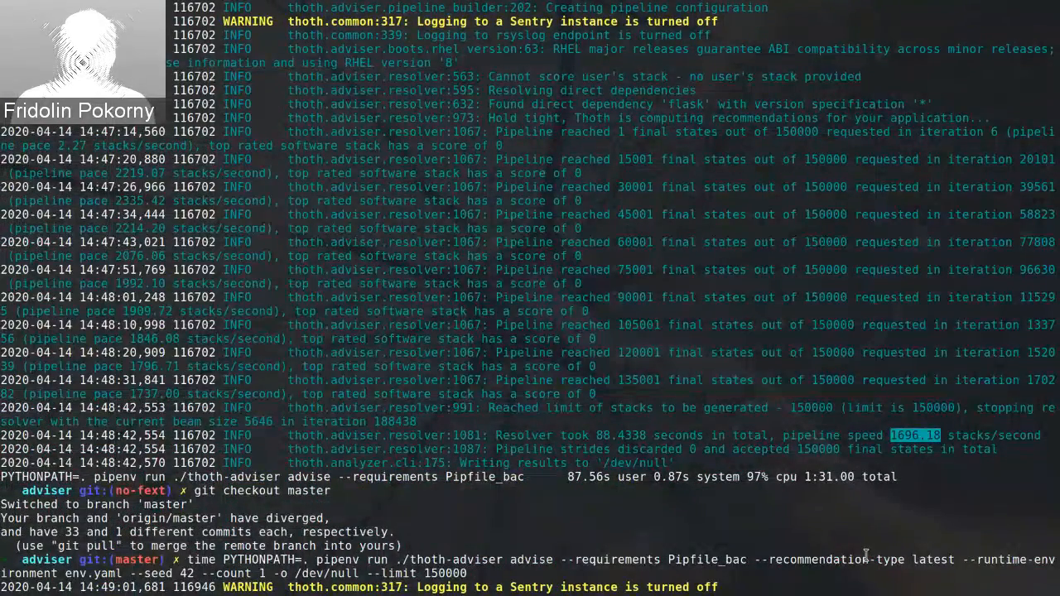
double_click(687, 105)
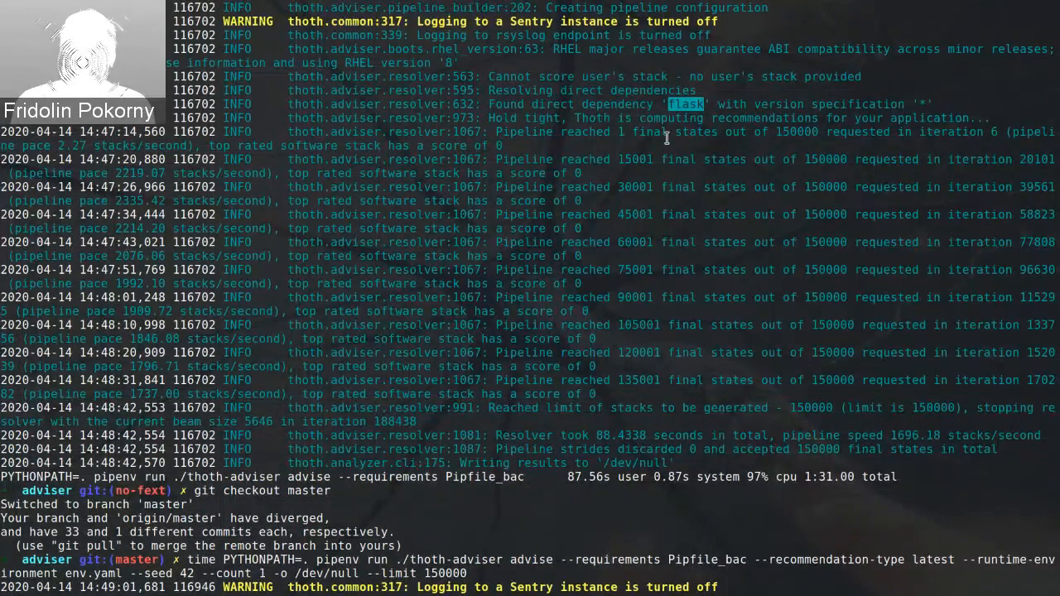
mouse_move(900, 149)
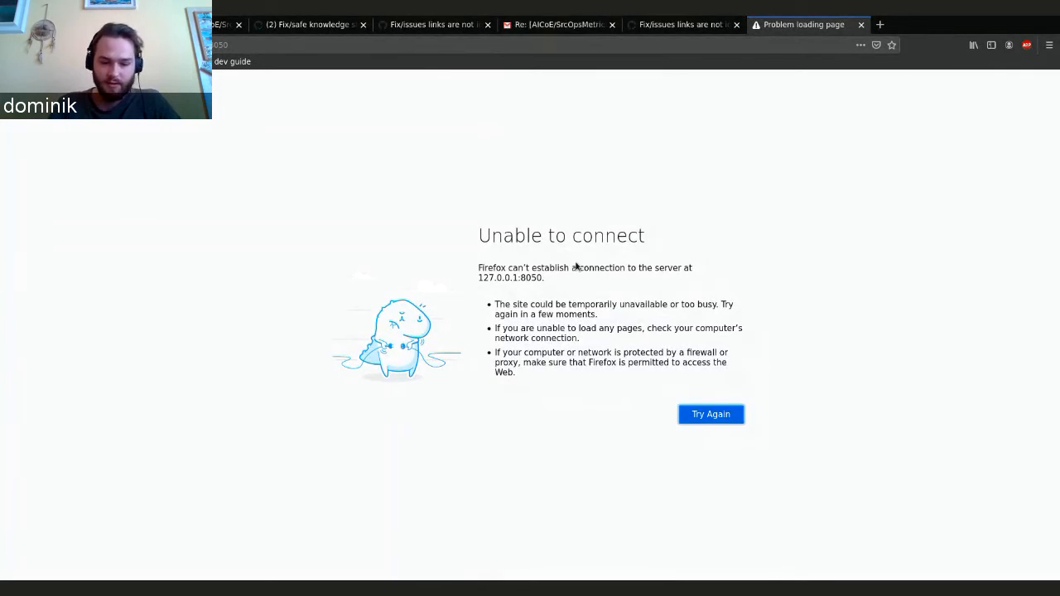
Retry loading 127.0.0.1:8050 after the 'Unable to connect' error.
click(711, 414)
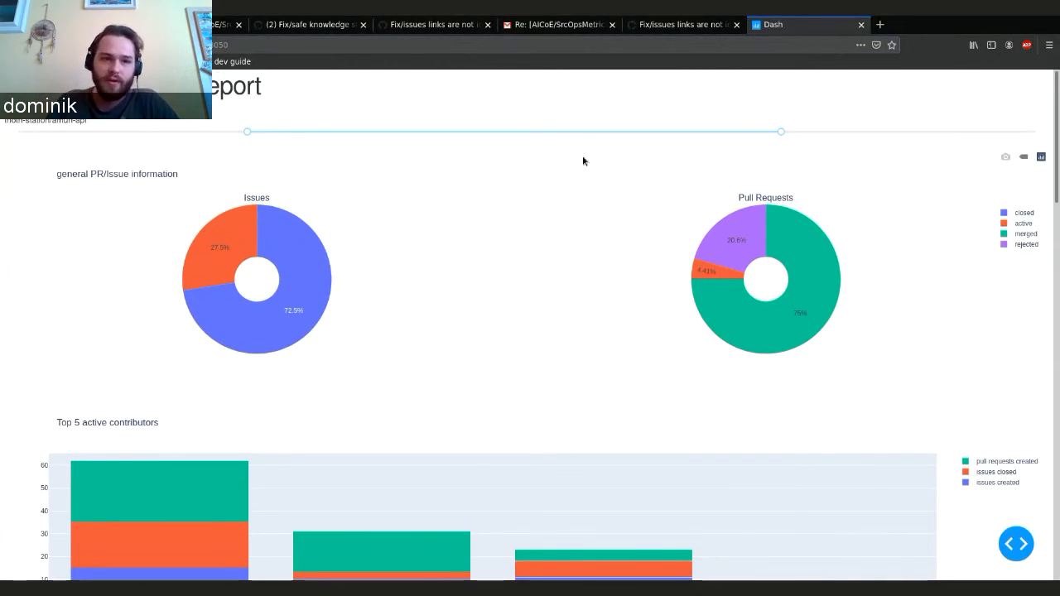
scroll(down, 3)
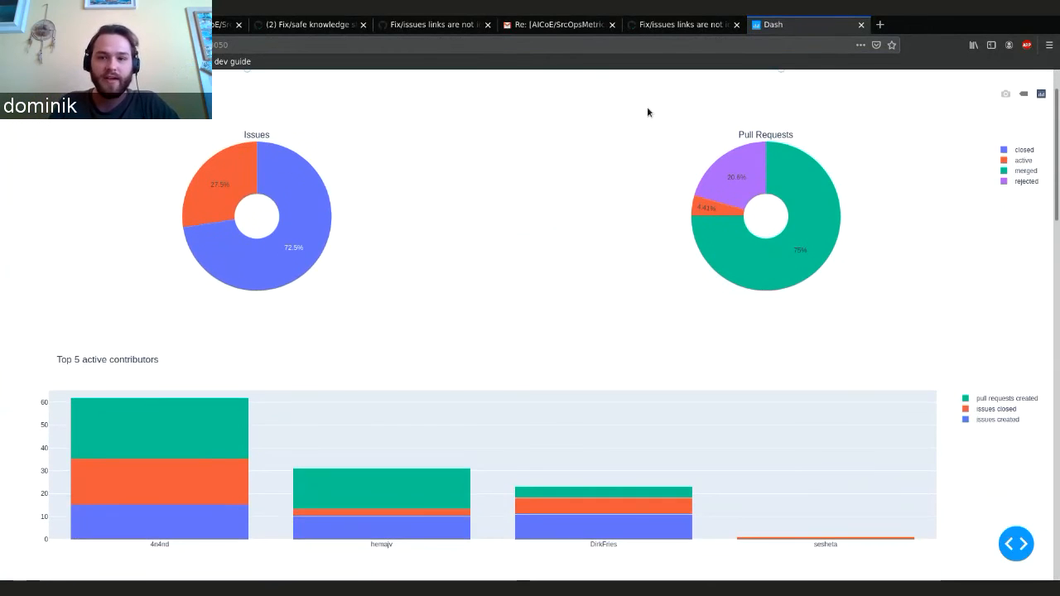
scroll(down, 3)
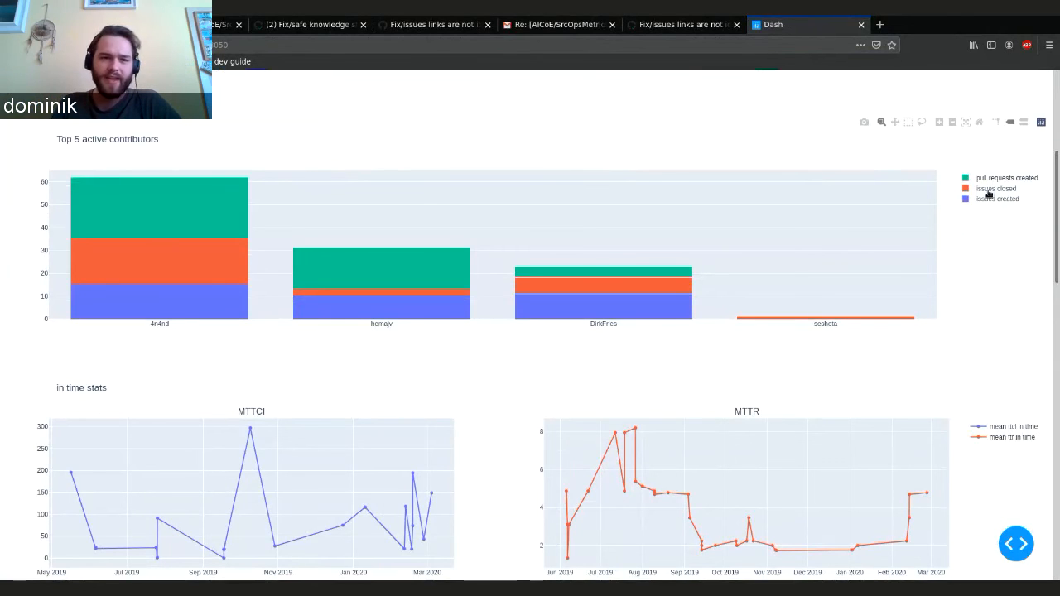
mouse_move(568, 132)
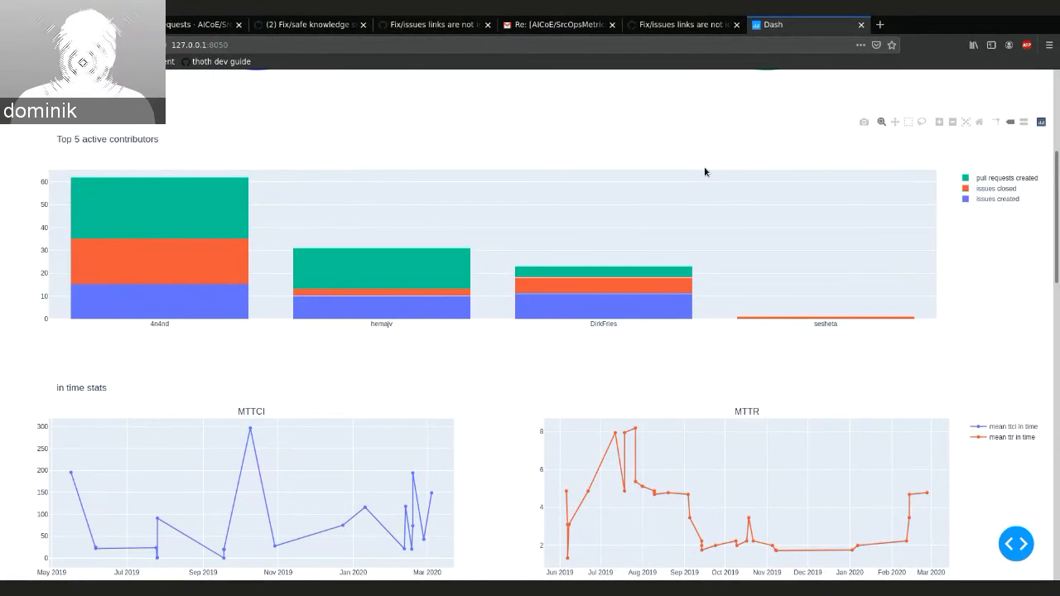
scroll(down, 3)
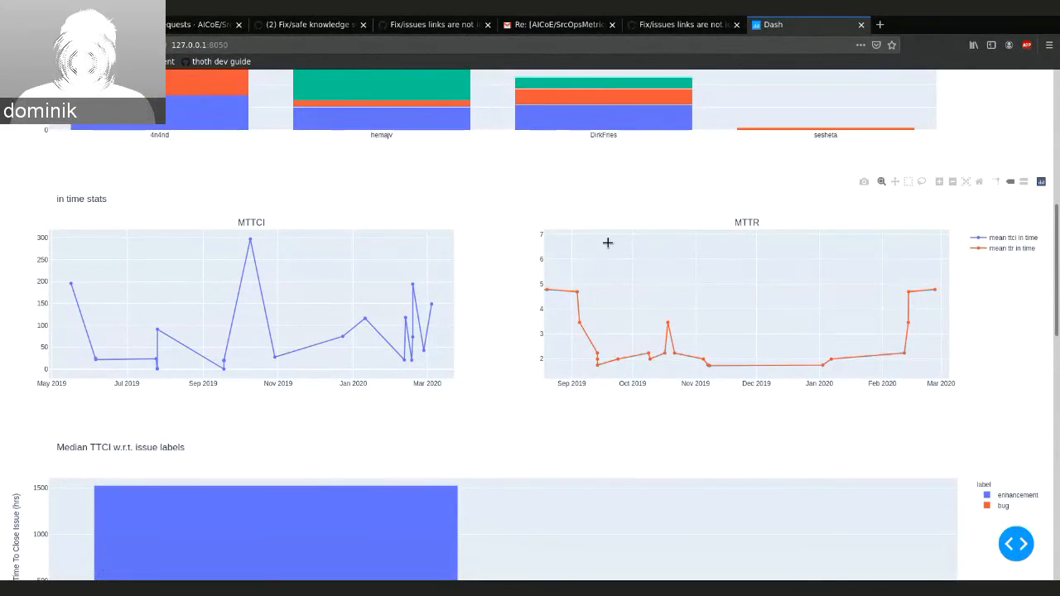
scroll(down, 3)
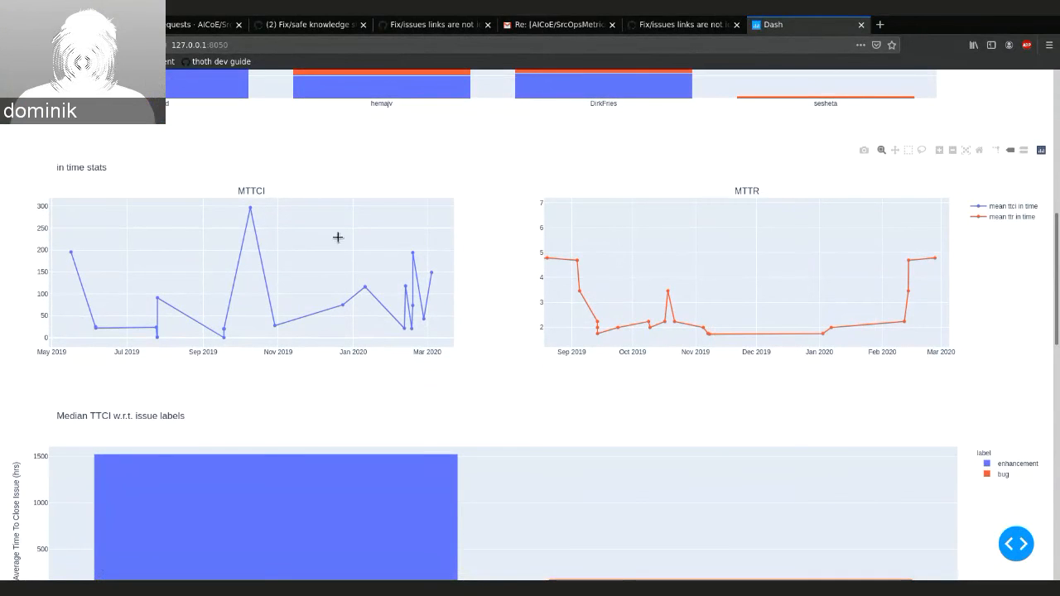
drag(266, 214, 448, 336)
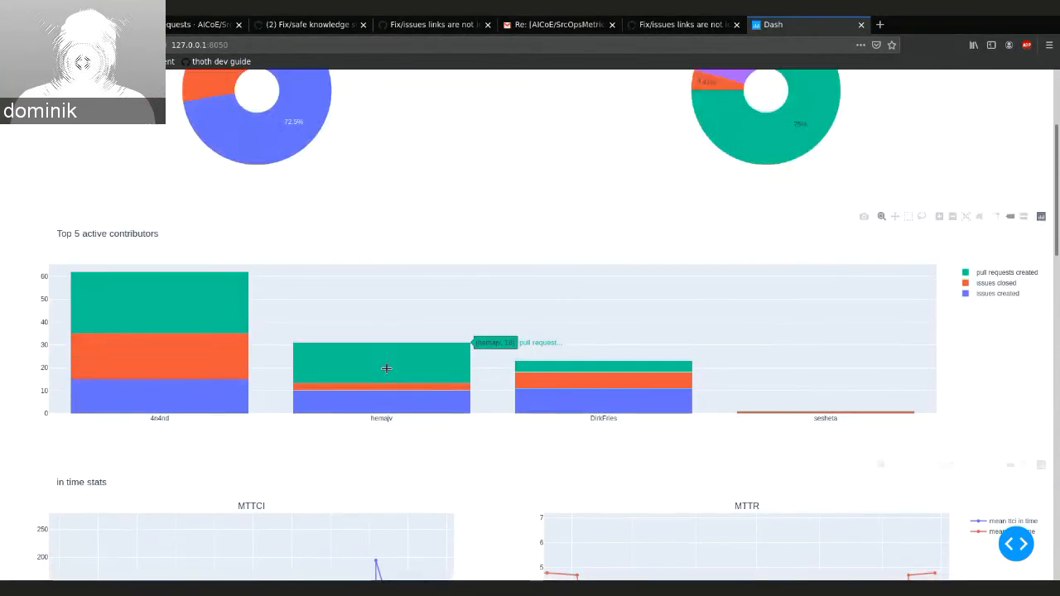
mouse_move(164, 254)
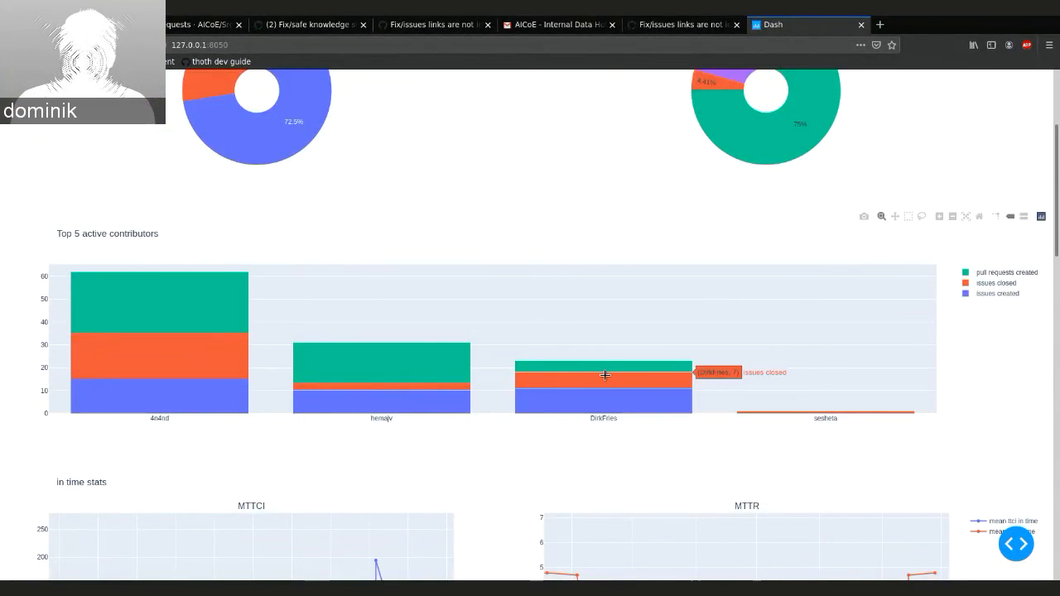
mouse_move(519, 390)
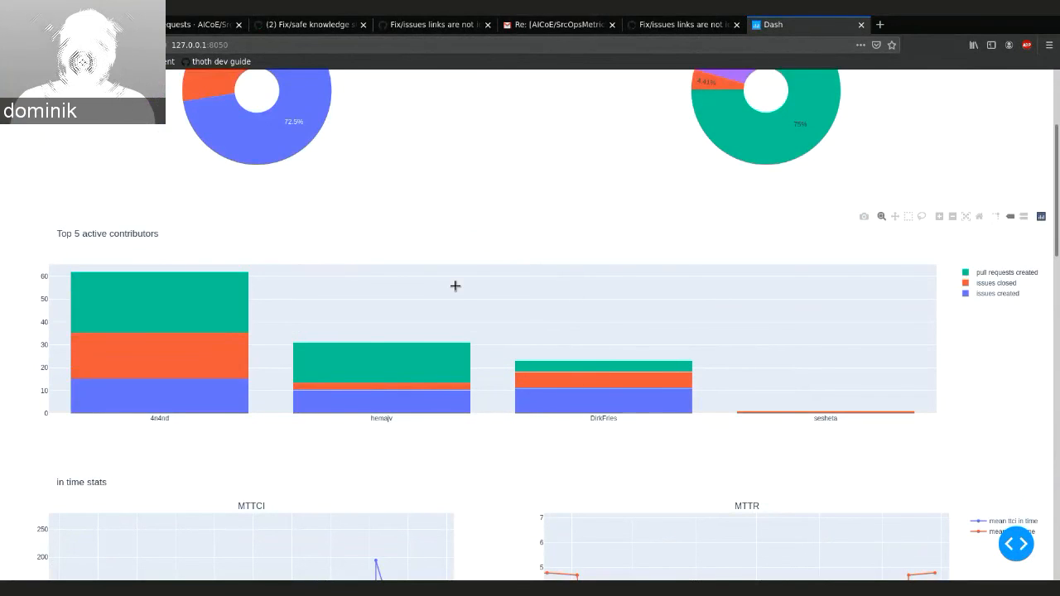
scroll(down, 3)
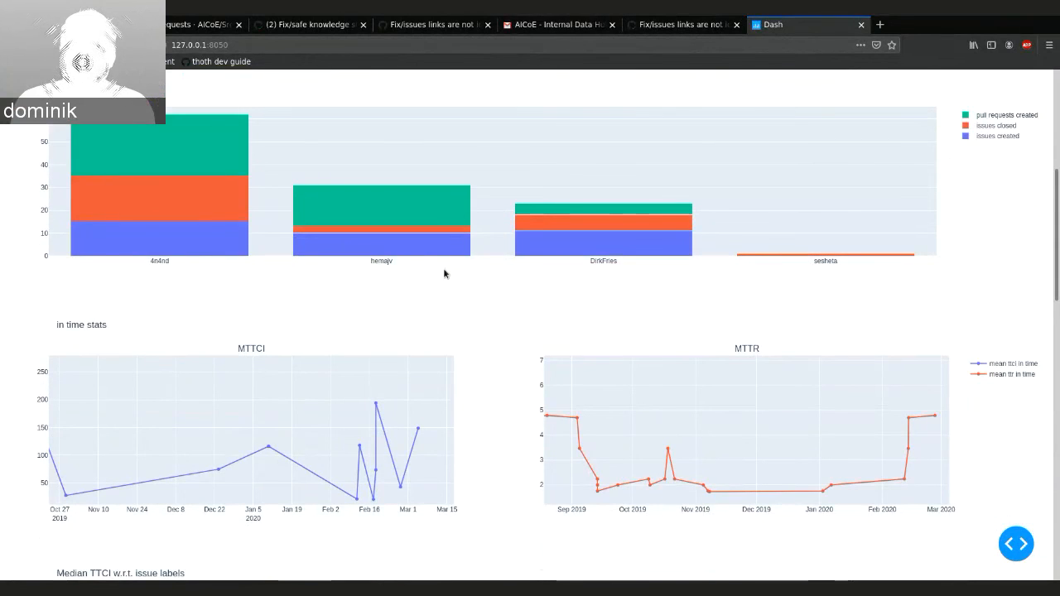
mouse_move(450, 239)
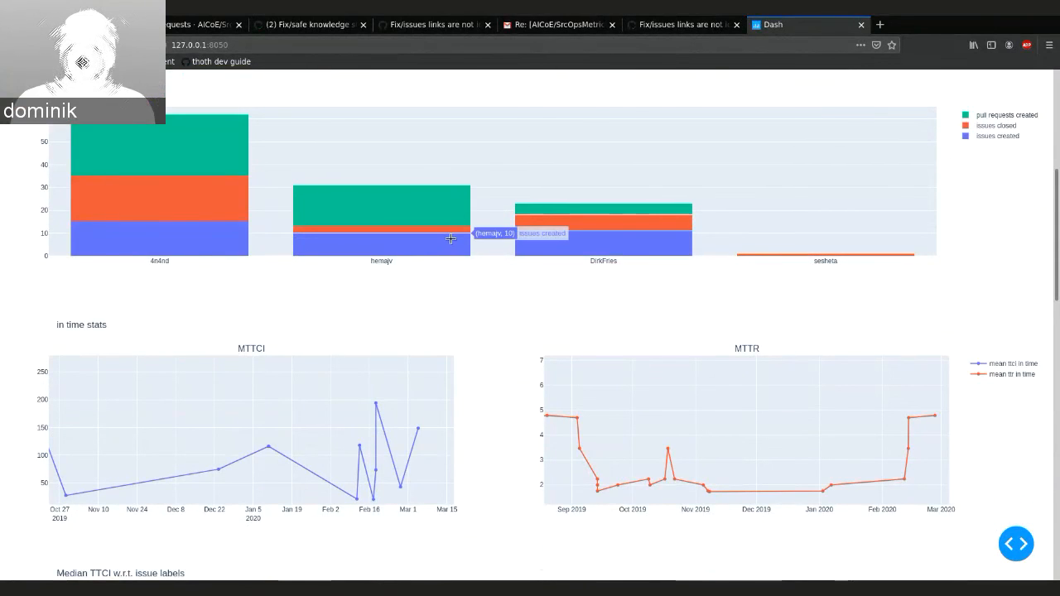
scroll(down, 3)
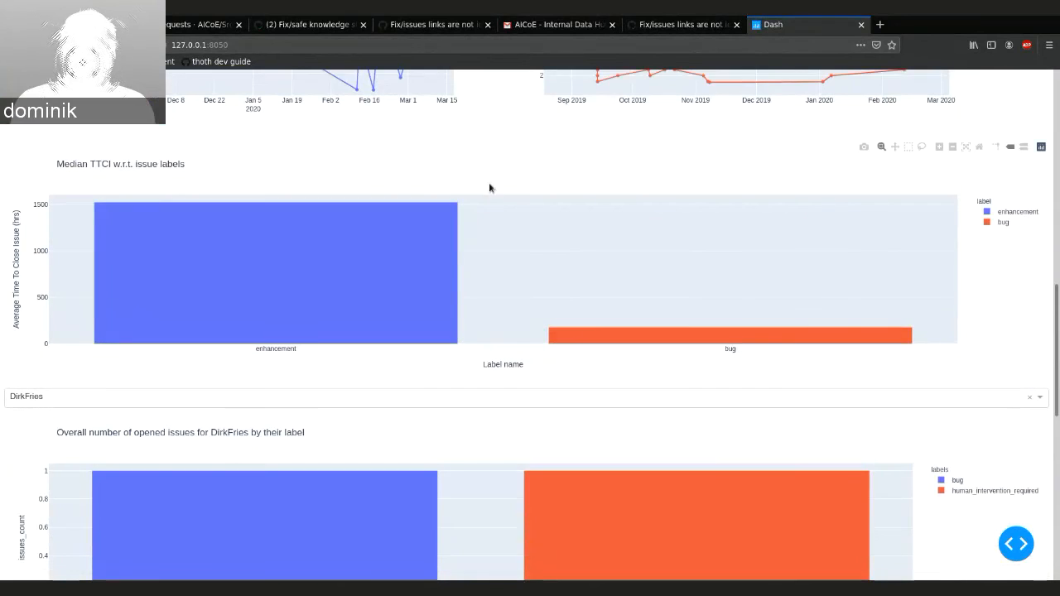
scroll(down, 3)
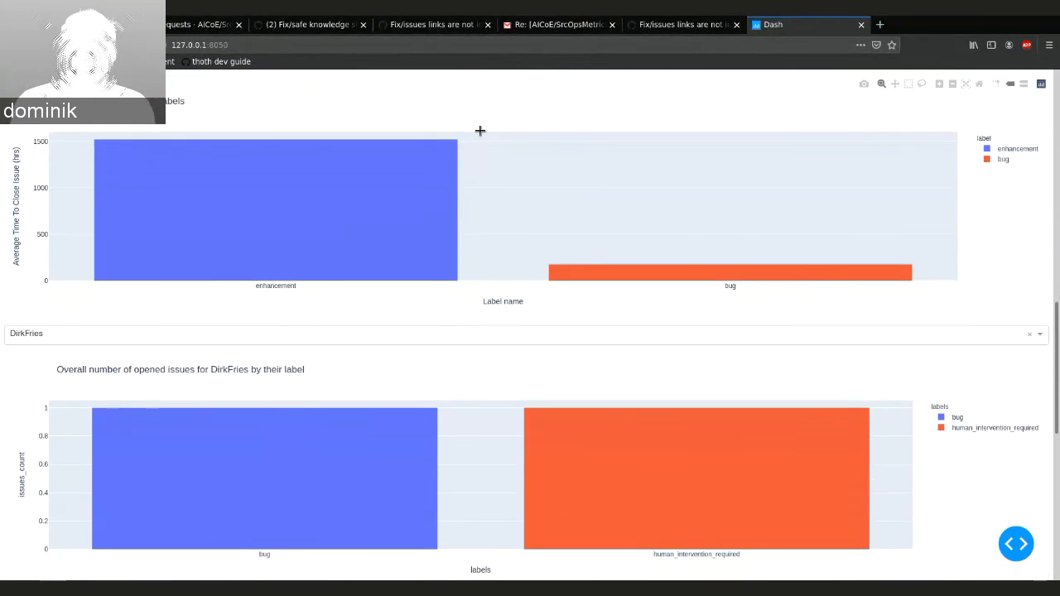
scroll(down, 3)
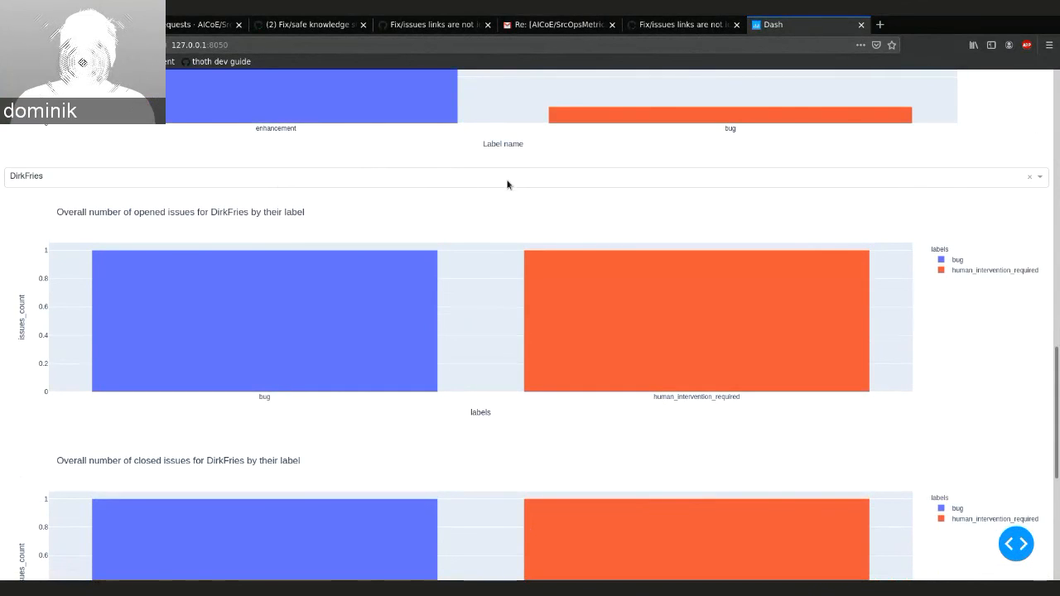
scroll(down, 3)
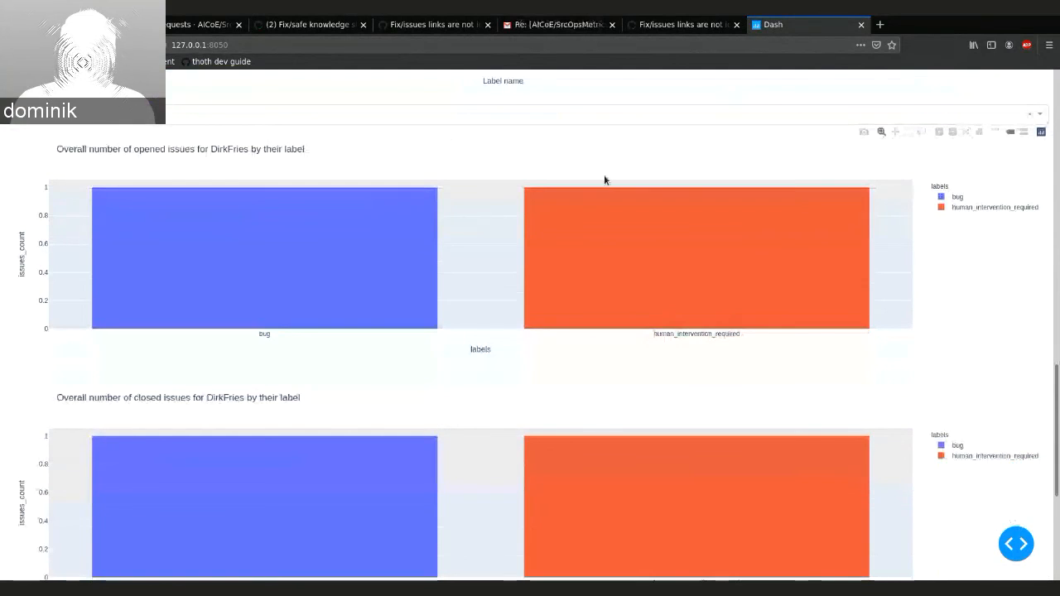
scroll(down, 3)
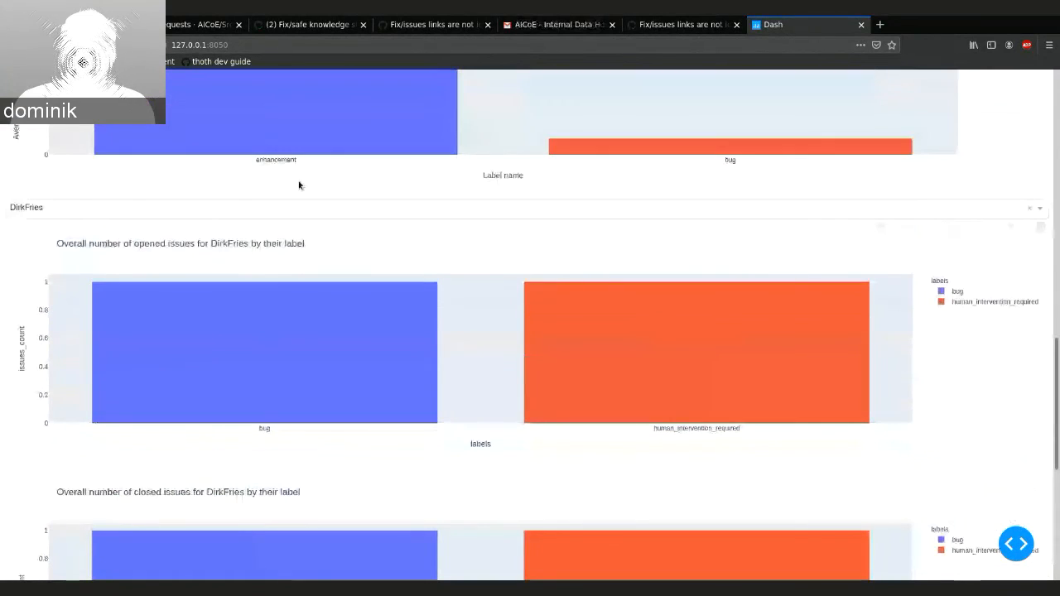
mouse_move(258, 232)
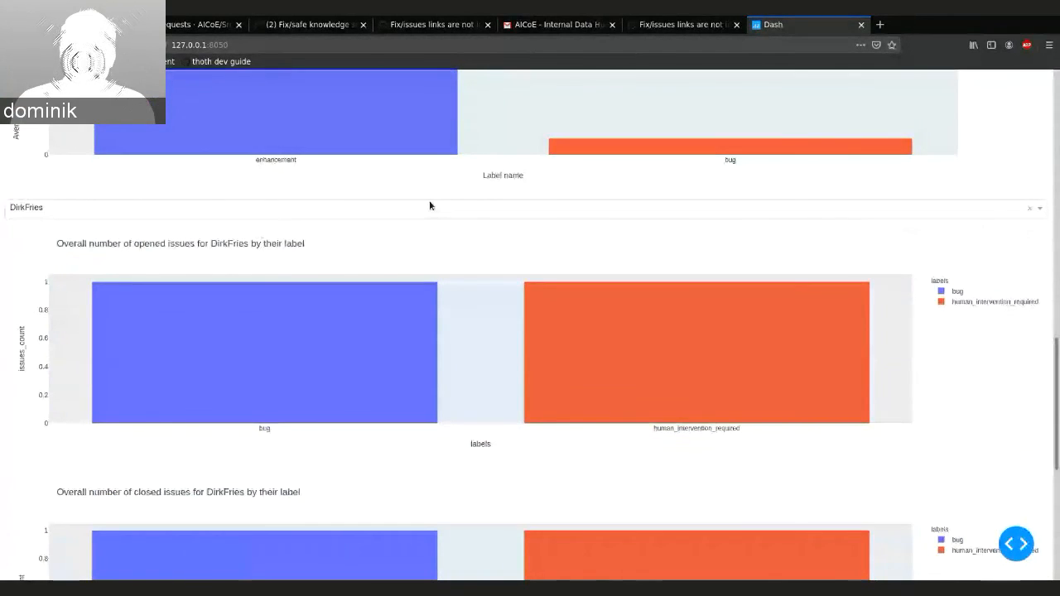
mouse_move(449, 225)
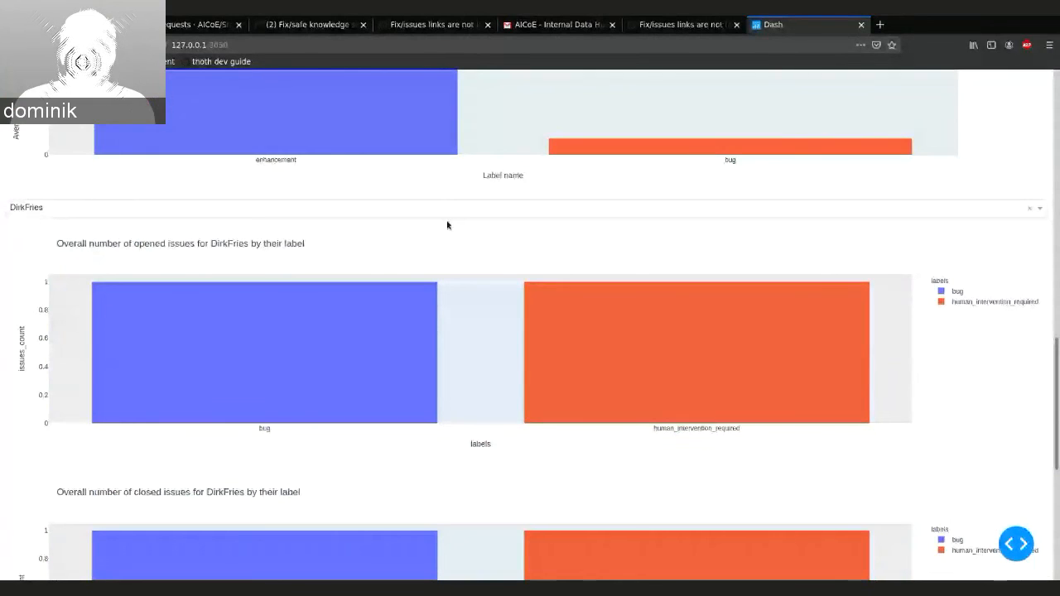
scroll(down, 3)
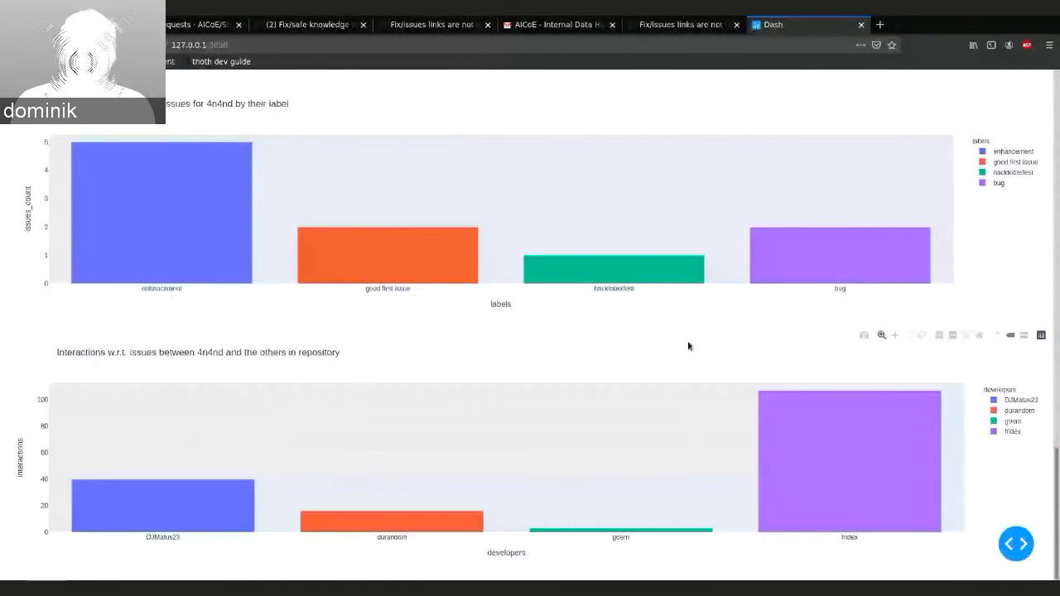
mouse_move(523, 360)
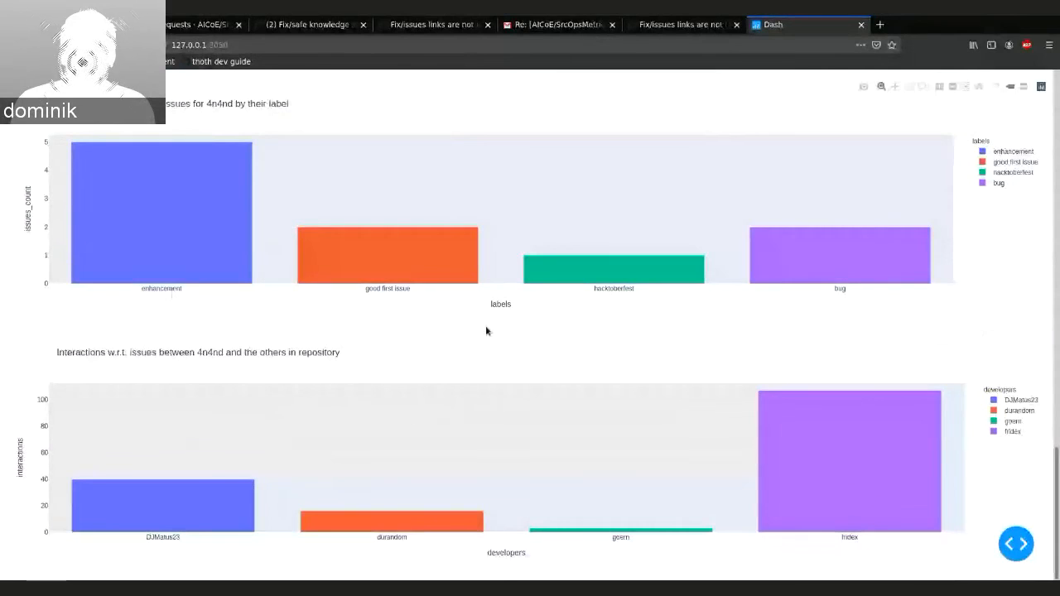
Scroll the Dash report toward the per-contributor label section.
scroll(down, 3)
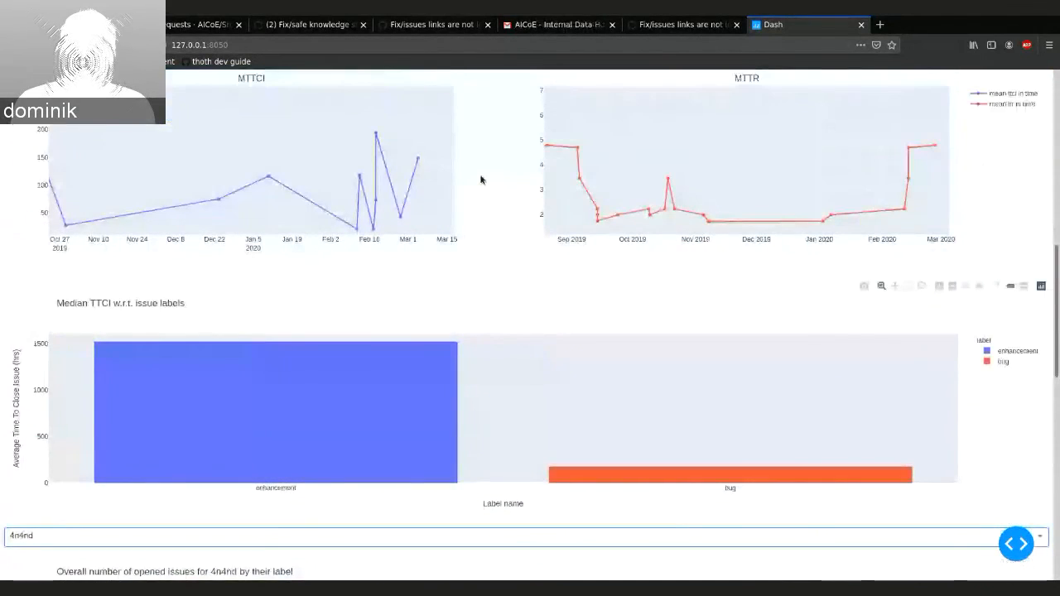
scroll(down, 3)
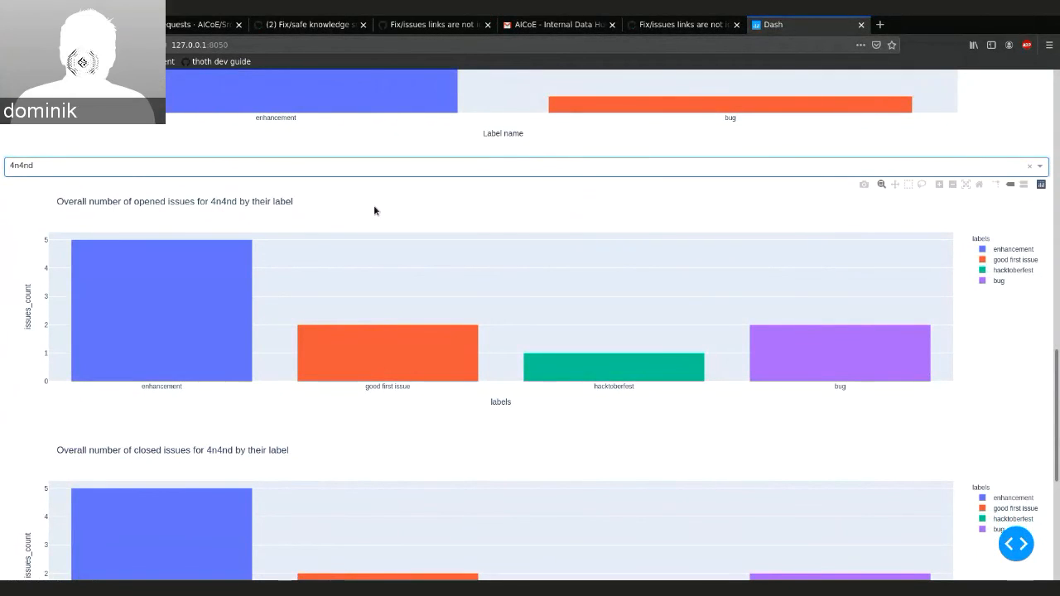
mouse_move(198, 286)
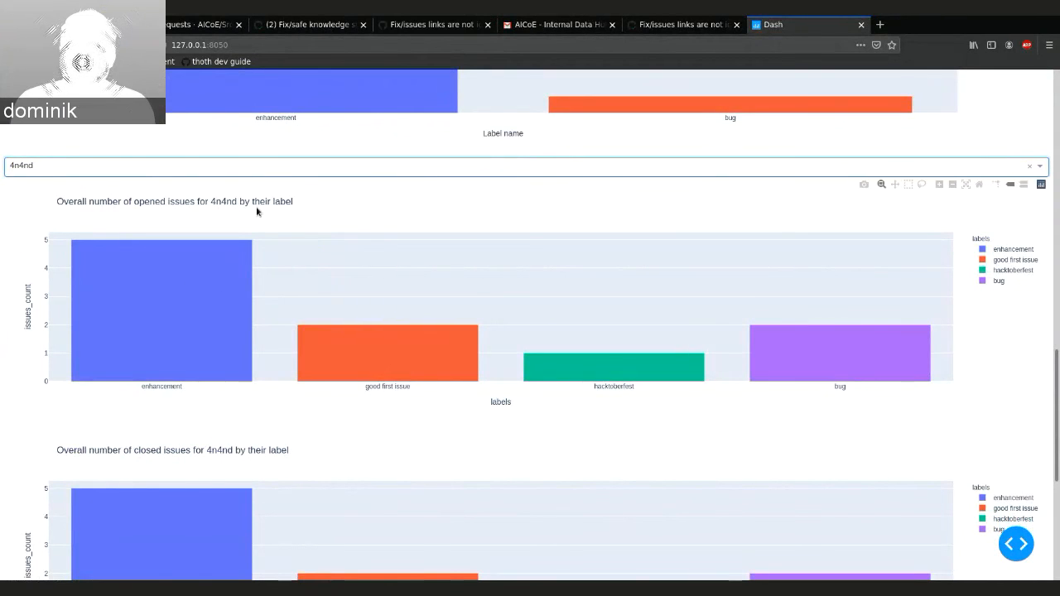
mouse_move(265, 201)
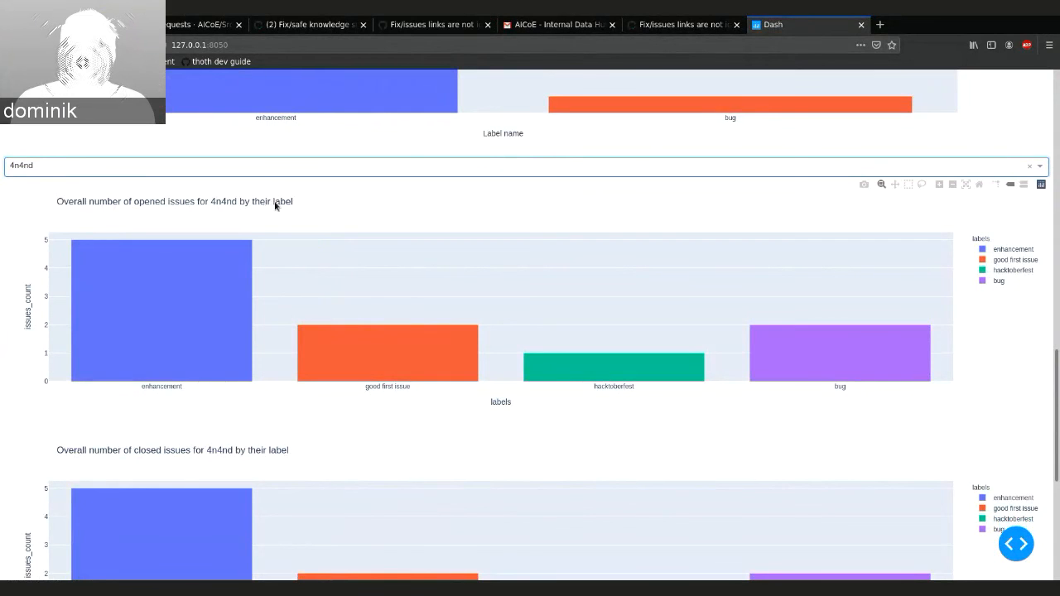
scroll(down, 3)
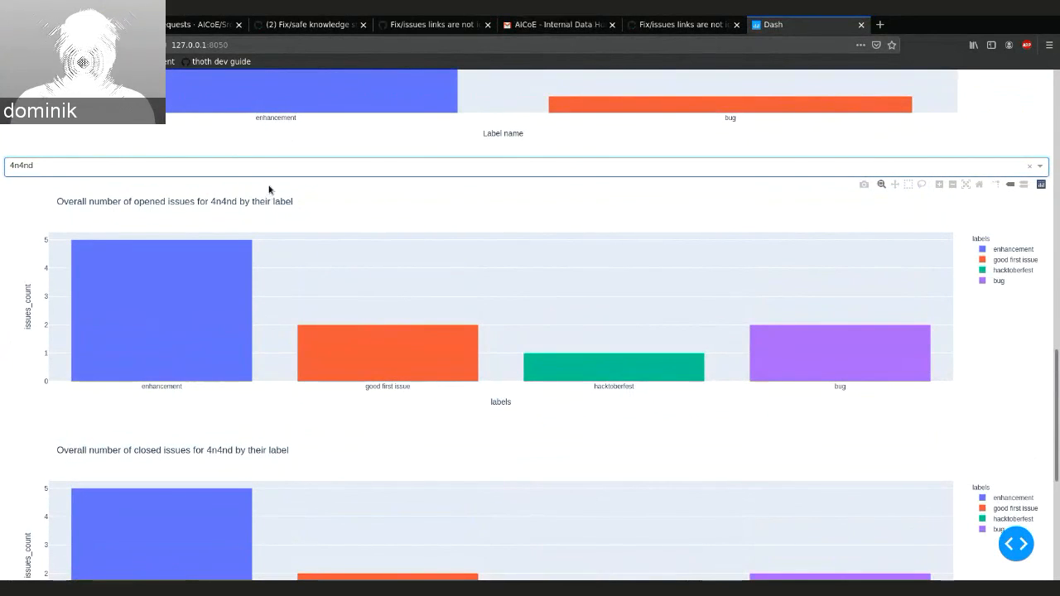
mouse_move(281, 195)
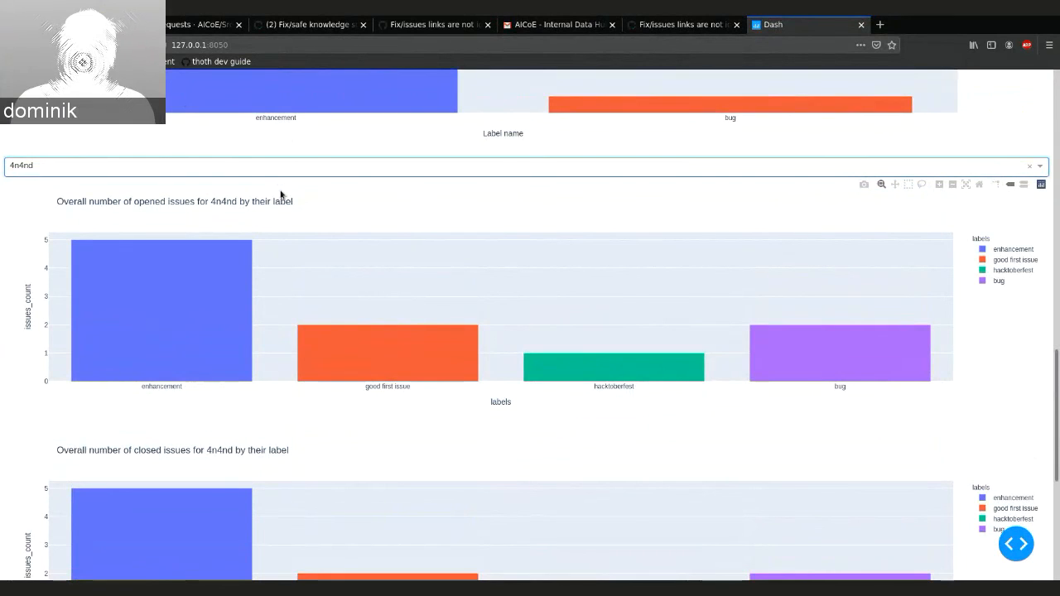
scroll(down, 3)
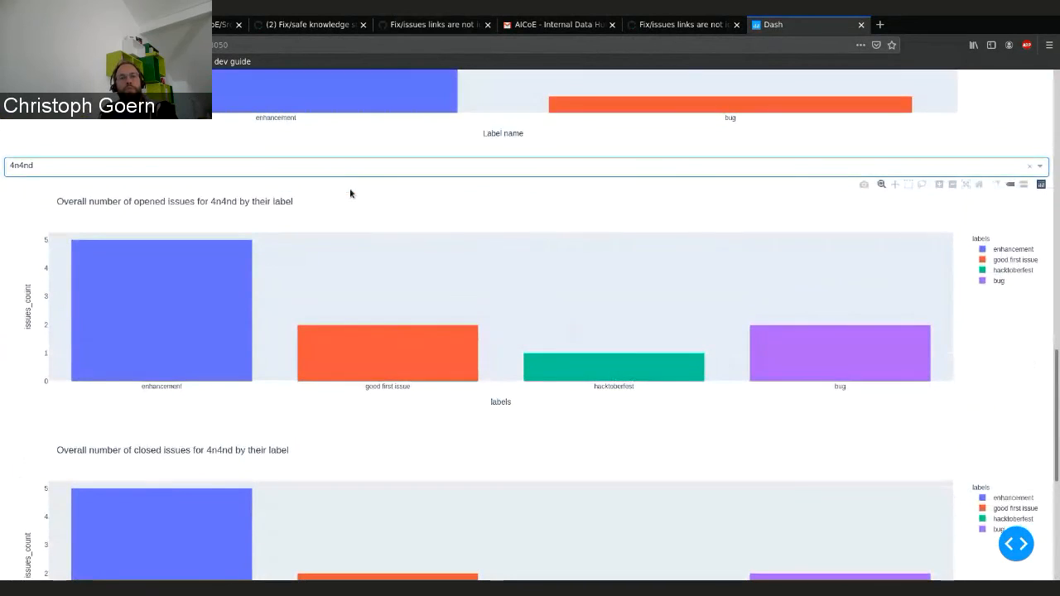
scroll(down, 3)
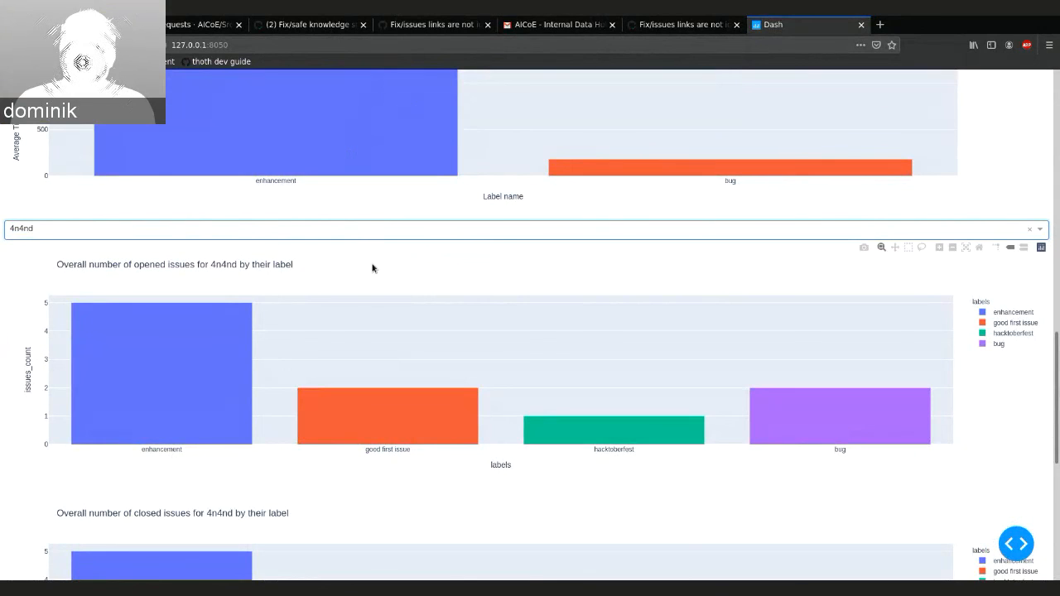
scroll(down, 3)
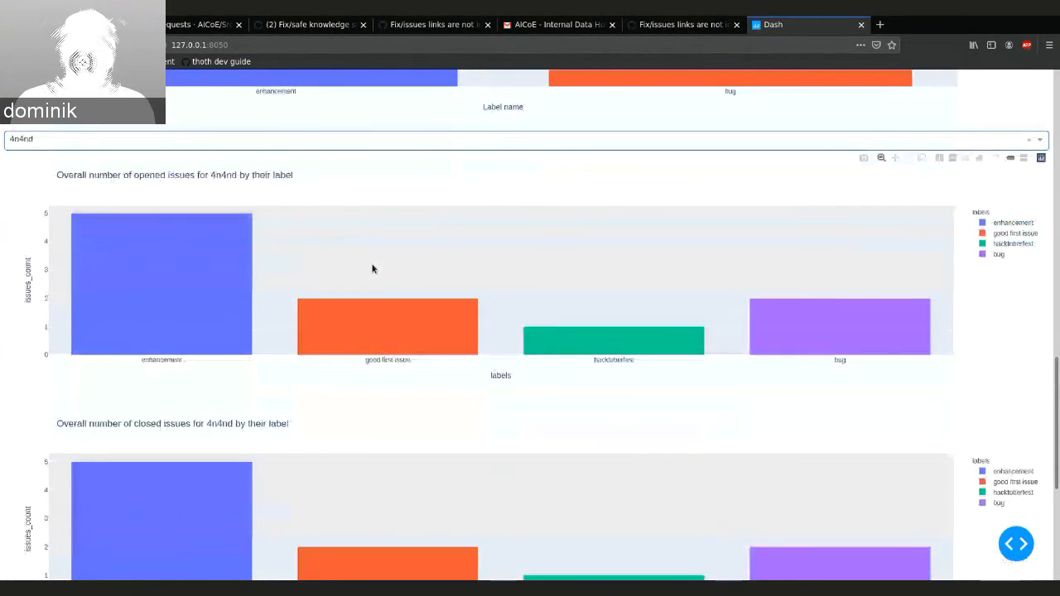
scroll(down, 3)
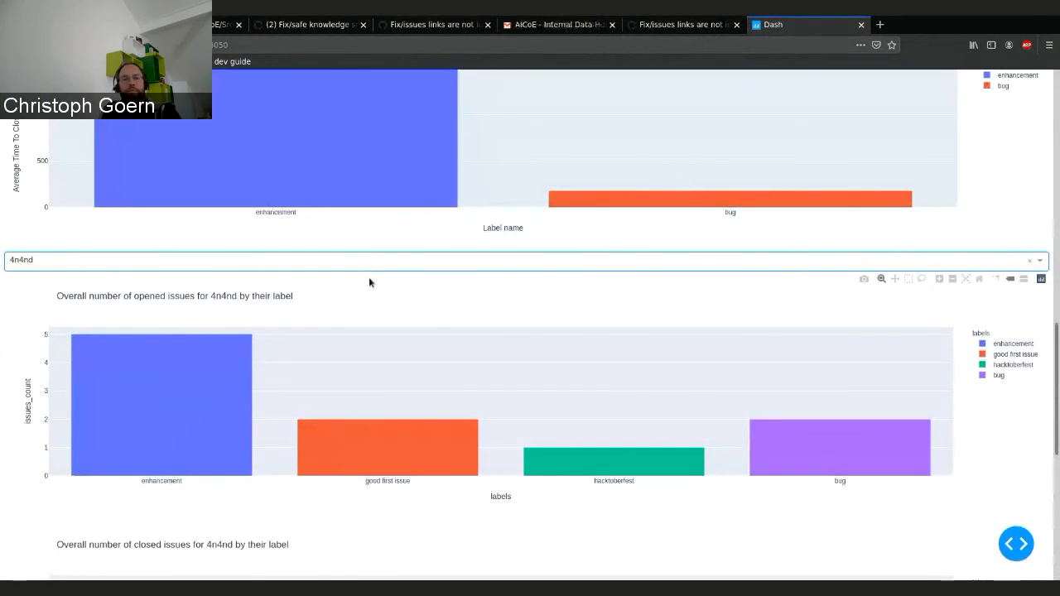
scroll(down, 3)
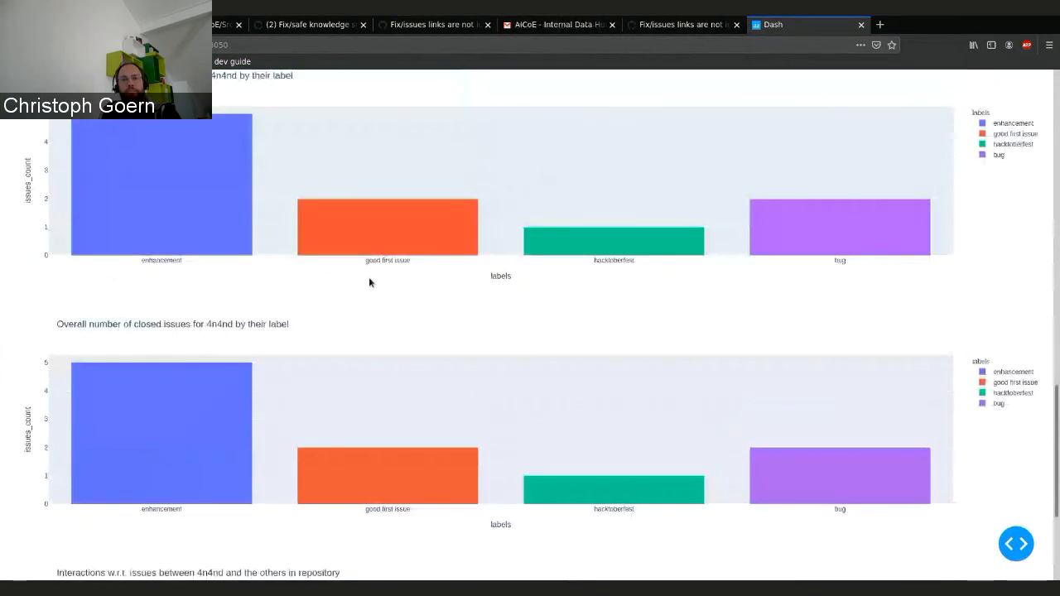